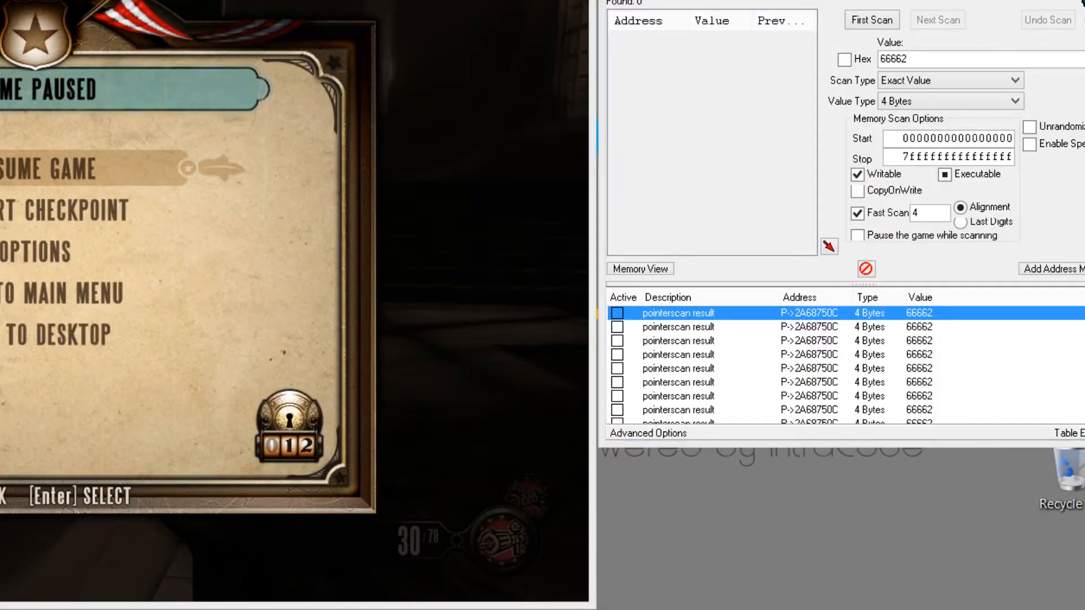
- Start a new address sheet from the Create menu
{"action": "left_click", "coordinate": [622, 260]}
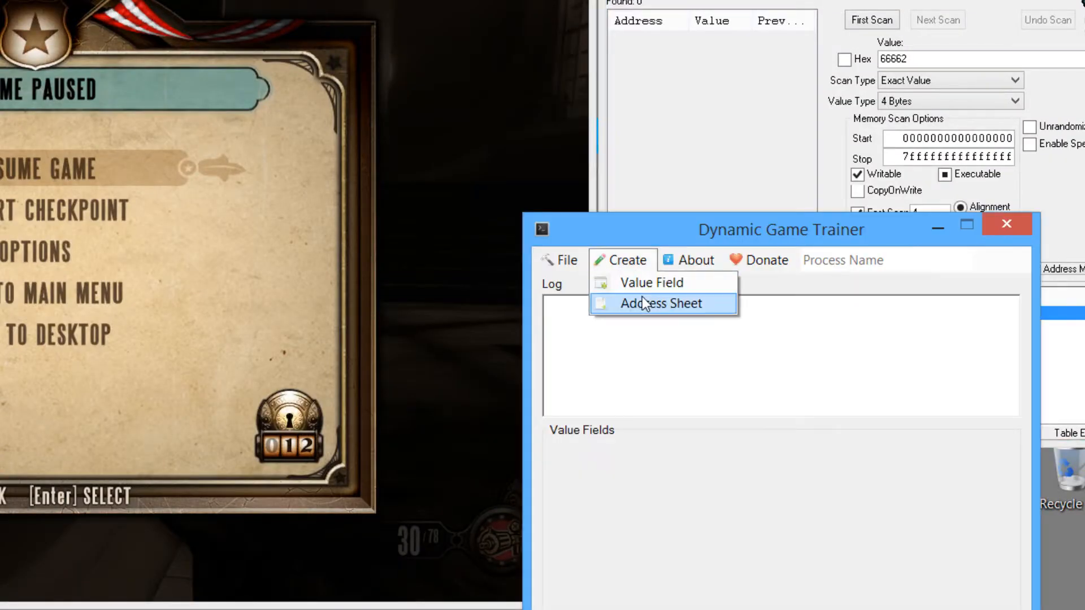
{"action": "left_click", "coordinate": [660, 303]}
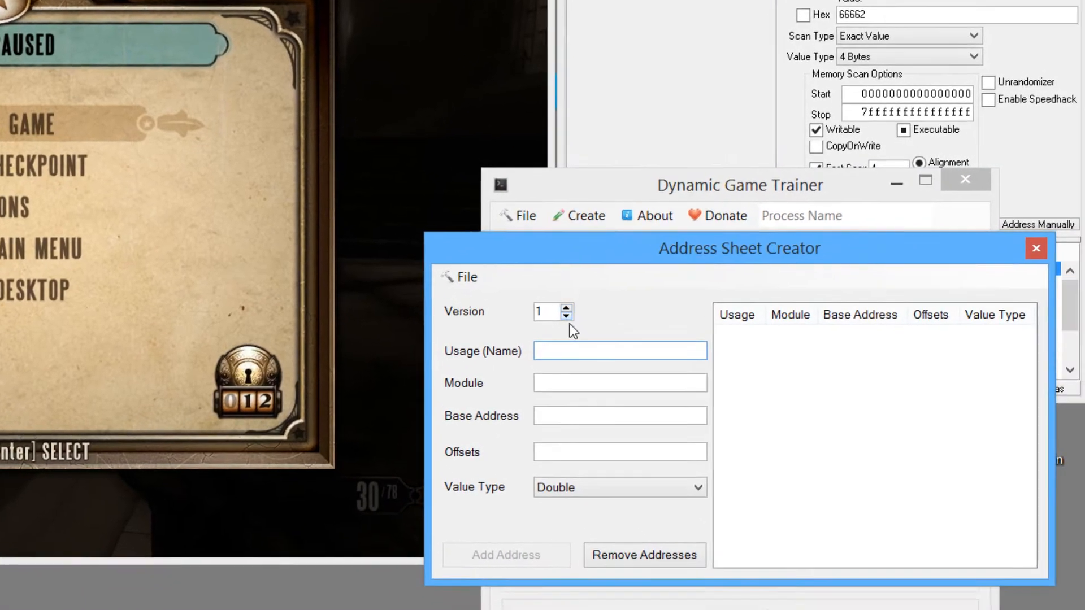
- Begin the Money entry for module BioShockInfinite.exe in the sheet creator
{"action": "left_click", "coordinate": [619, 351]}
{"action": "type", "text": "Money"}
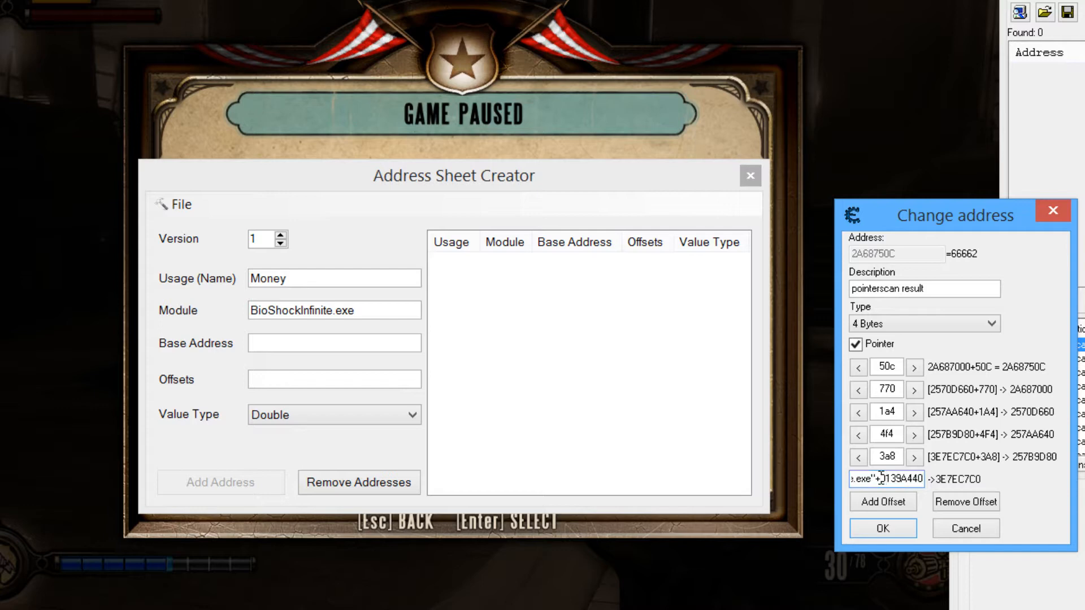
- Copy base address 0x0139A440 from Cheat Engine into the Money entry and pick up offset 0x3A8
{"action": "double_click", "coordinate": [901, 479]}
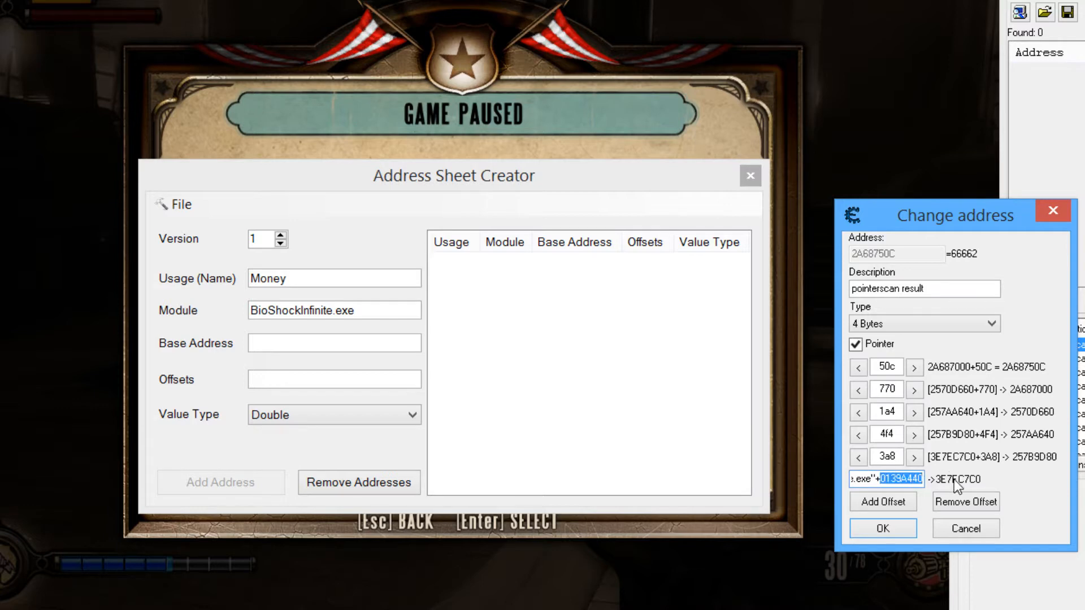
{"action": "left_click", "coordinate": [334, 344]}
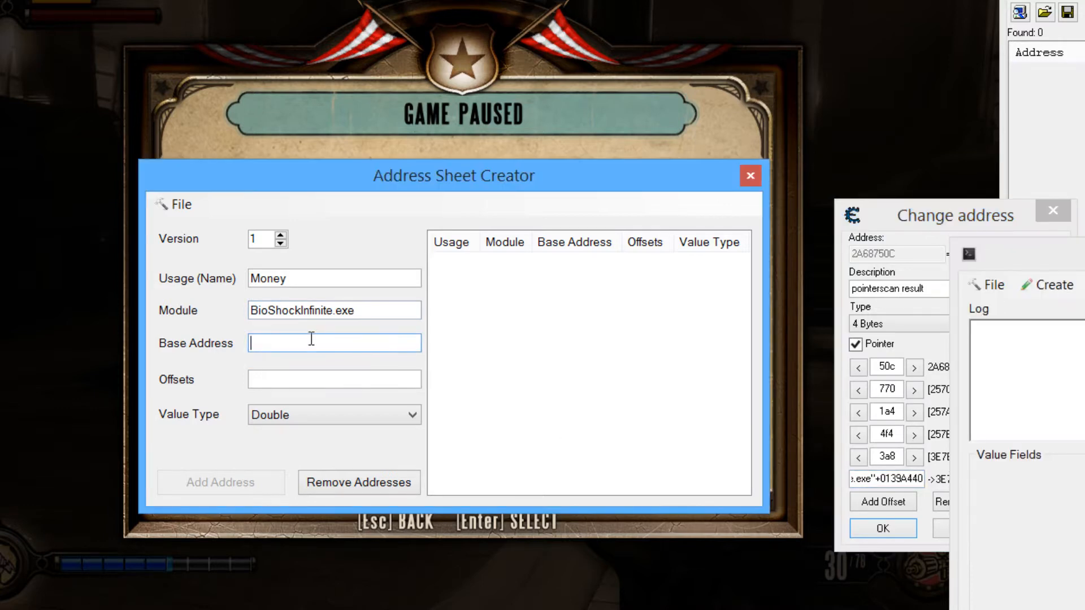
{"action": "type", "text": "0x0139A440"}
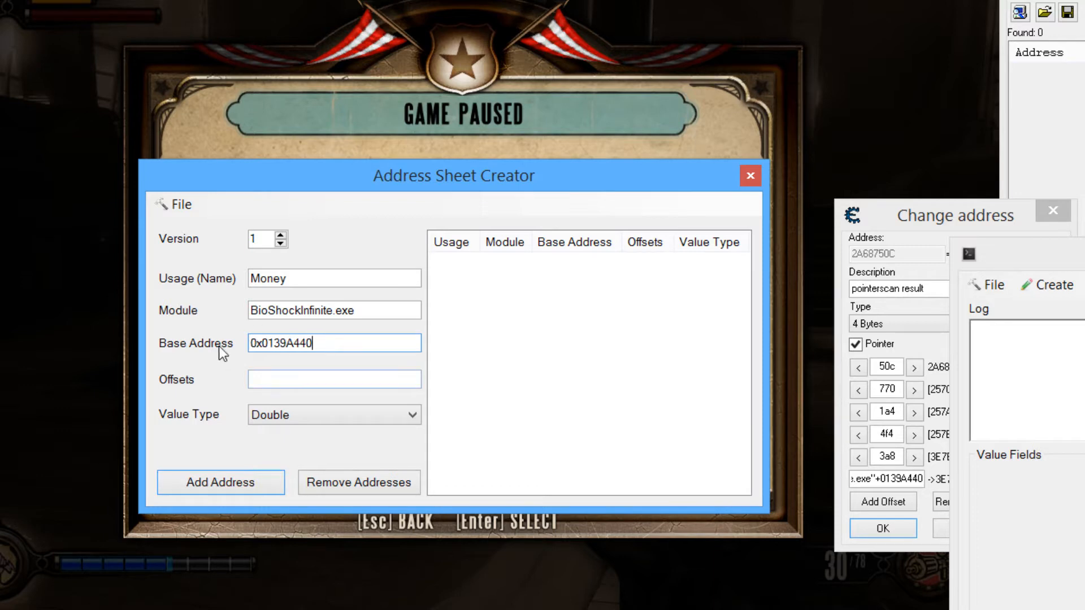
{"action": "double_click", "coordinate": [296, 343]}
{"action": "type", "text": "0x3A8"}
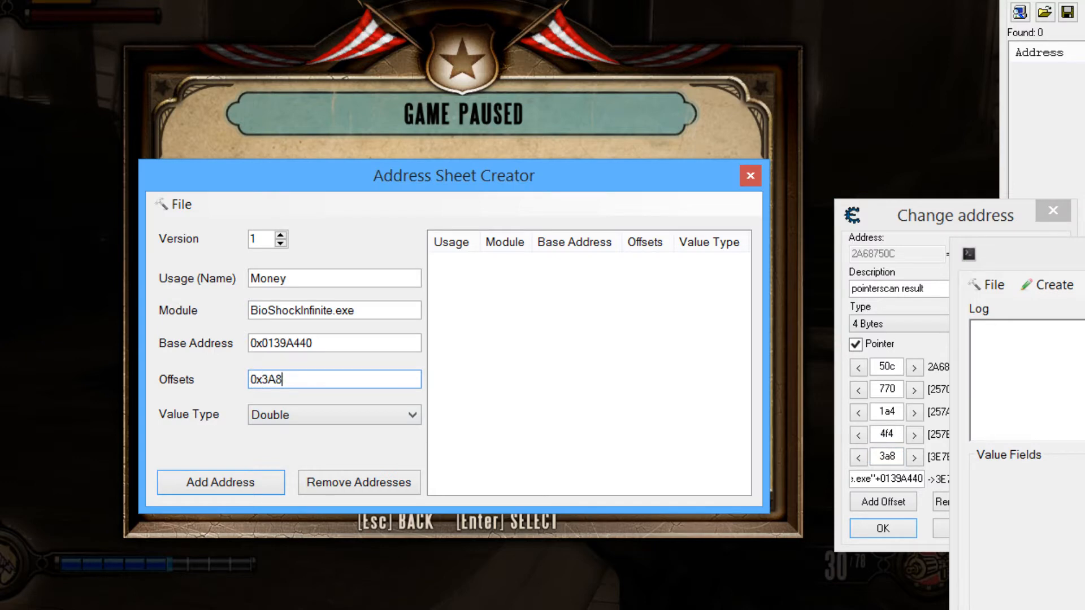
- Append offsets 0x4F4, 0x1A4, 0x770, 0x50C to complete the Money offset chain
{"action": "type", "text": "."}
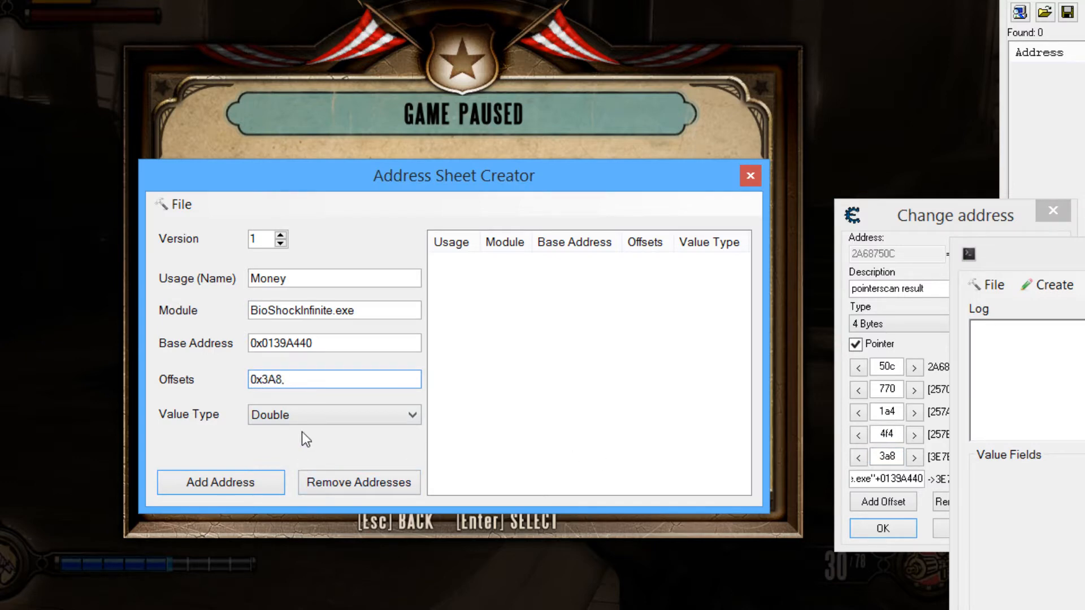
{"action": "left_click", "coordinate": [305, 380]}
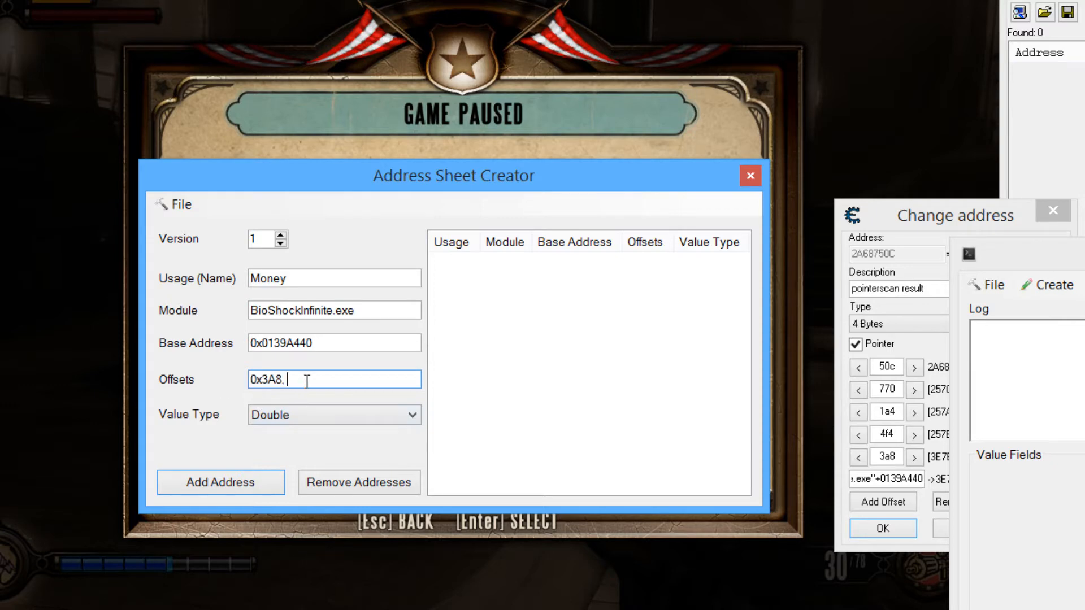
{"action": "double_click", "coordinate": [275, 379]}
{"action": "type", "text": " 0x4F4, 0x1a4"}
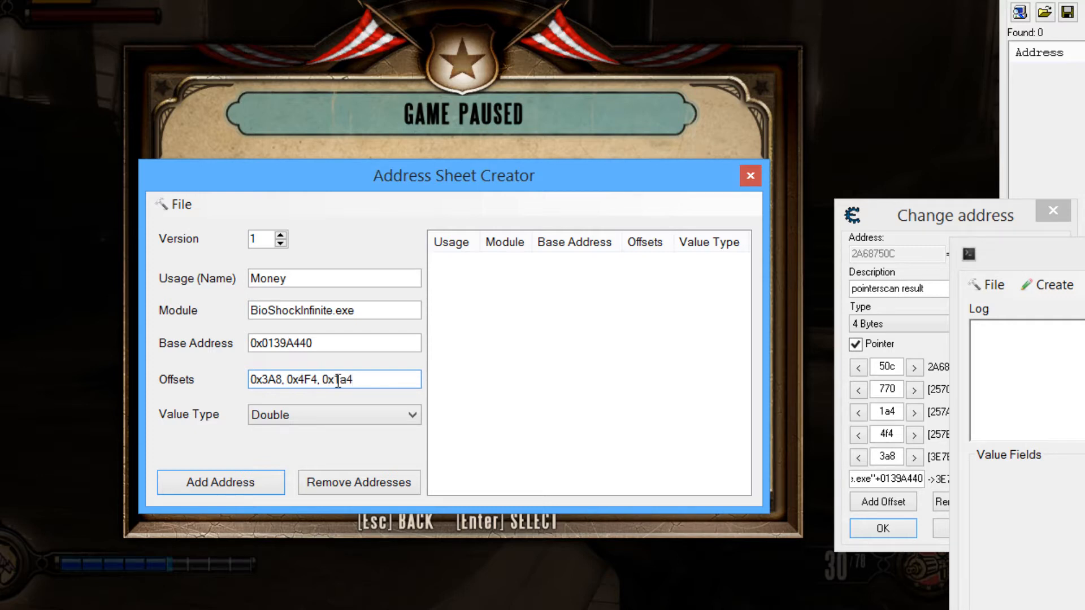
{"action": "key", "text": "Backspace"}
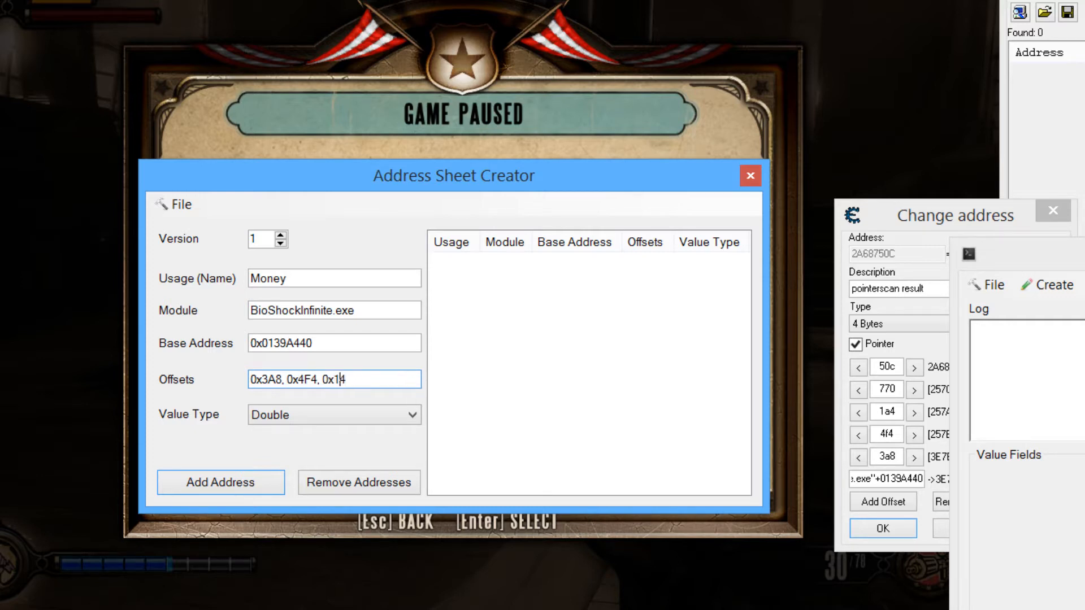
{"action": "type", "text": "A4,"}
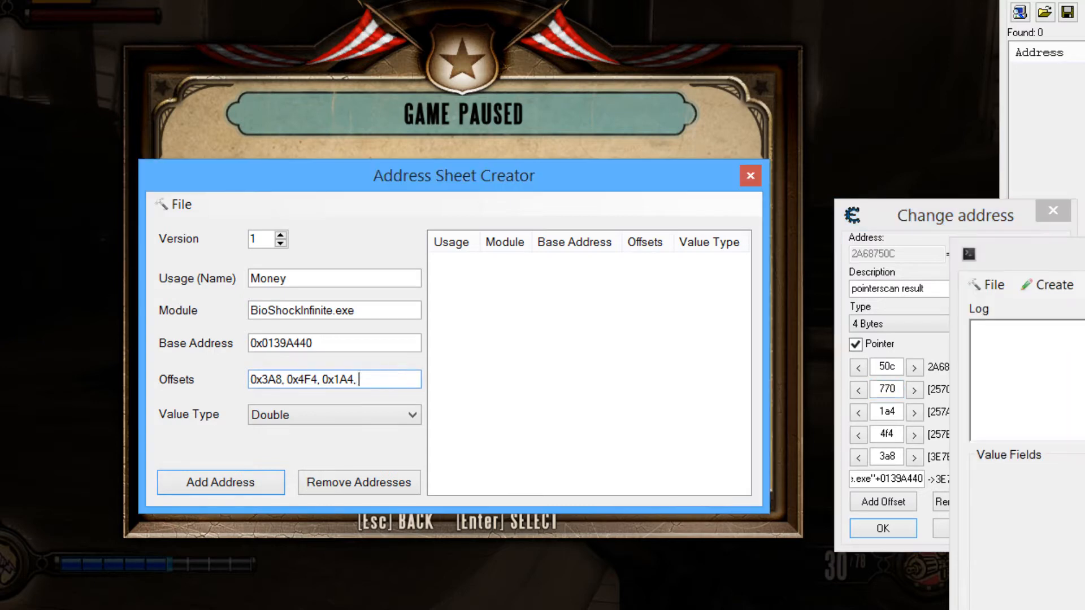
{"action": "type", "text": "0x770"}
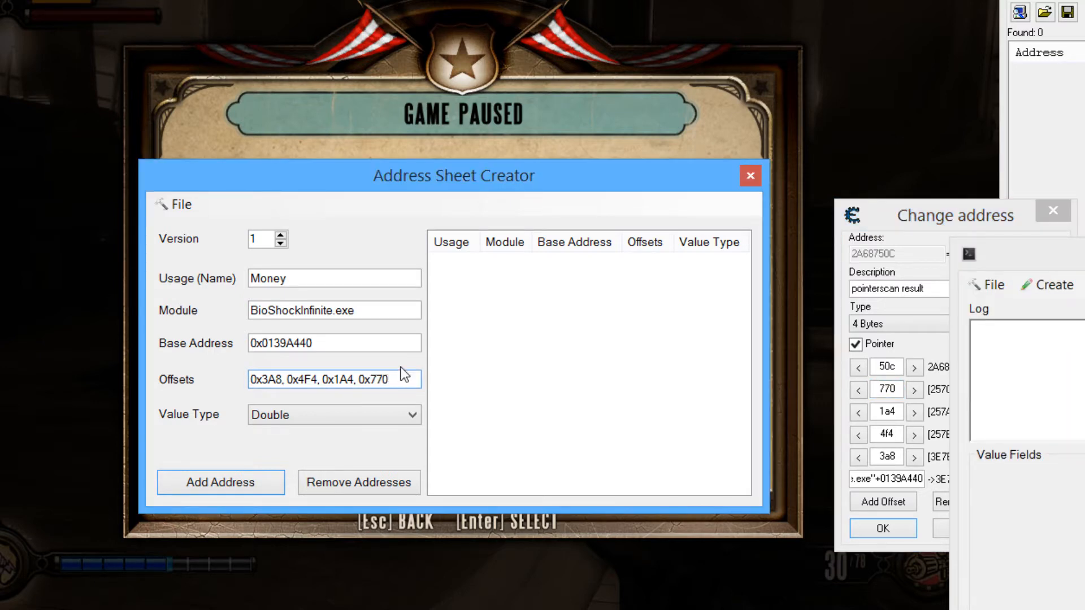
{"action": "left_click", "coordinate": [356, 379]}
{"action": "type", "text": ", 0x50C"}
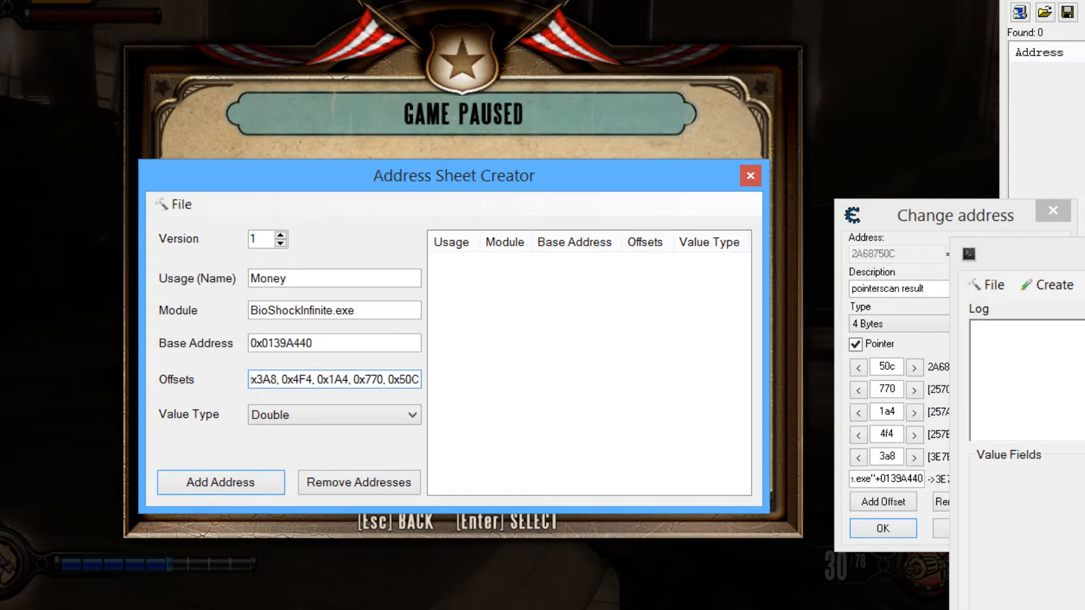
{"action": "mouse_move", "coordinate": [271, 446]}
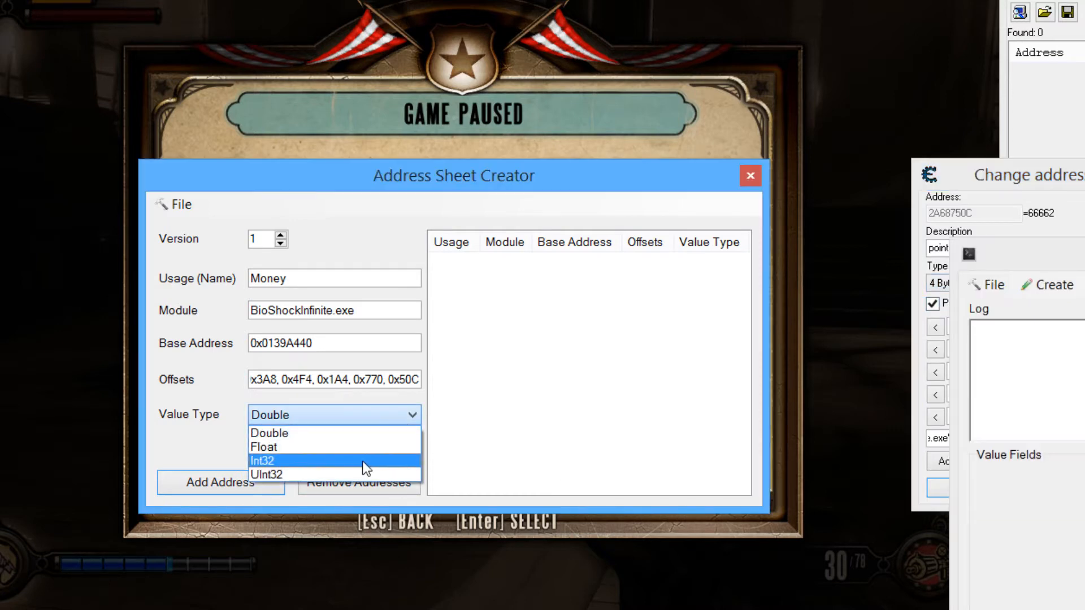
- Add Money to the address list as an Int32 pointer based at 0x0139A440
{"action": "left_click", "coordinate": [269, 461]}
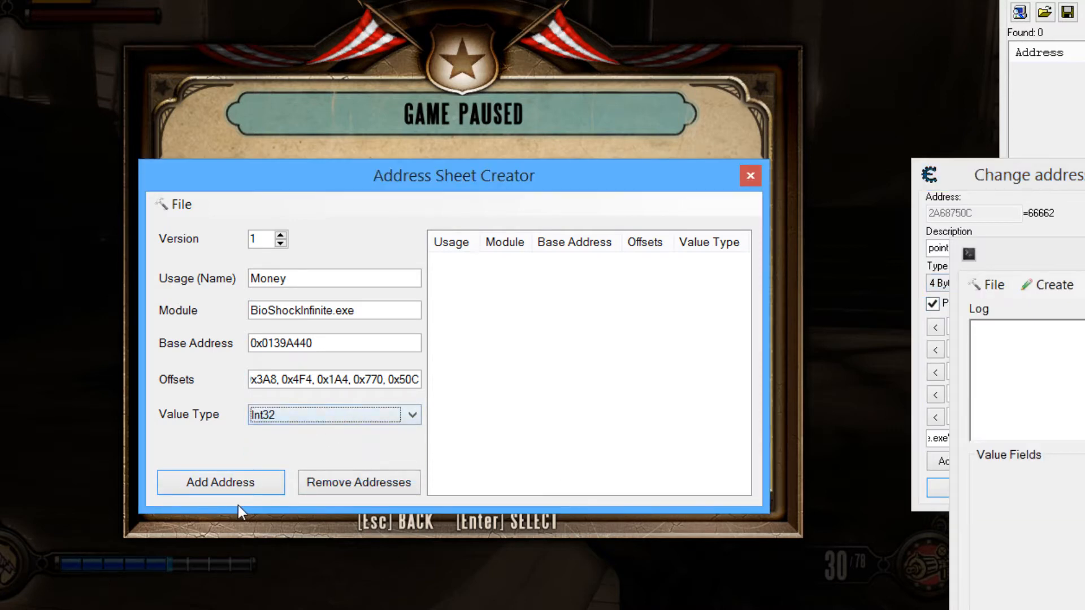
{"action": "left_click", "coordinate": [220, 483]}
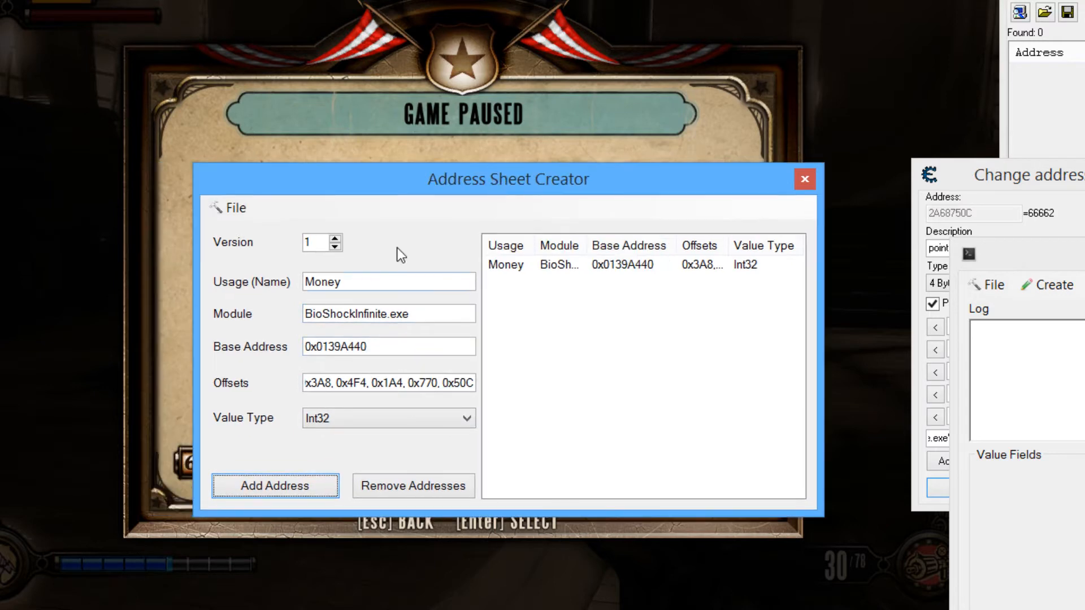
{"action": "left_click", "coordinate": [233, 208]}
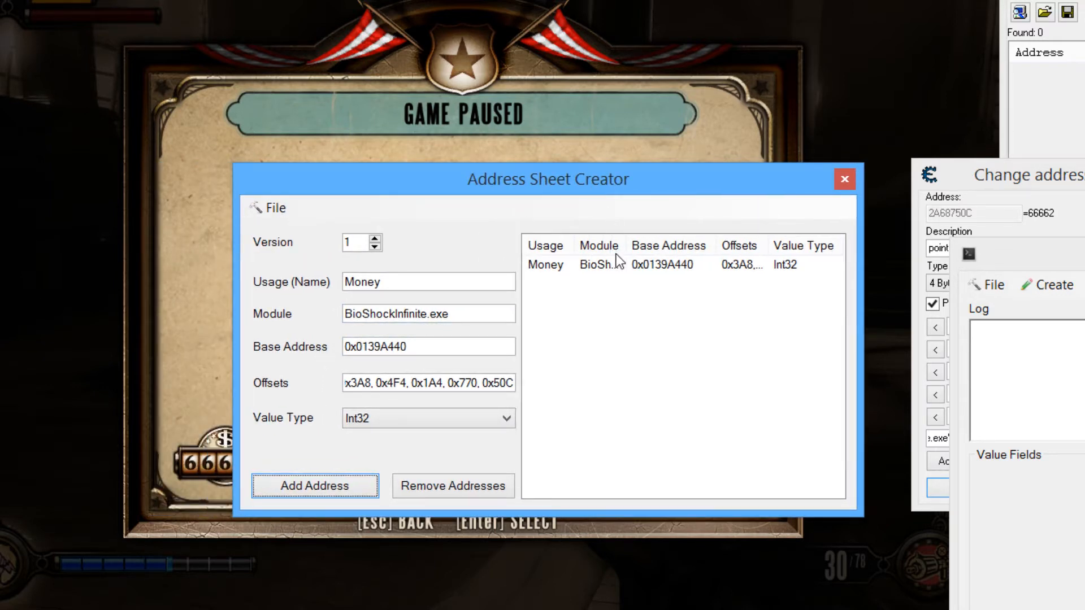
{"action": "right_click", "coordinate": [546, 264]}
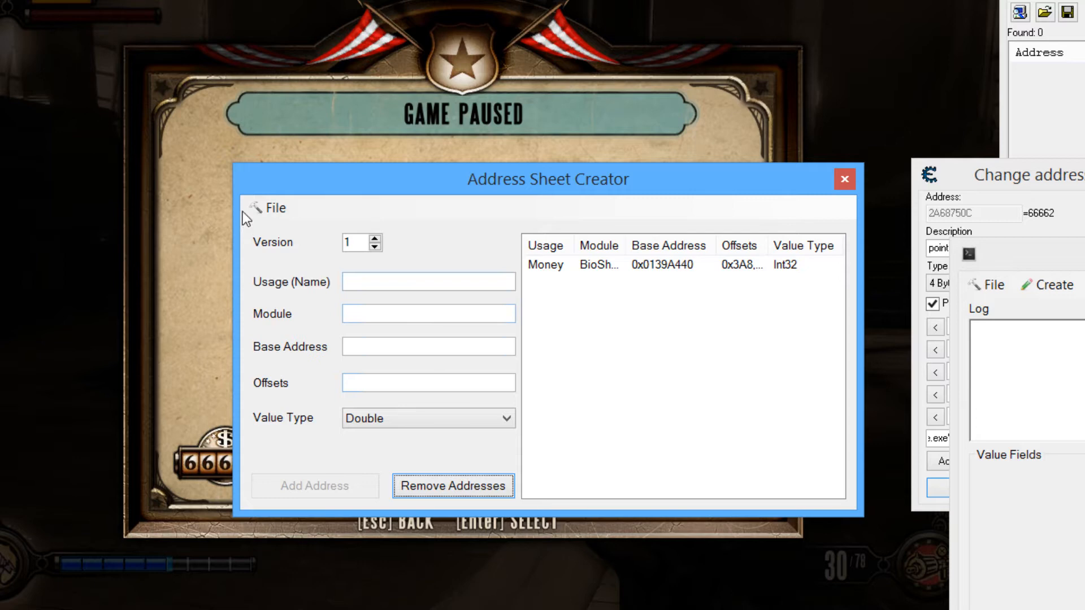
- Export the address sheet as infinite.cds on the Desktop
{"action": "left_click", "coordinate": [273, 208]}
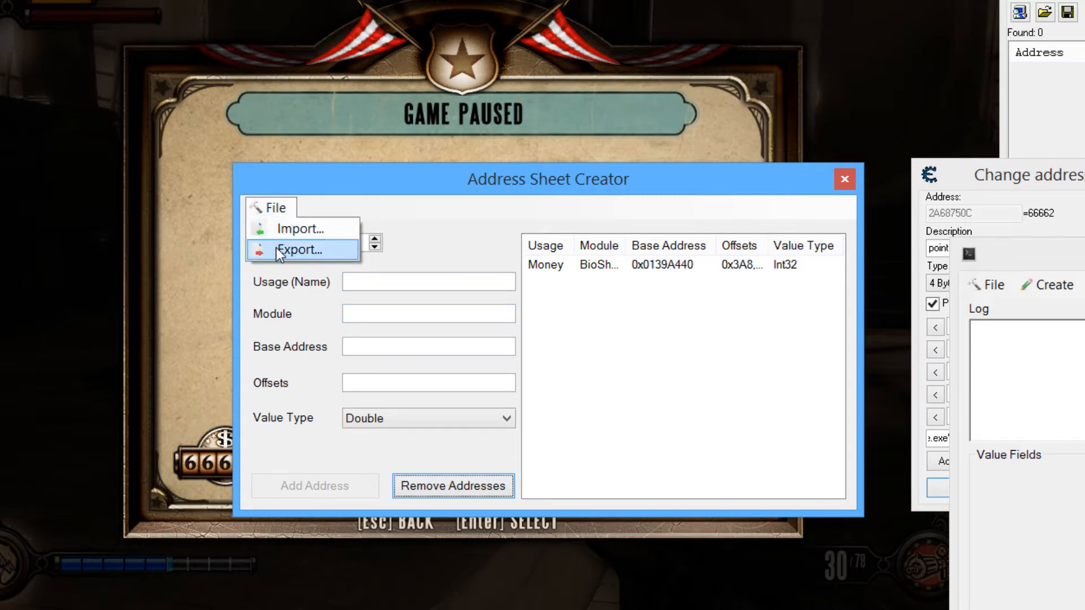
{"action": "left_click", "coordinate": [299, 249]}
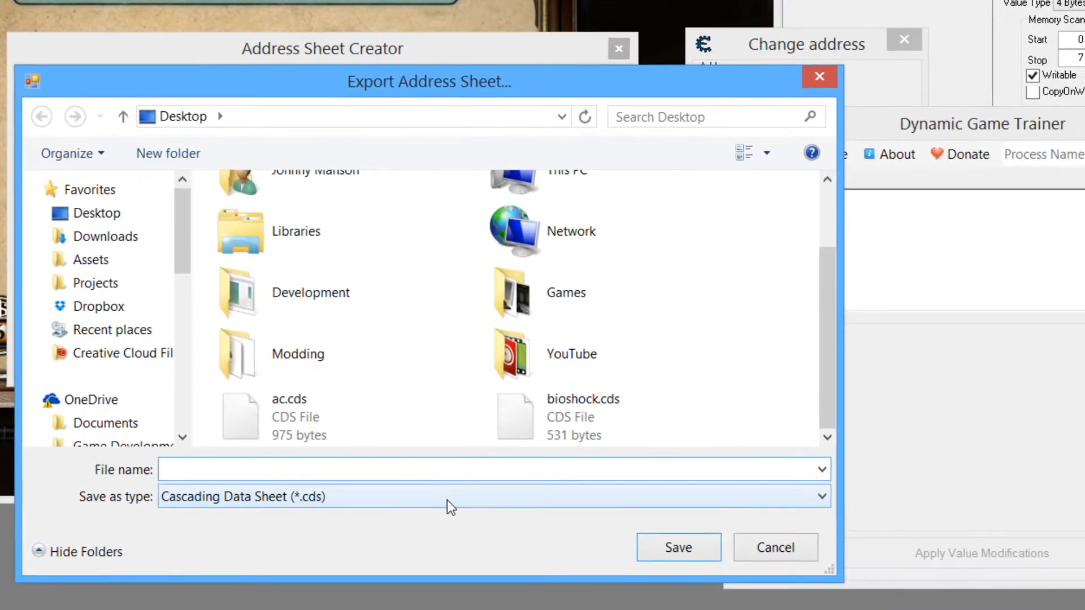
{"action": "type", "text": "infinite"}
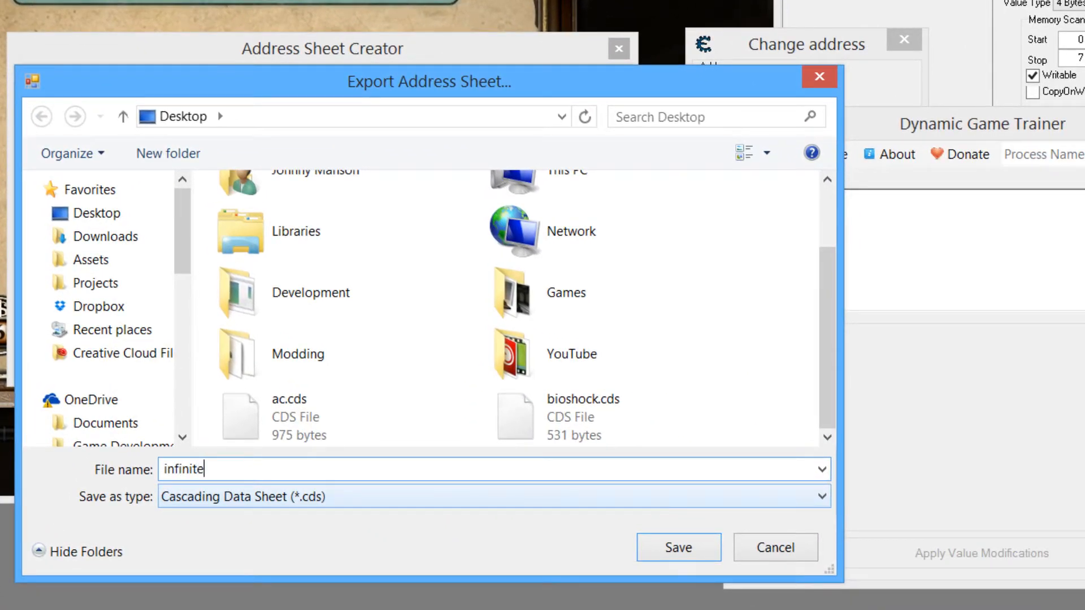
{"action": "left_click", "coordinate": [678, 547]}
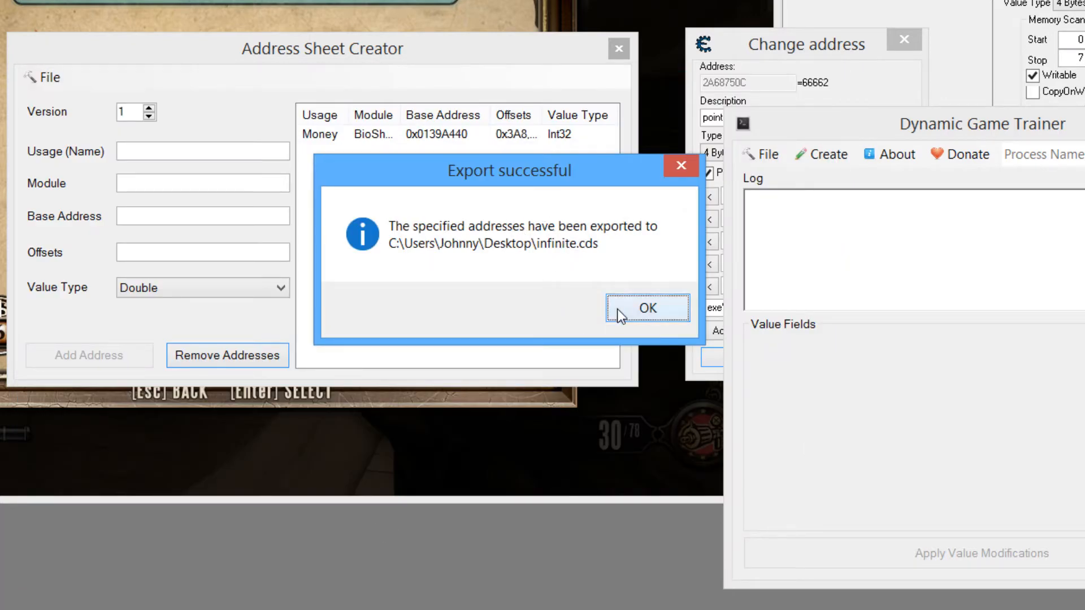
{"action": "left_click", "coordinate": [647, 307]}
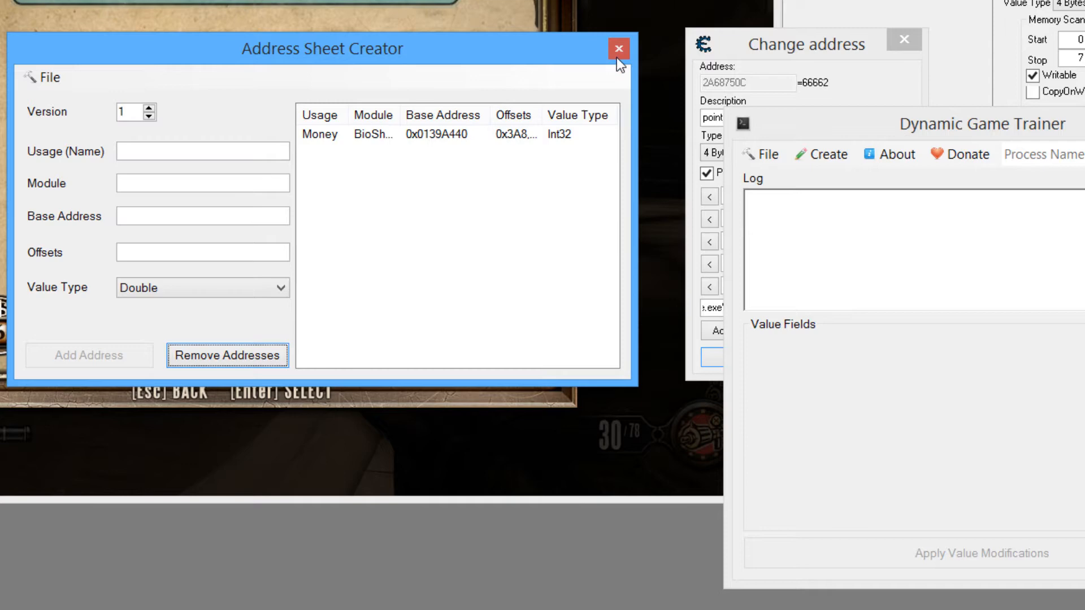
- Close the Address Sheet Creator without re-exporting
{"action": "left_click", "coordinate": [616, 47]}
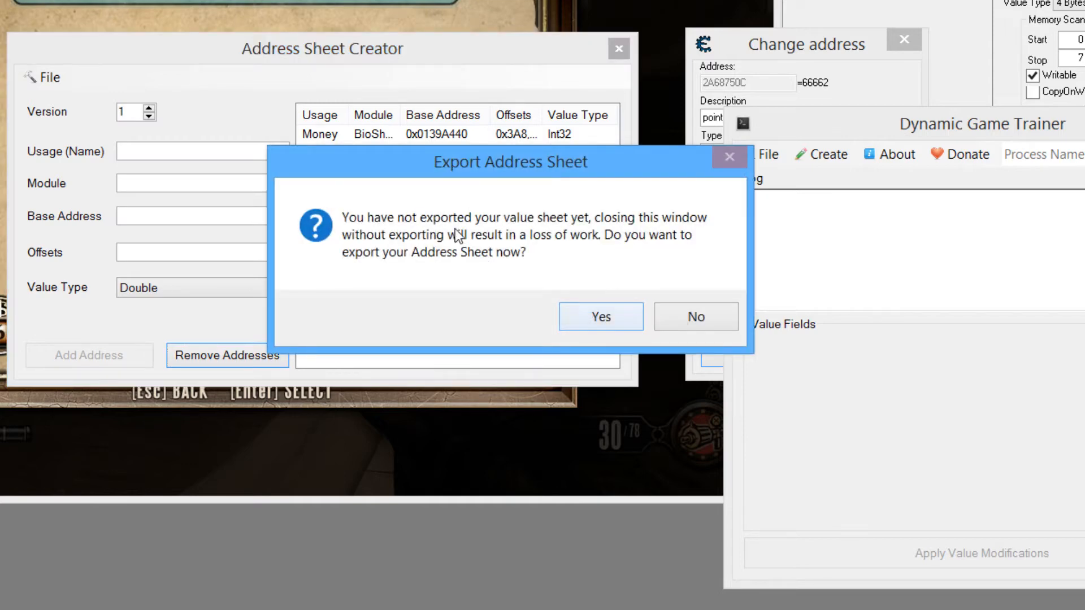
{"action": "left_click", "coordinate": [696, 316]}
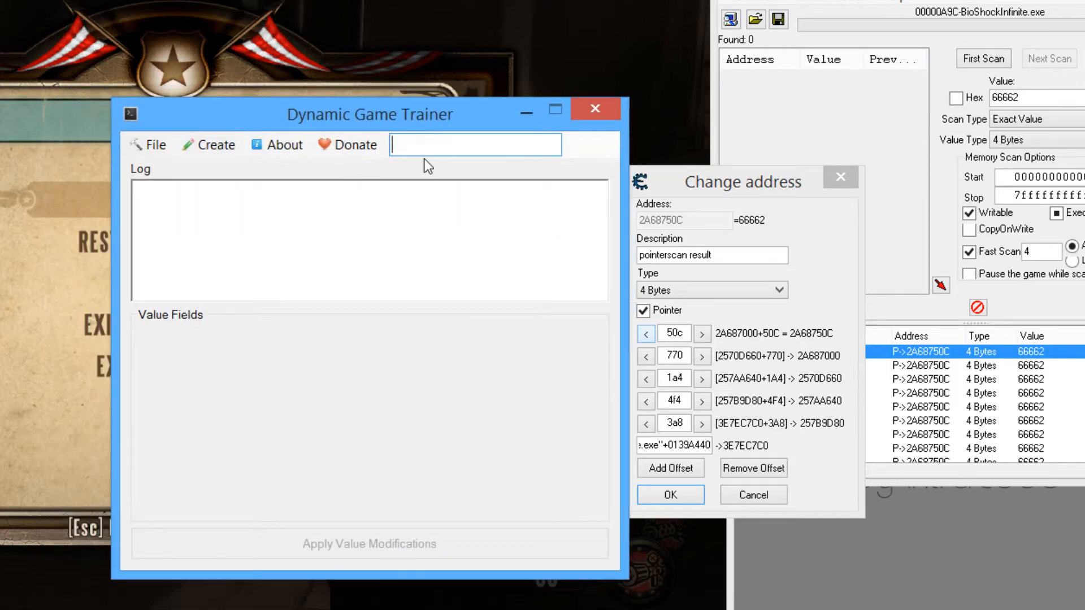
- Enter BioShockInfinite as the target process, confirming the name in Task Manager
{"action": "type", "text": "BioShockInfinite"}
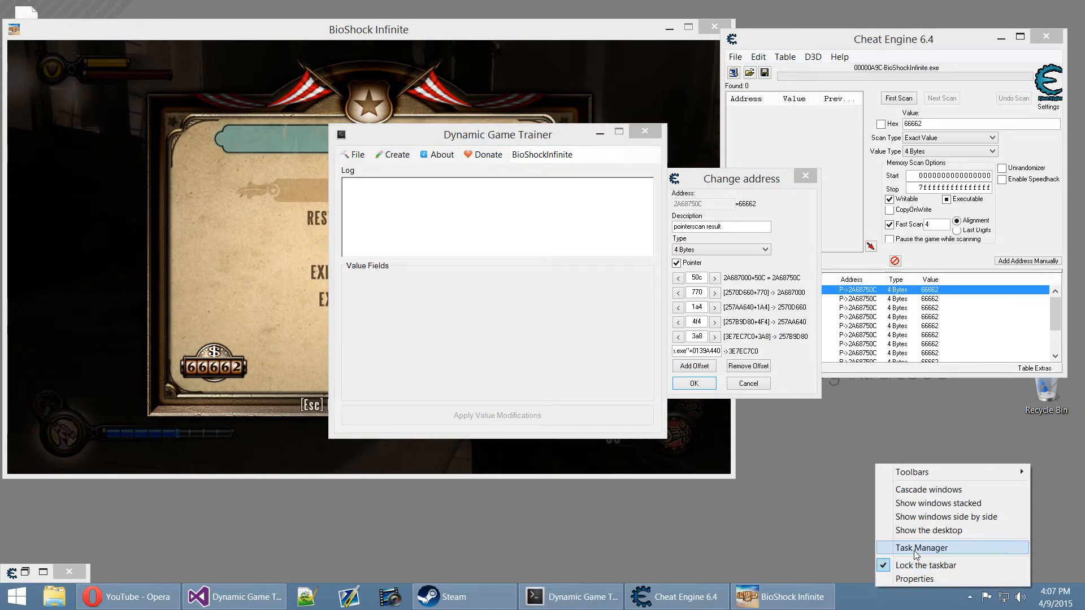
{"action": "left_click", "coordinate": [924, 547]}
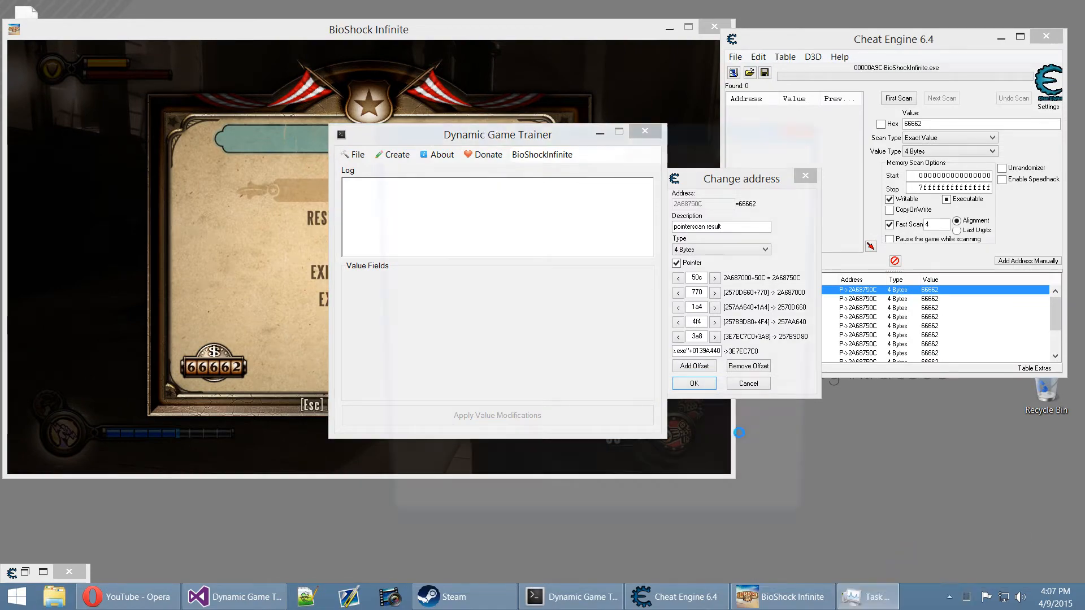
{"action": "left_click", "coordinate": [872, 596]}
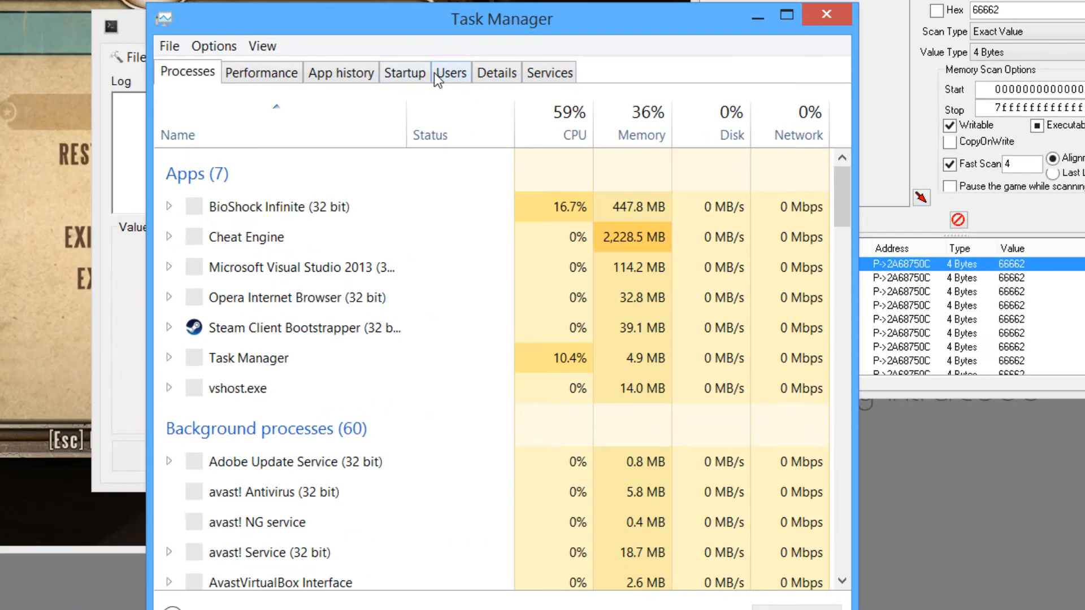
{"action": "left_click", "coordinate": [497, 73]}
{"action": "type", "text": "BioShockInfinite"}
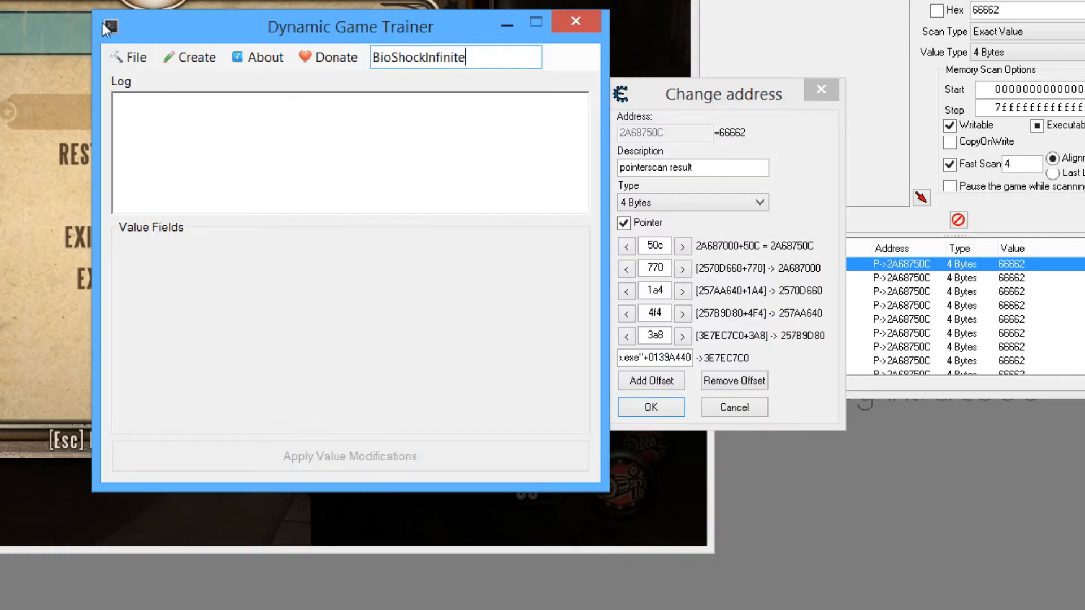
- Load infinite.cds with auto-generated value fields, producing a Money field reading 66662
{"action": "left_click", "coordinate": [135, 57]}
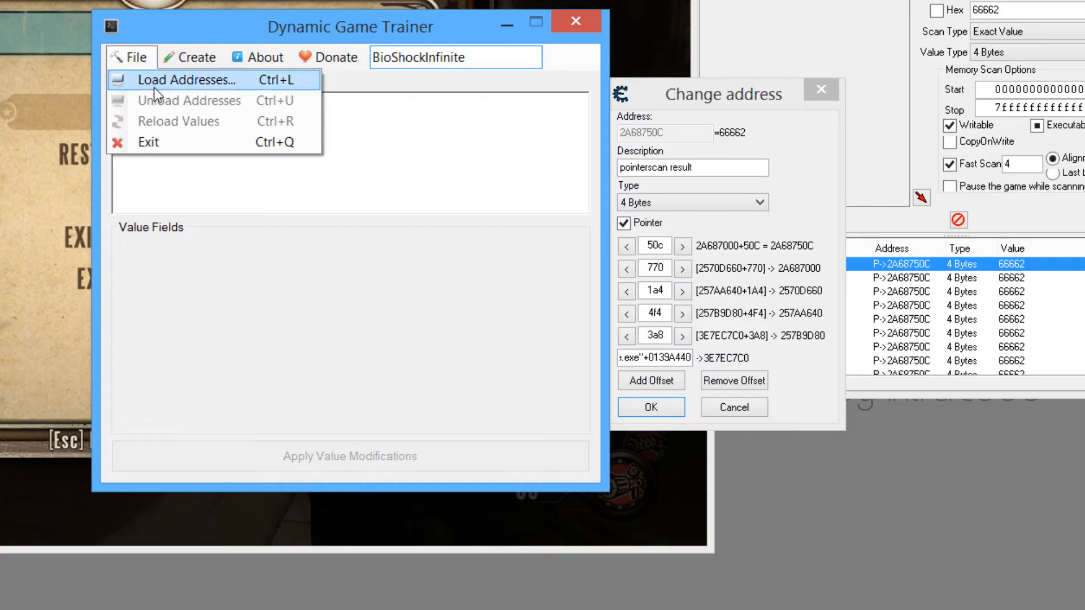
{"action": "left_click", "coordinate": [183, 79]}
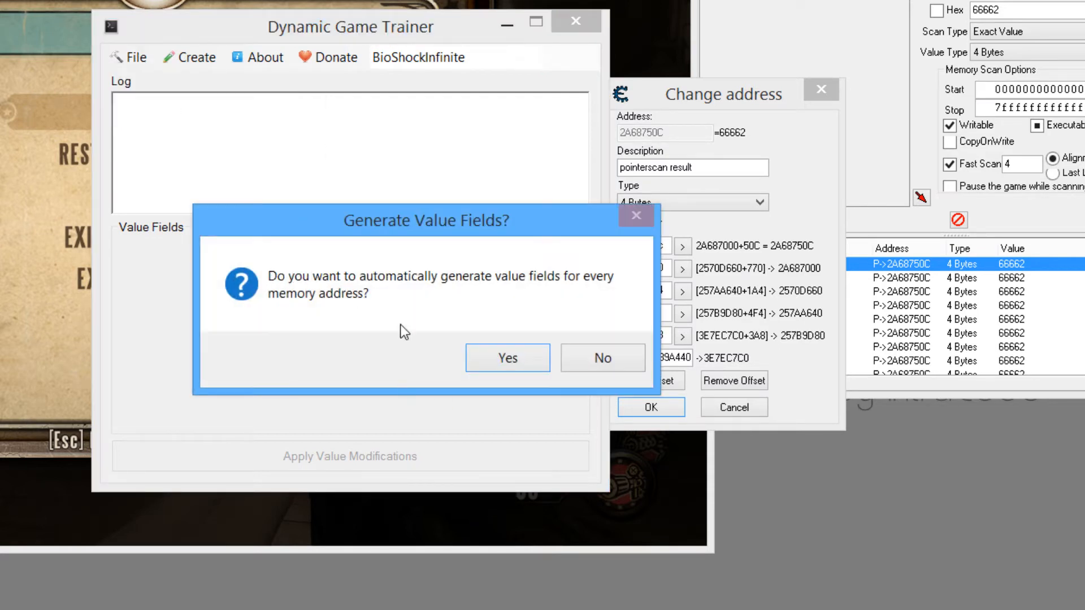
{"action": "mouse_move", "coordinate": [373, 368]}
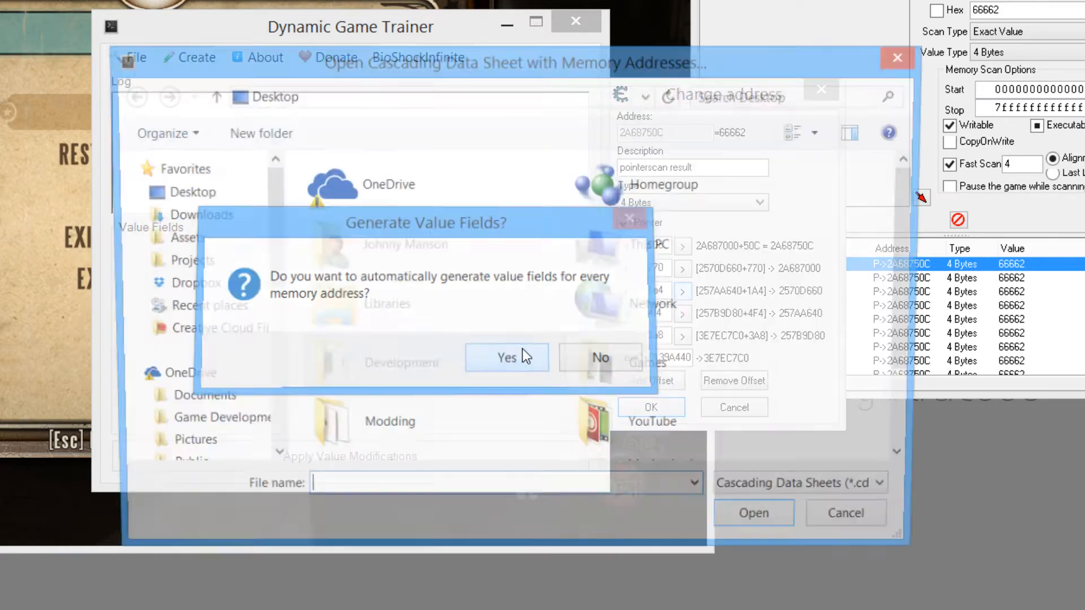
{"action": "left_click", "coordinate": [506, 357]}
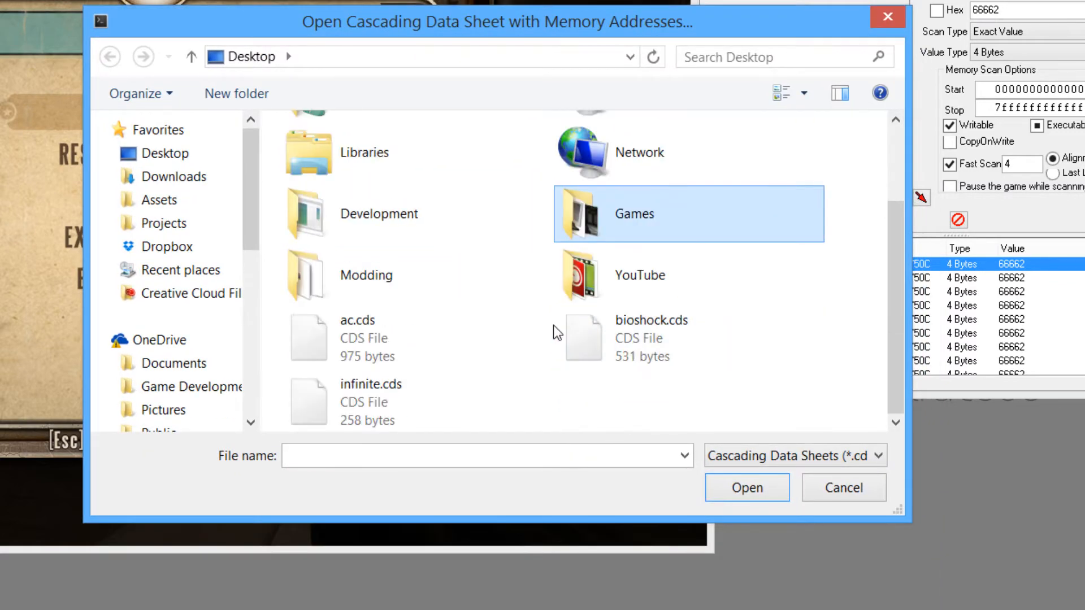
{"action": "left_click", "coordinate": [370, 399]}
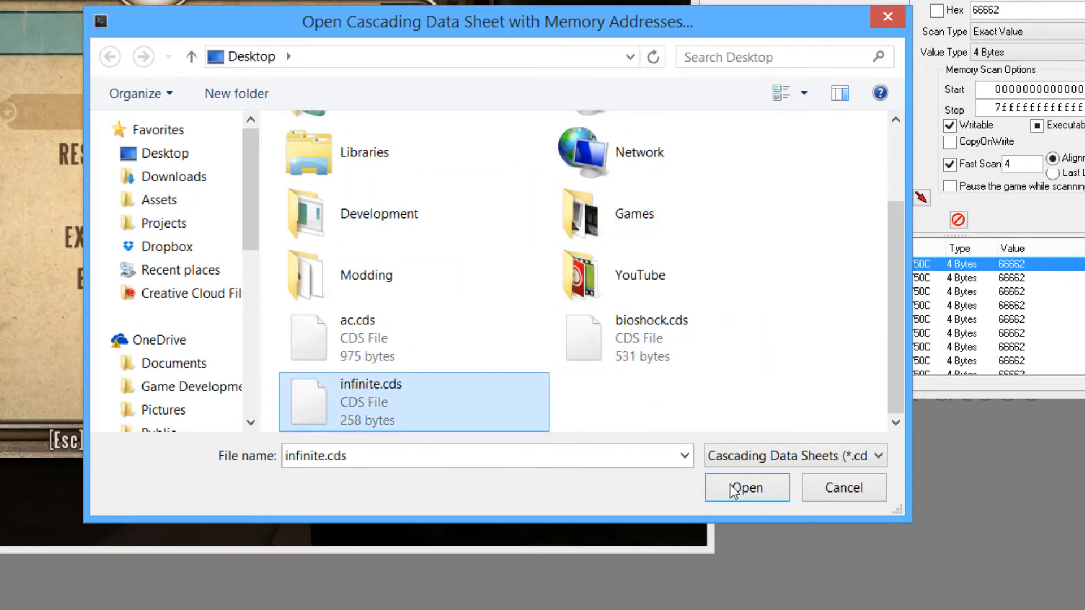
{"action": "left_click", "coordinate": [746, 488]}
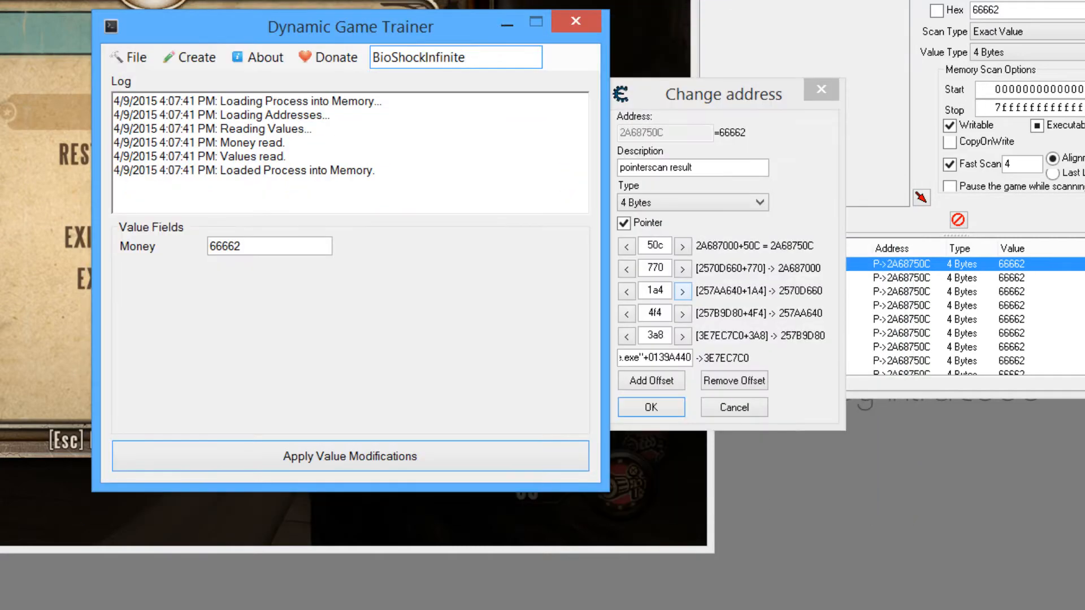
- Replace the Money value with 1337 and apply it to the game
{"action": "triple_click", "coordinate": [269, 246]}
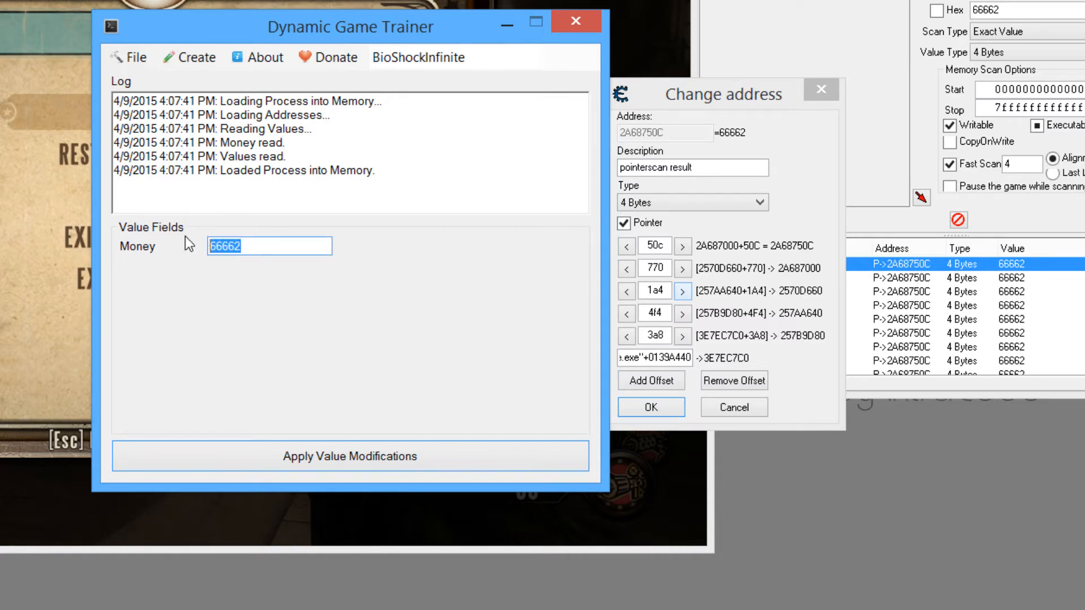
{"action": "type", "text": "1337"}
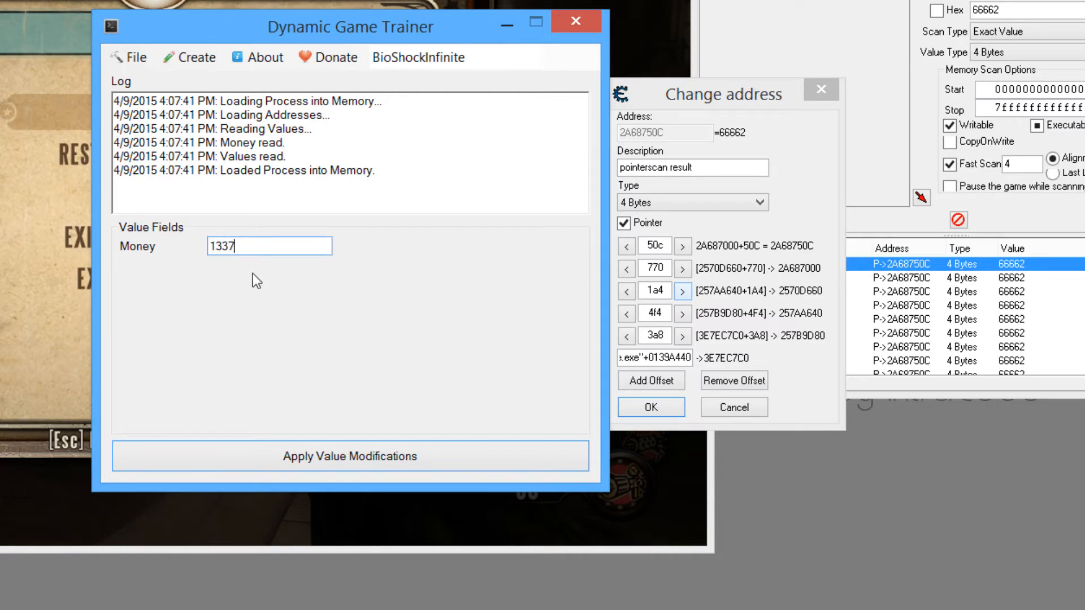
{"action": "left_click", "coordinate": [349, 456]}
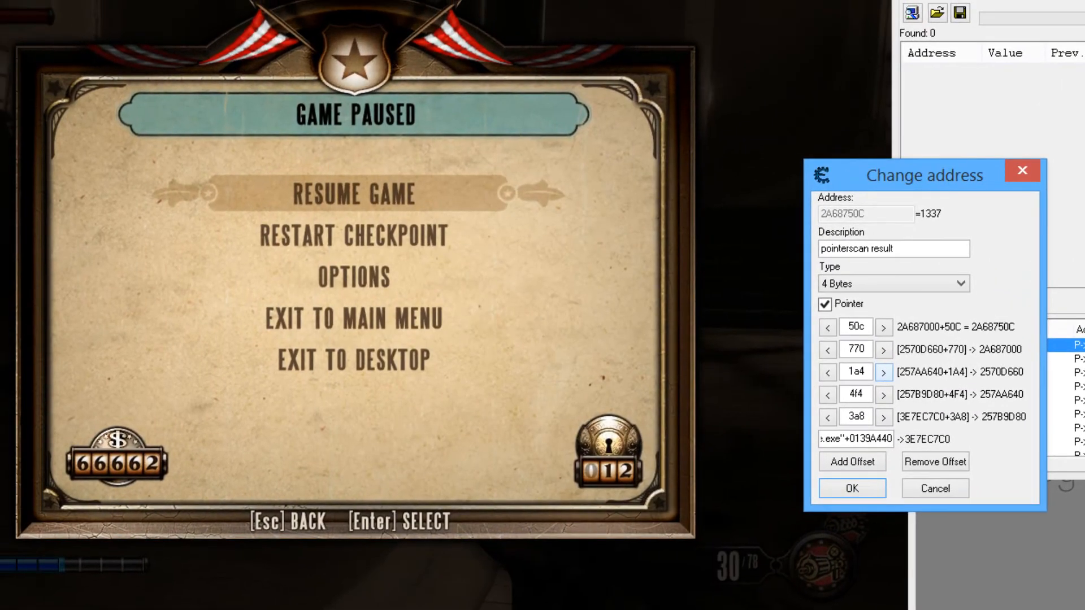
- Close the Change address dialog and bring up actions for the first pointerscan result, now 1337
{"action": "left_click", "coordinate": [851, 489]}
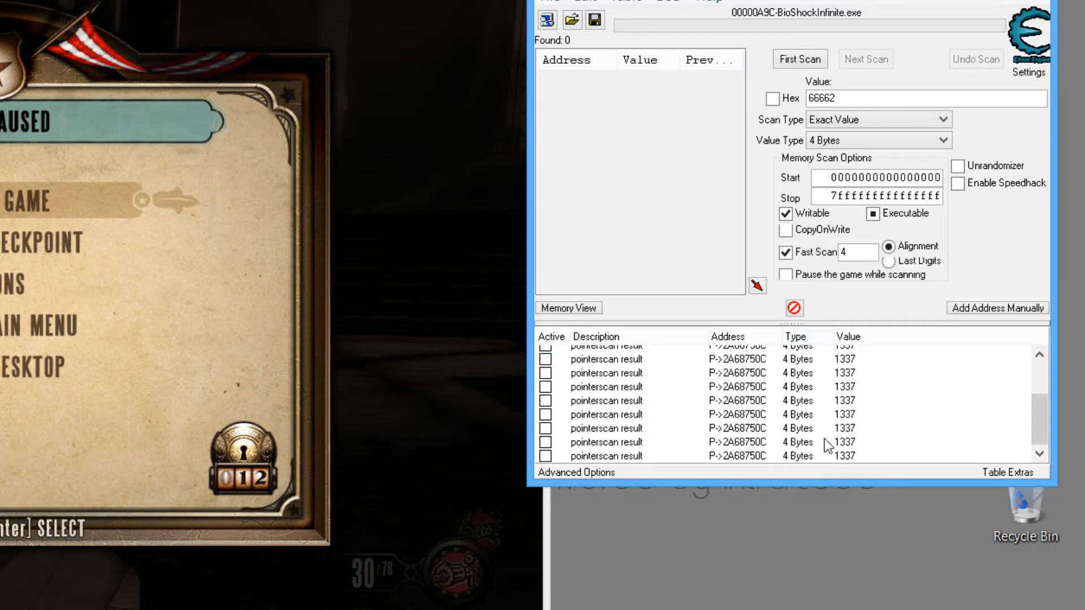
{"action": "left_click", "coordinate": [629, 353]}
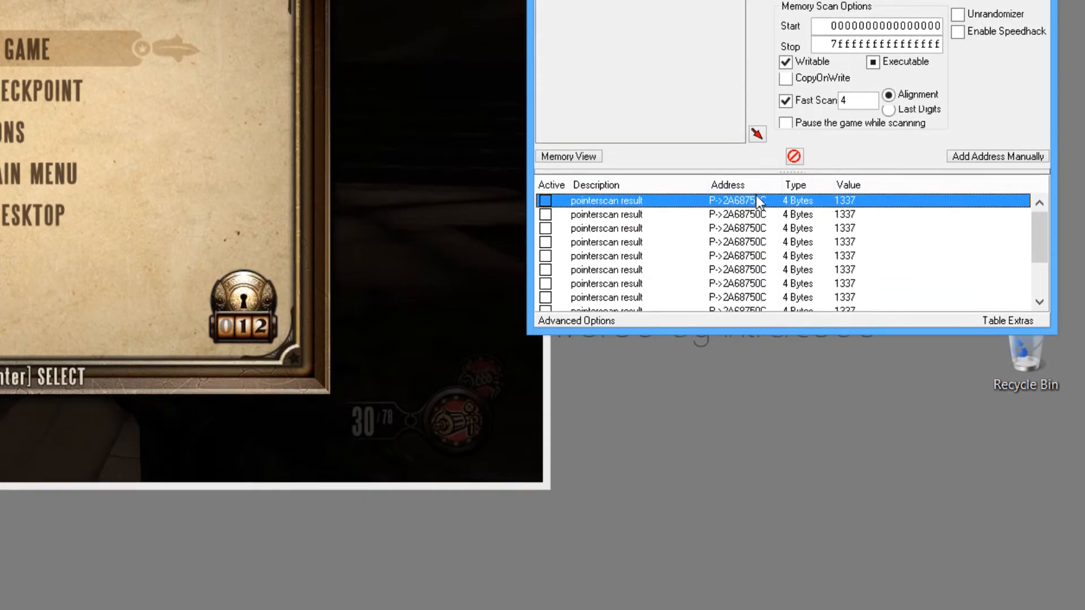
{"action": "right_click", "coordinate": [759, 202]}
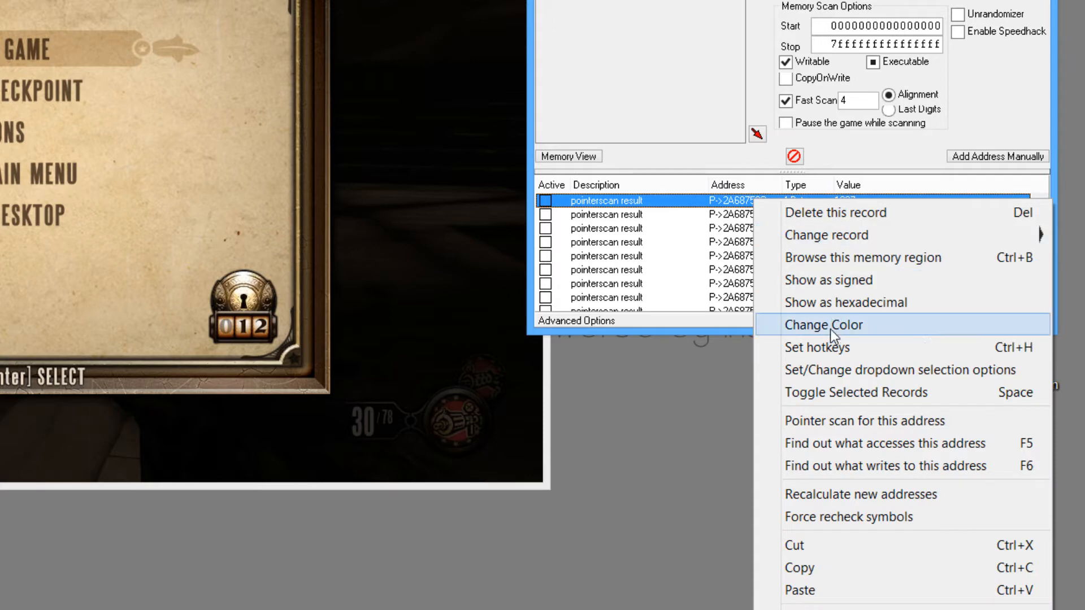
{"action": "mouse_move", "coordinate": [811, 294]}
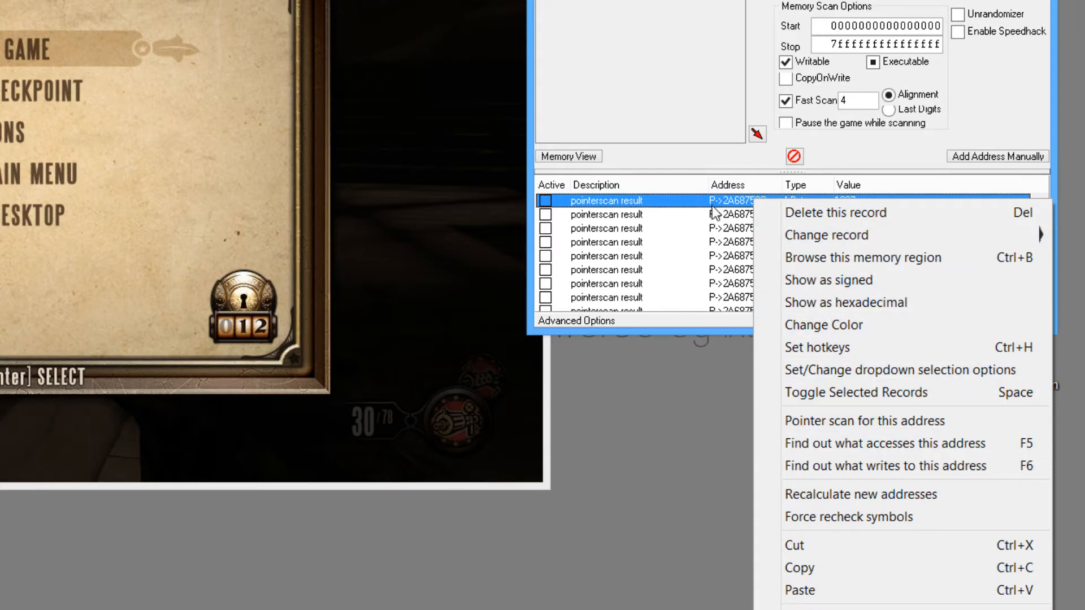
{"action": "left_click", "coordinate": [743, 208]}
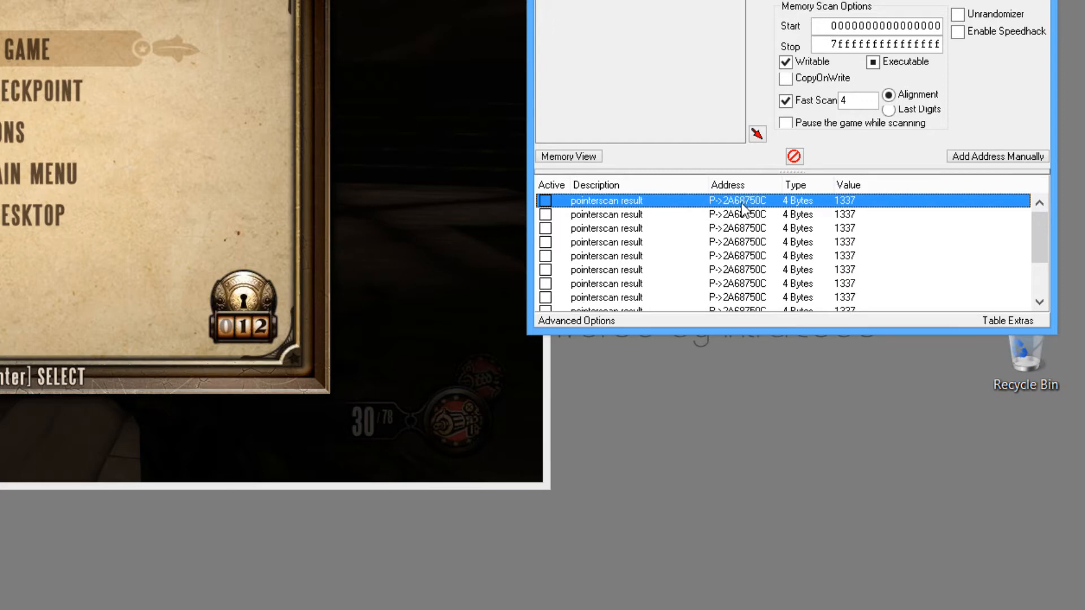
{"action": "right_click", "coordinate": [740, 202]}
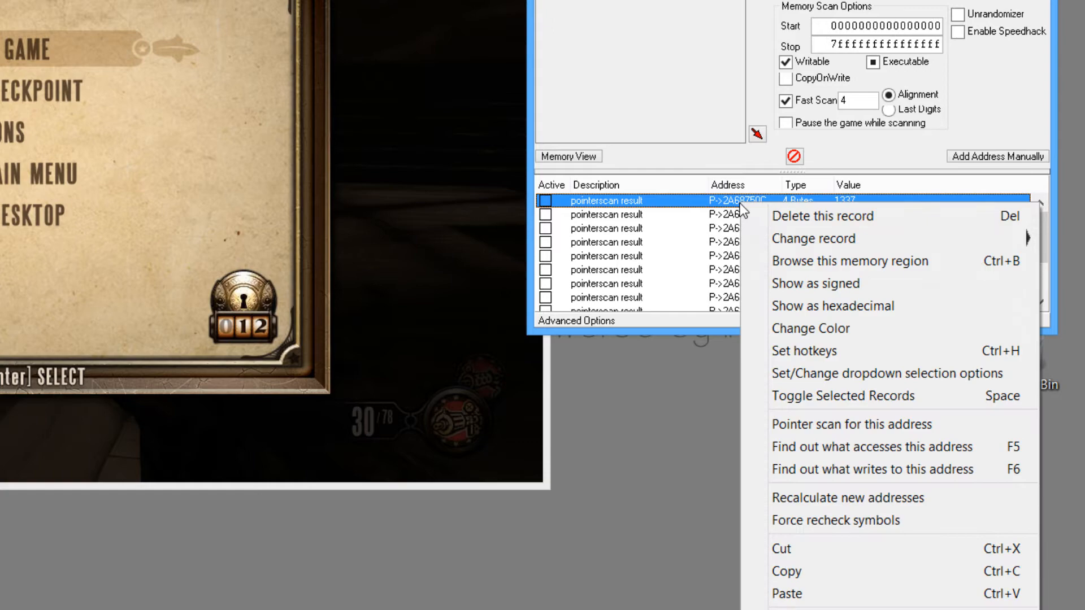
{"action": "mouse_move", "coordinate": [823, 261]}
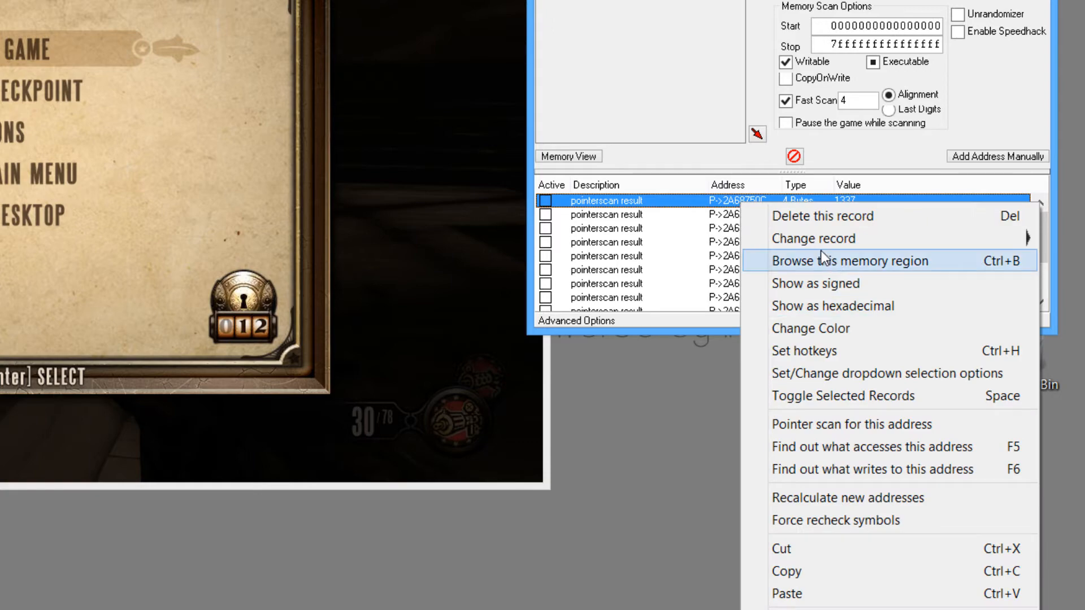
- Browse the pointerscan result's memory region in the Memory Viewer and start Dissect data/structures
{"action": "left_click", "coordinate": [850, 261]}
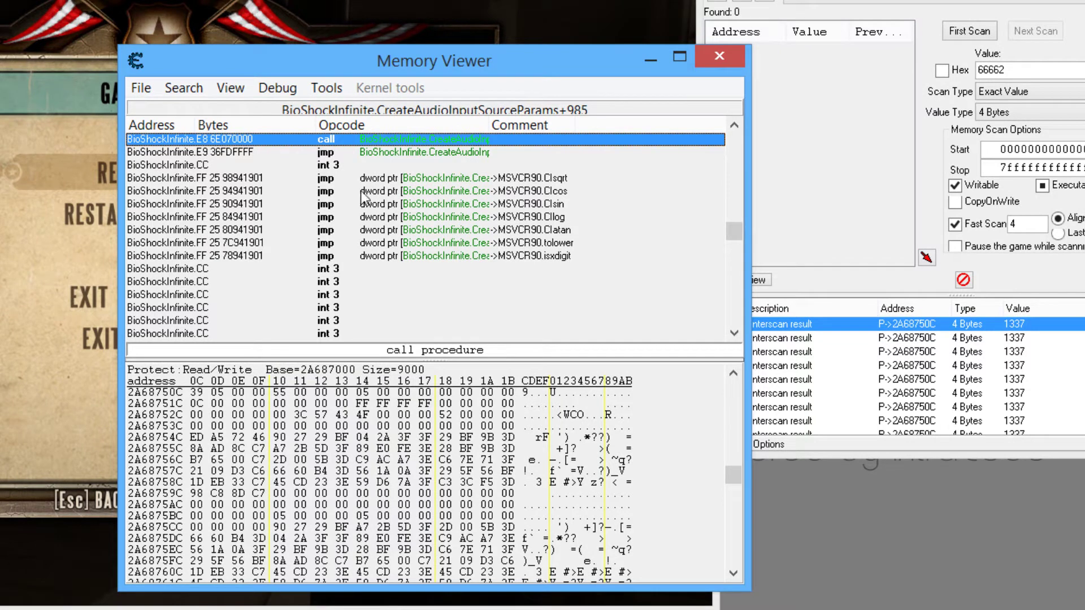
{"action": "mouse_move", "coordinate": [330, 180]}
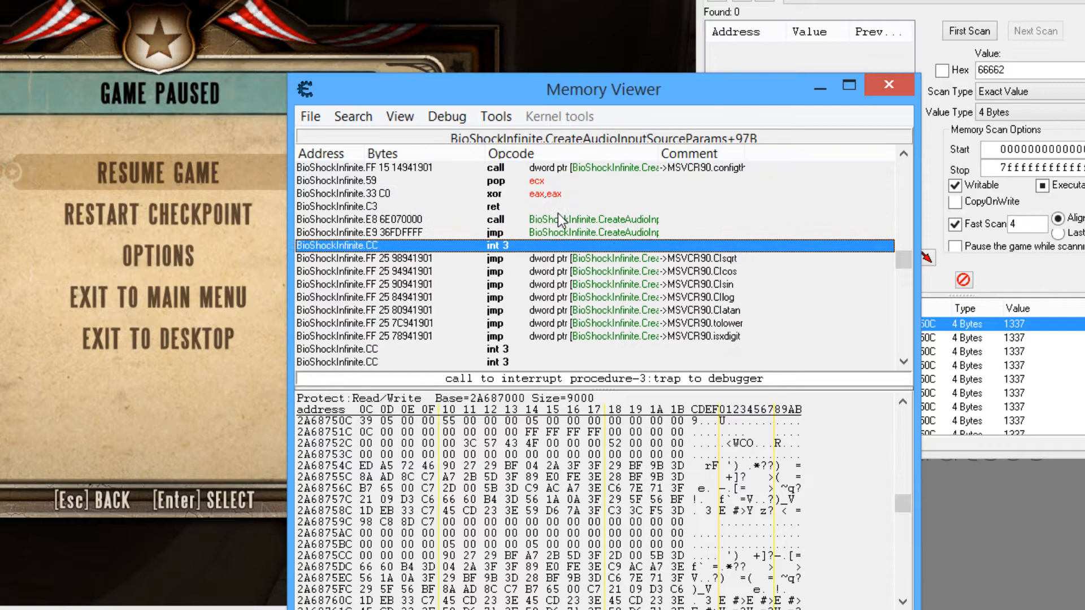
{"action": "mouse_move", "coordinate": [593, 105]}
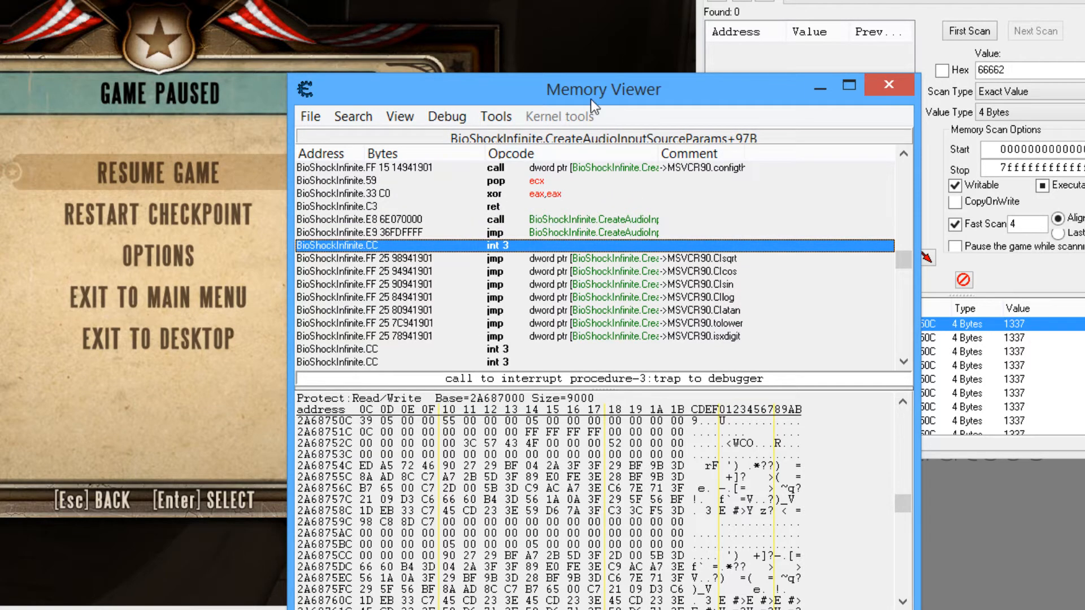
{"action": "left_click_drag", "start_coordinate": [602, 89], "coordinate": [488, 79]}
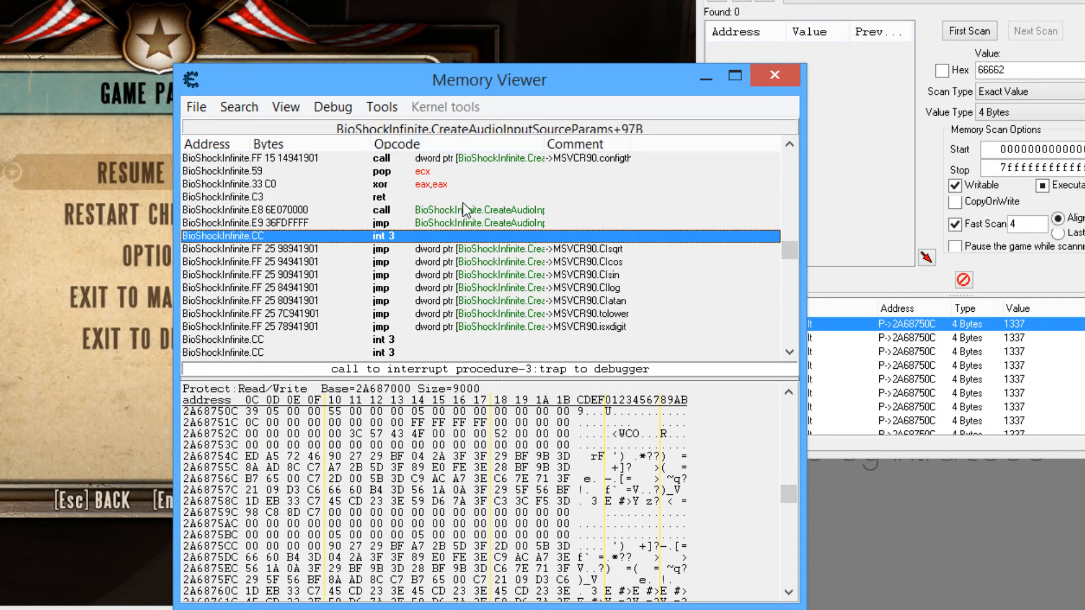
{"action": "left_click", "coordinate": [382, 106]}
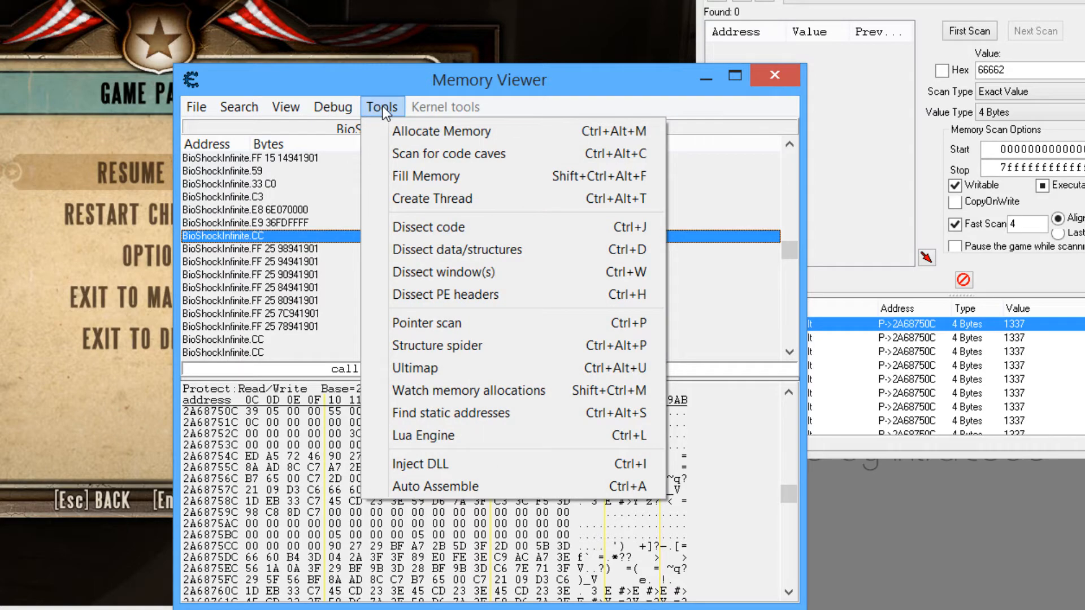
{"action": "mouse_move", "coordinate": [446, 300]}
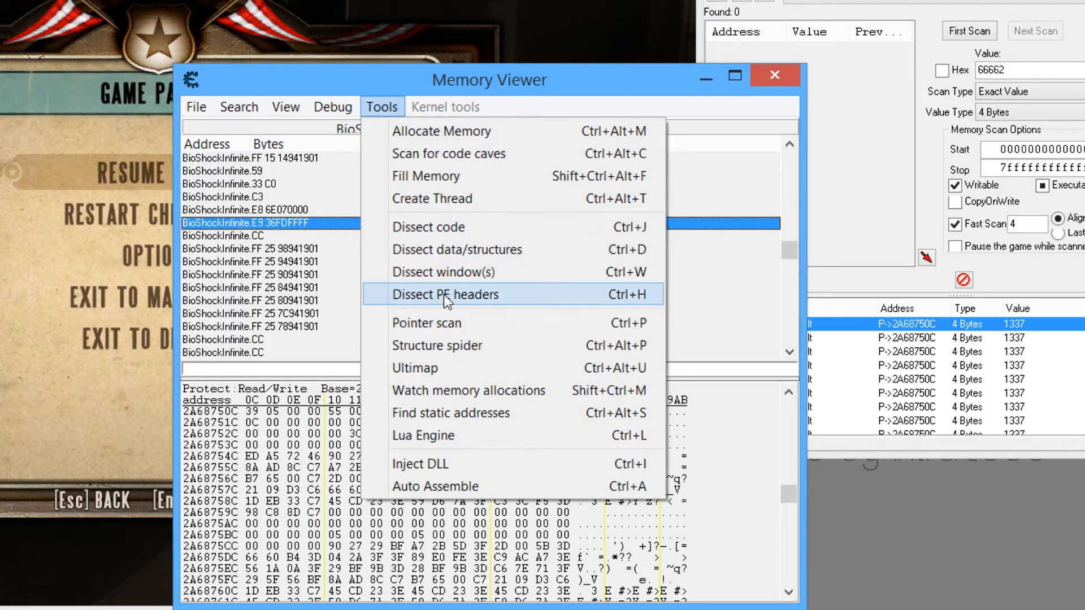
{"action": "left_click", "coordinate": [446, 294]}
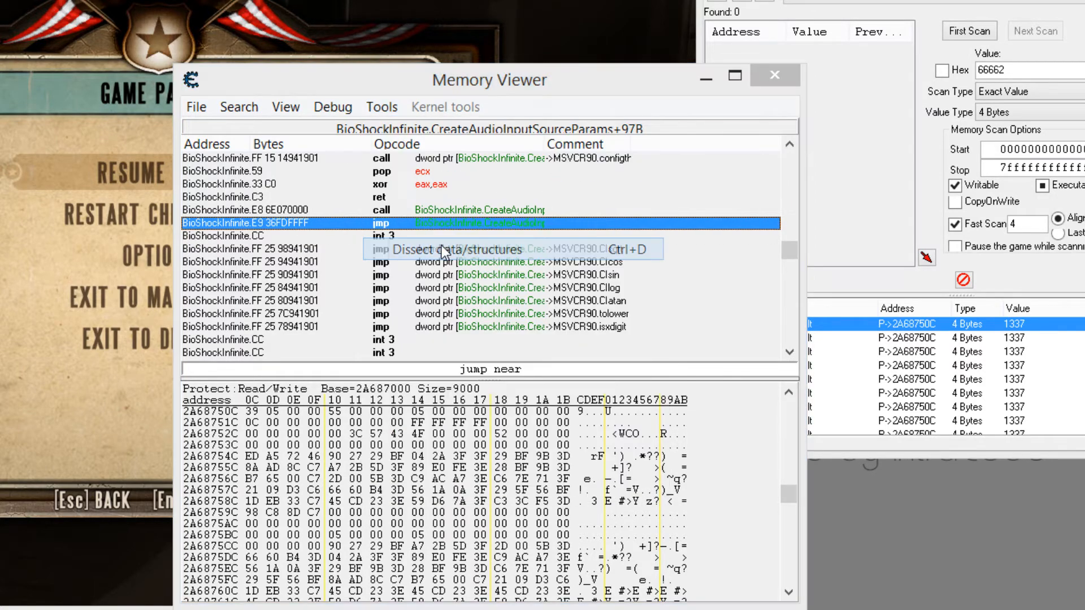
- Define a new structure at 2A68750C with the default name, auto-filled types, and select the 1337 entry
{"action": "left_click", "coordinate": [455, 248]}
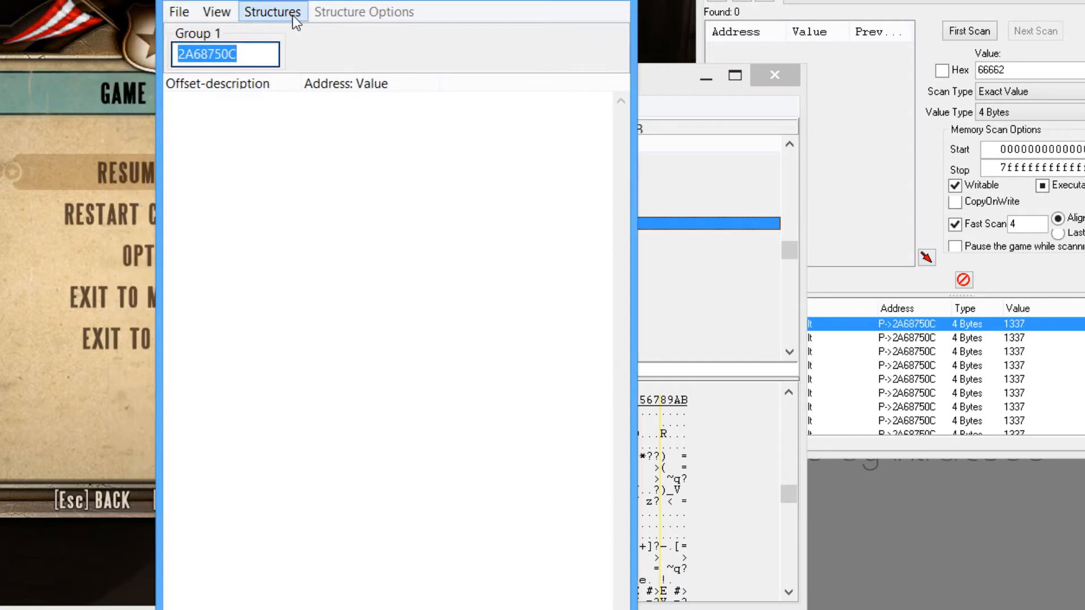
{"action": "left_click", "coordinate": [273, 12]}
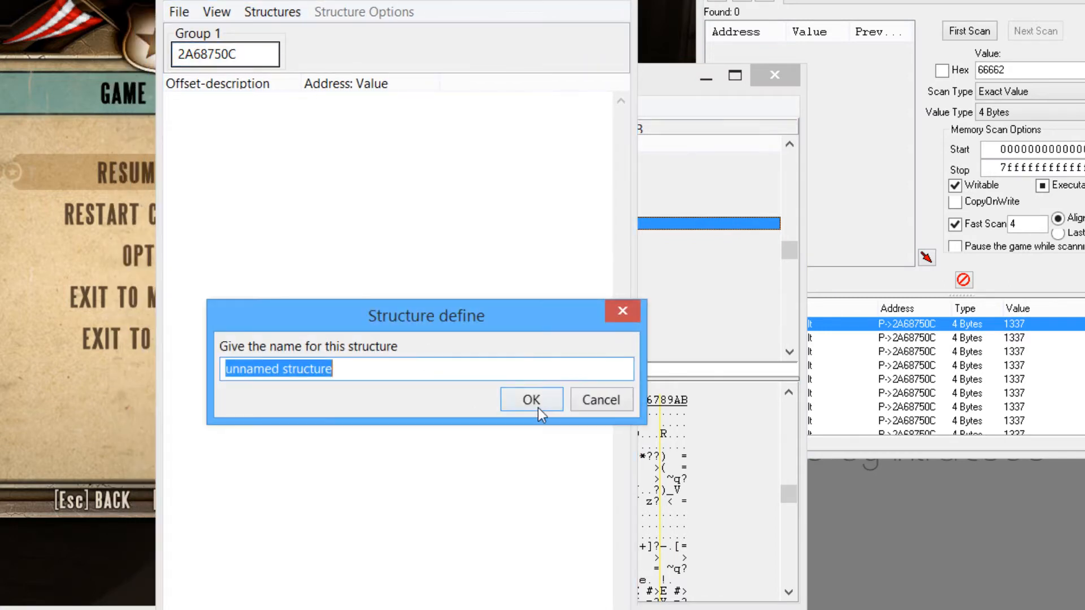
{"action": "left_click", "coordinate": [531, 399]}
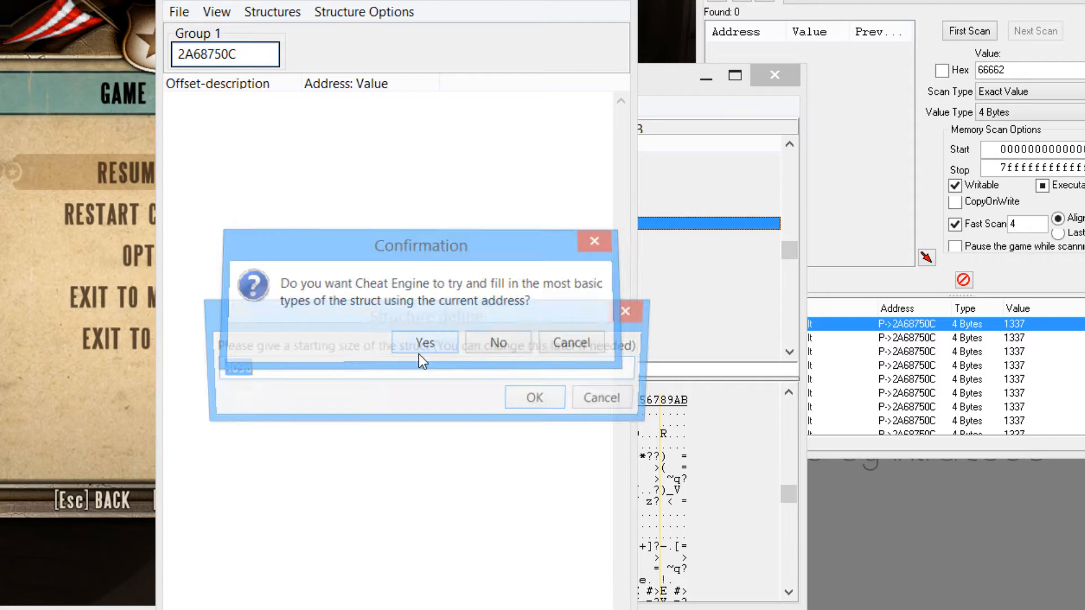
{"action": "left_click", "coordinate": [424, 343]}
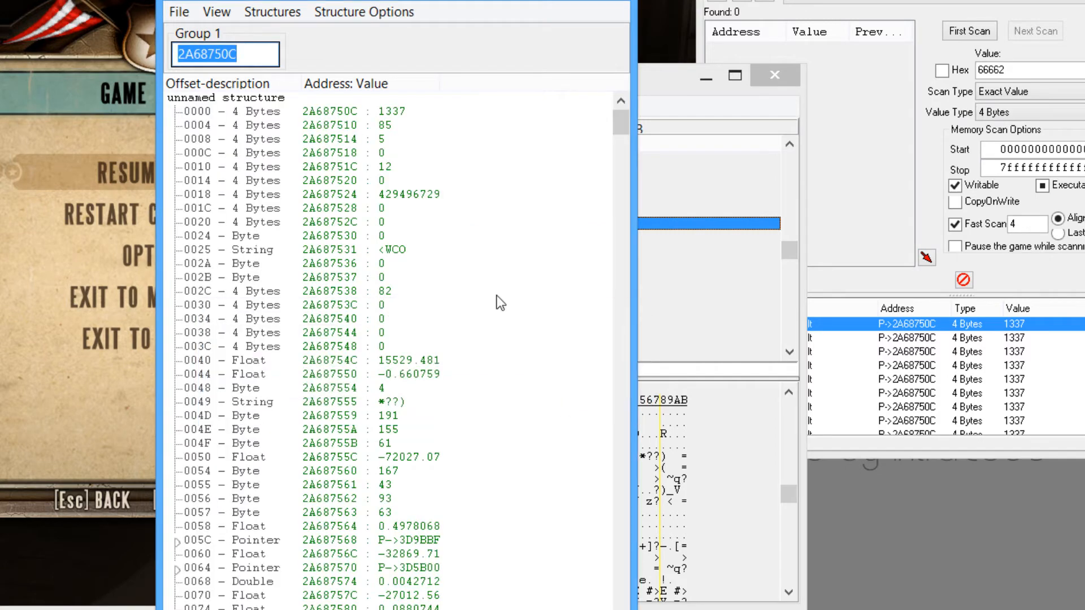
{"action": "left_click", "coordinate": [326, 110]}
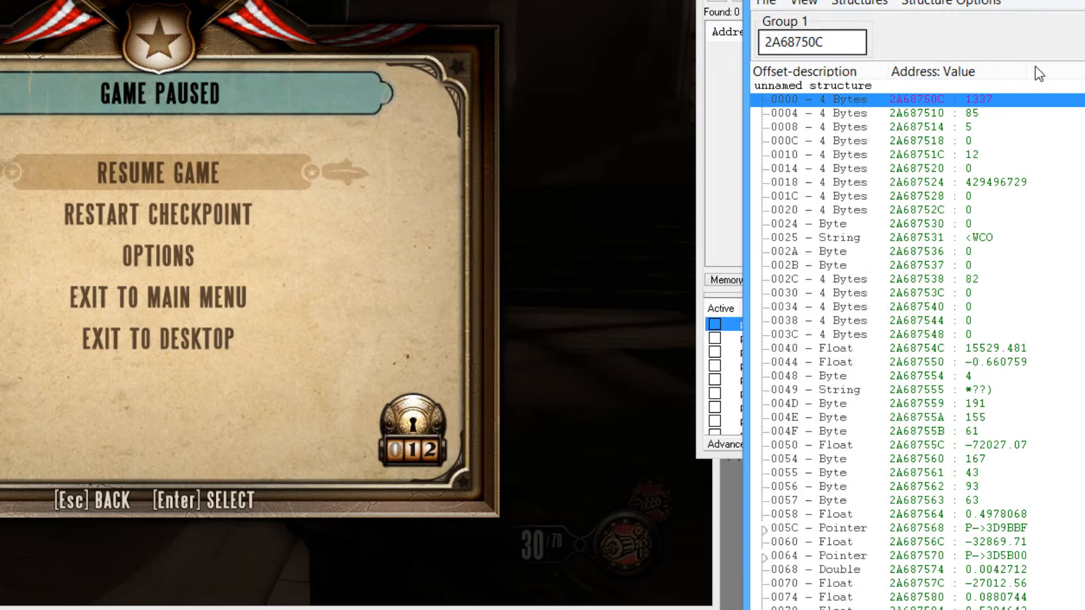
{"action": "mouse_move", "coordinate": [982, 208]}
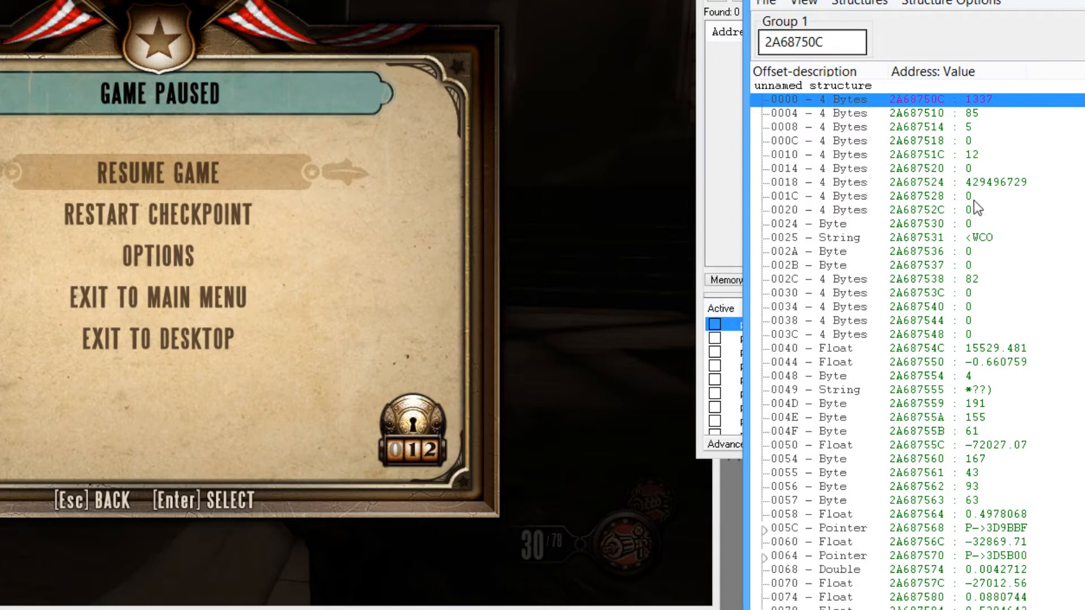
{"action": "mouse_move", "coordinate": [977, 240]}
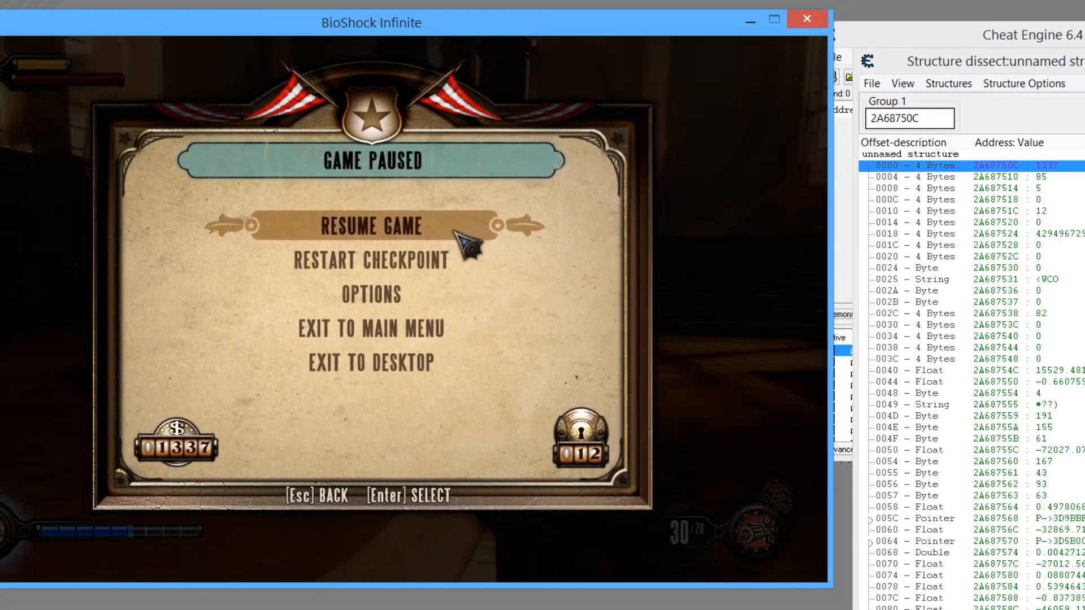
- Enter 150 as the new value of the 4-byte field at offset 0004
{"action": "left_click", "coordinate": [371, 227]}
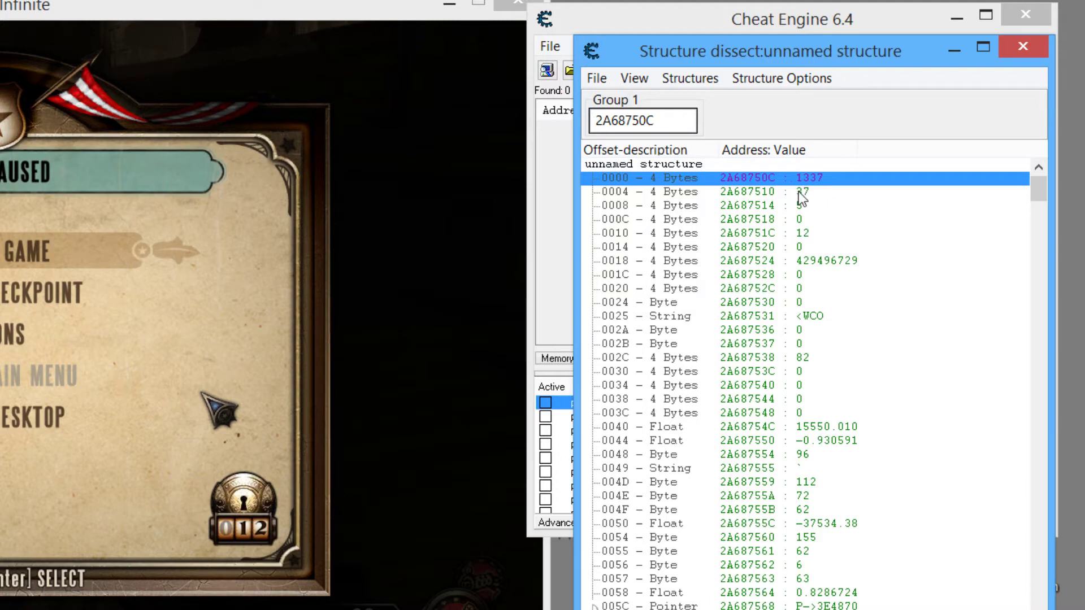
{"action": "double_click", "coordinate": [800, 190]}
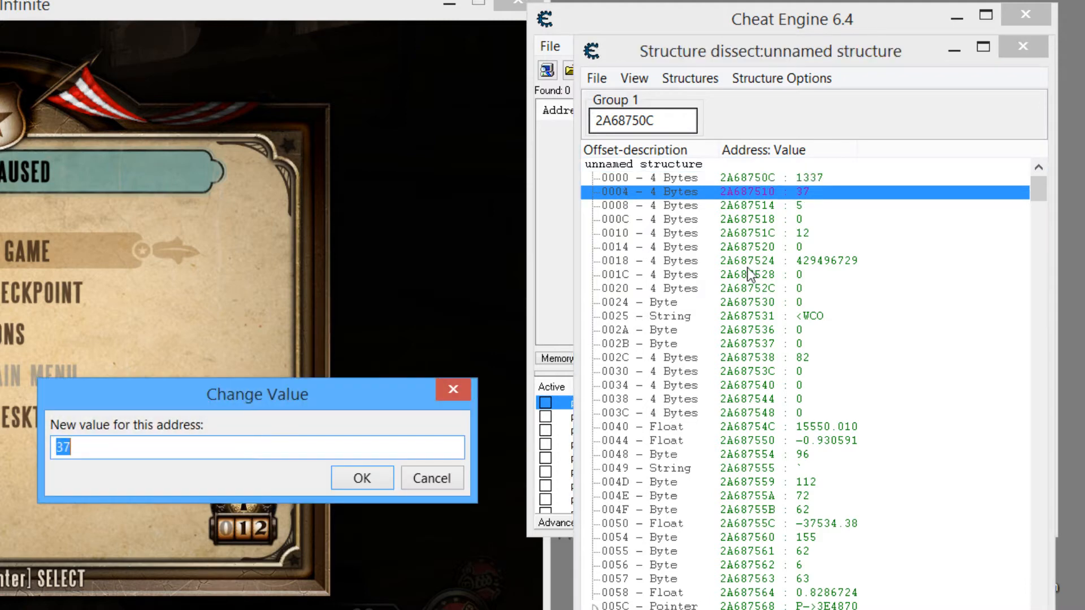
{"action": "type", "text": "150"}
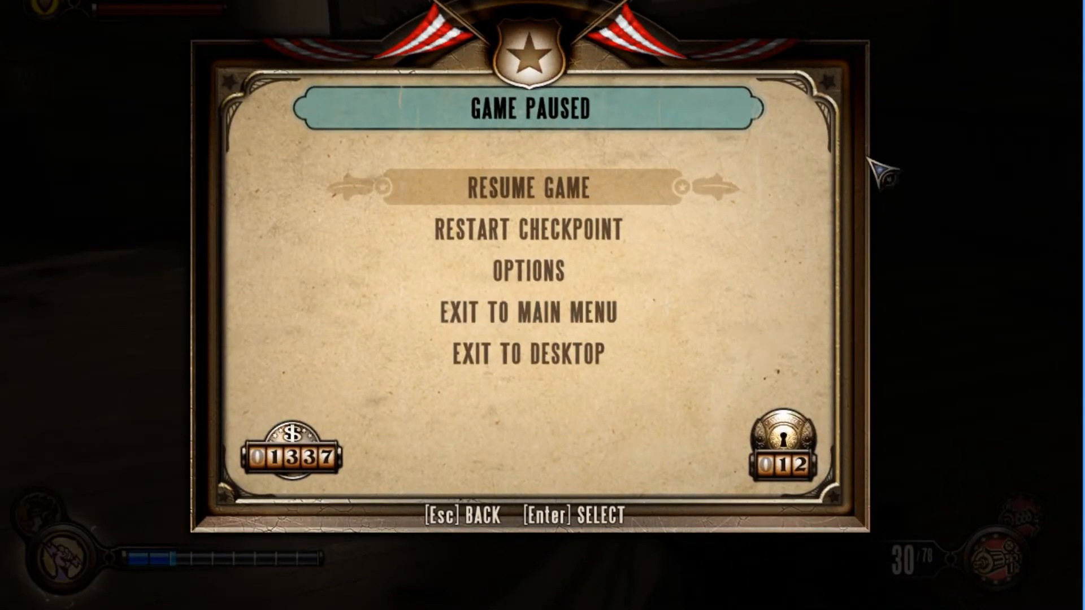
{"action": "left_click", "coordinate": [527, 190]}
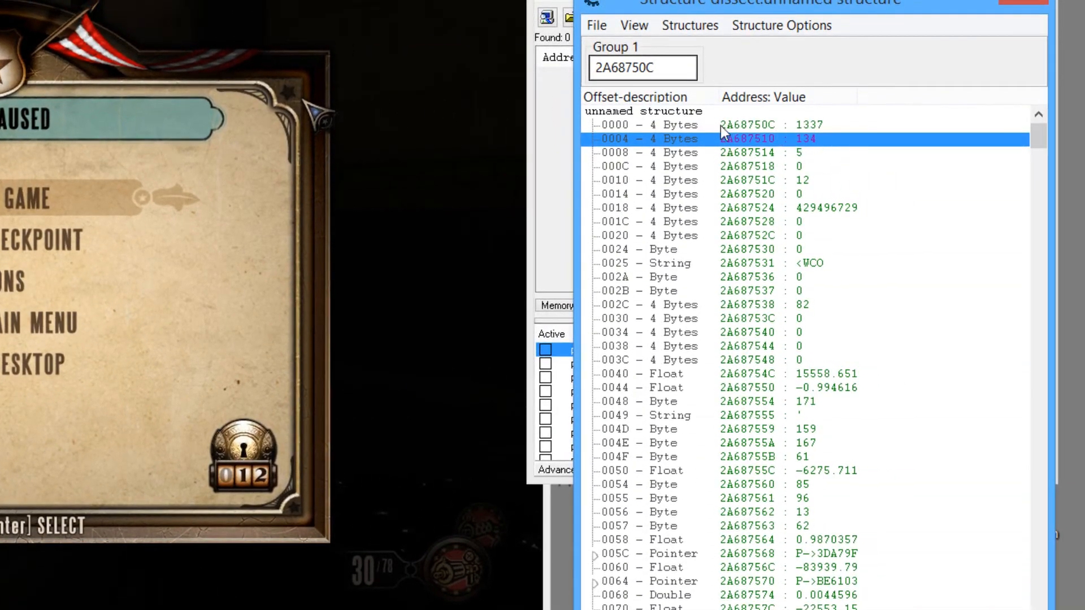
{"action": "mouse_move", "coordinate": [705, 151]}
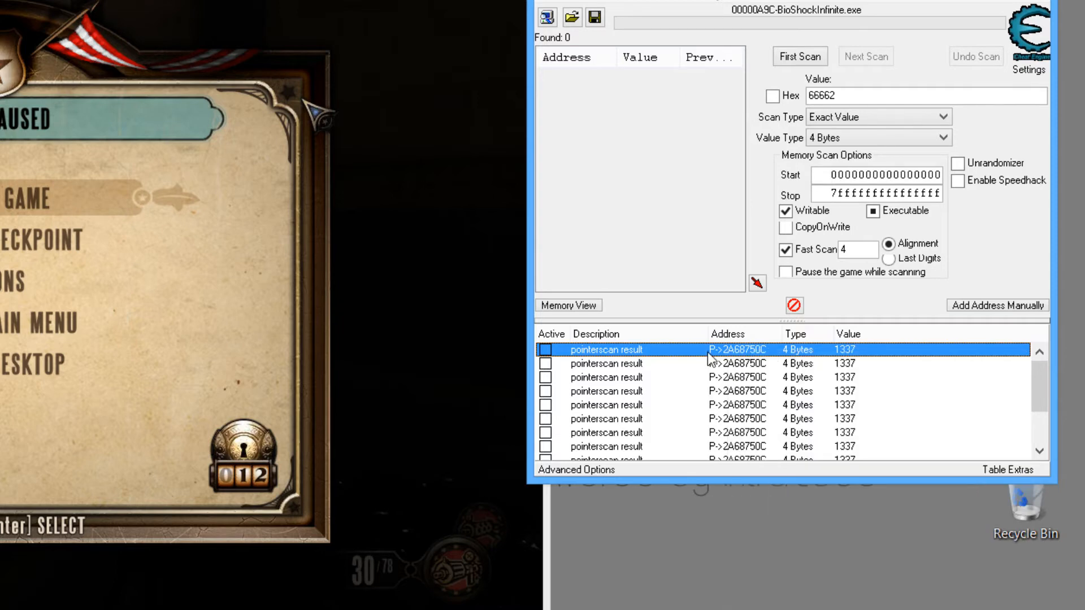
{"action": "mouse_move", "coordinate": [747, 351]}
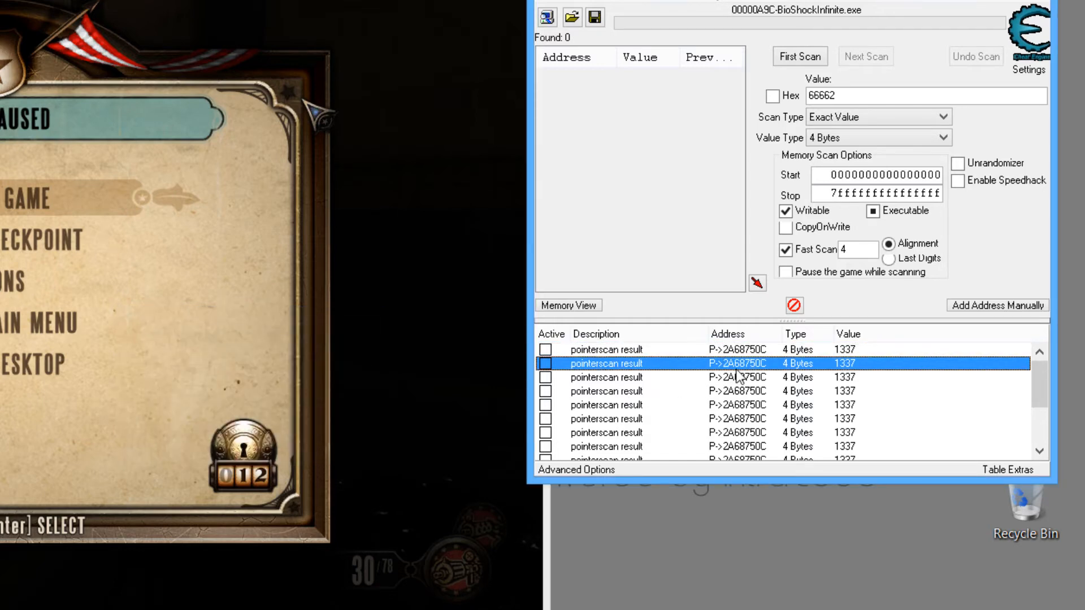
{"action": "mouse_move", "coordinate": [786, 385]}
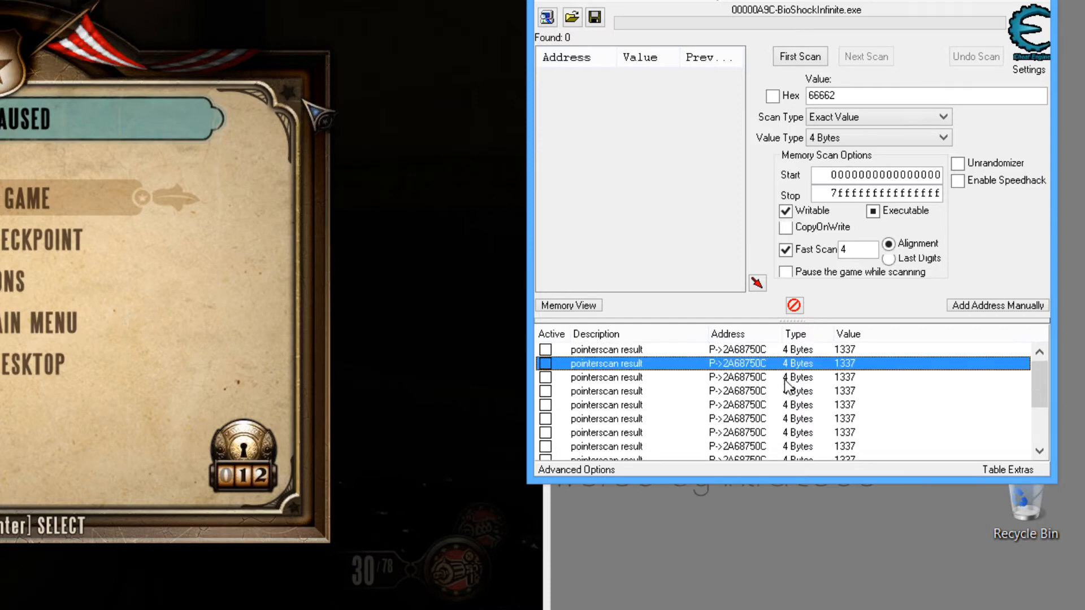
{"action": "mouse_move", "coordinate": [755, 364]}
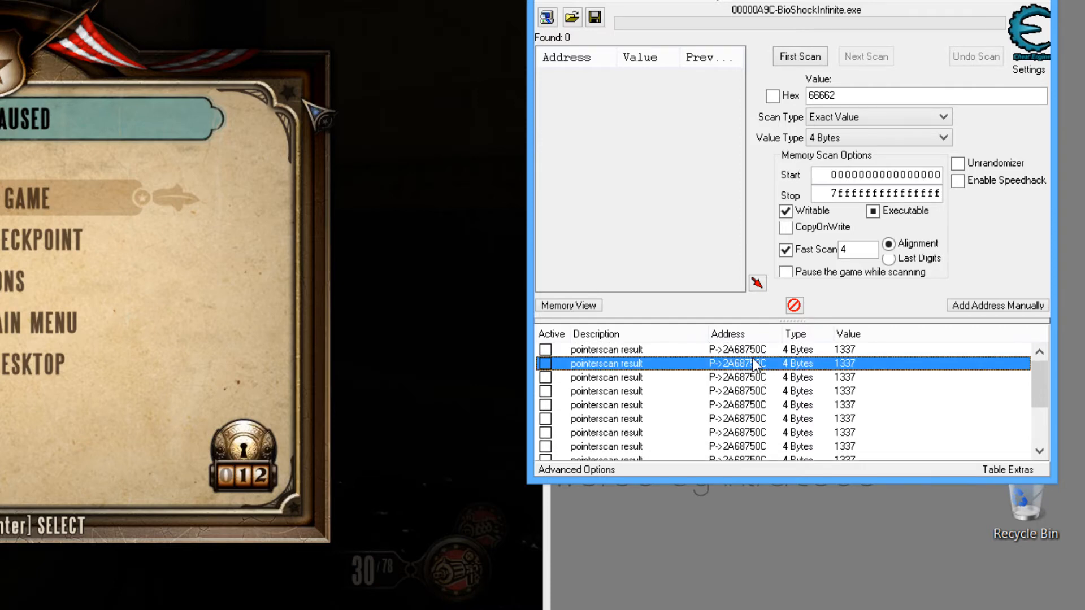
- Show the Change address details of the second pointerscan result, chain ending 50c to 2A68750C
{"action": "double_click", "coordinate": [737, 363]}
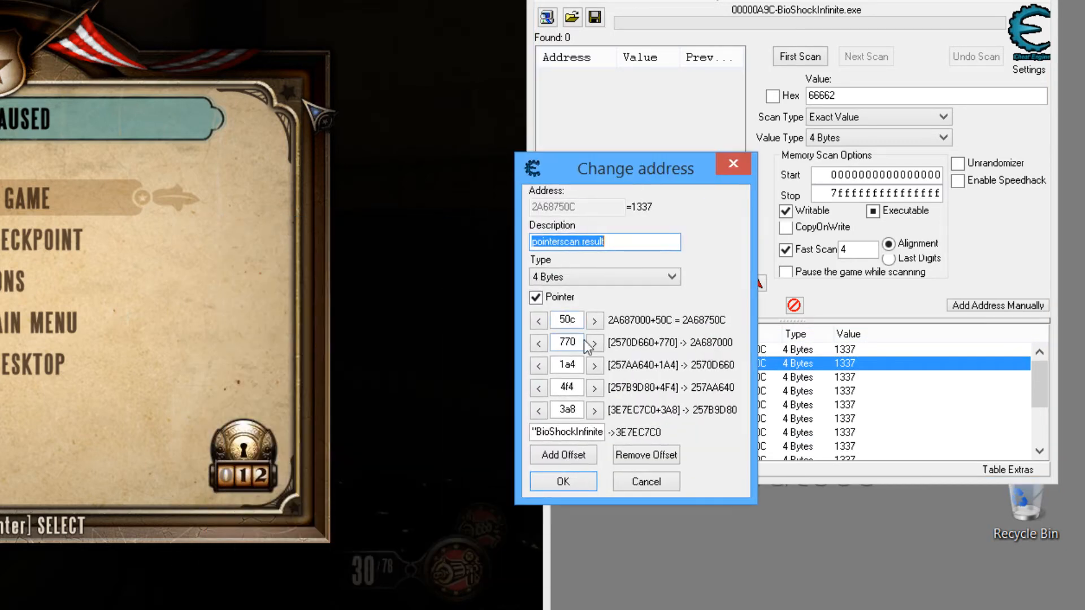
{"action": "mouse_move", "coordinate": [577, 432]}
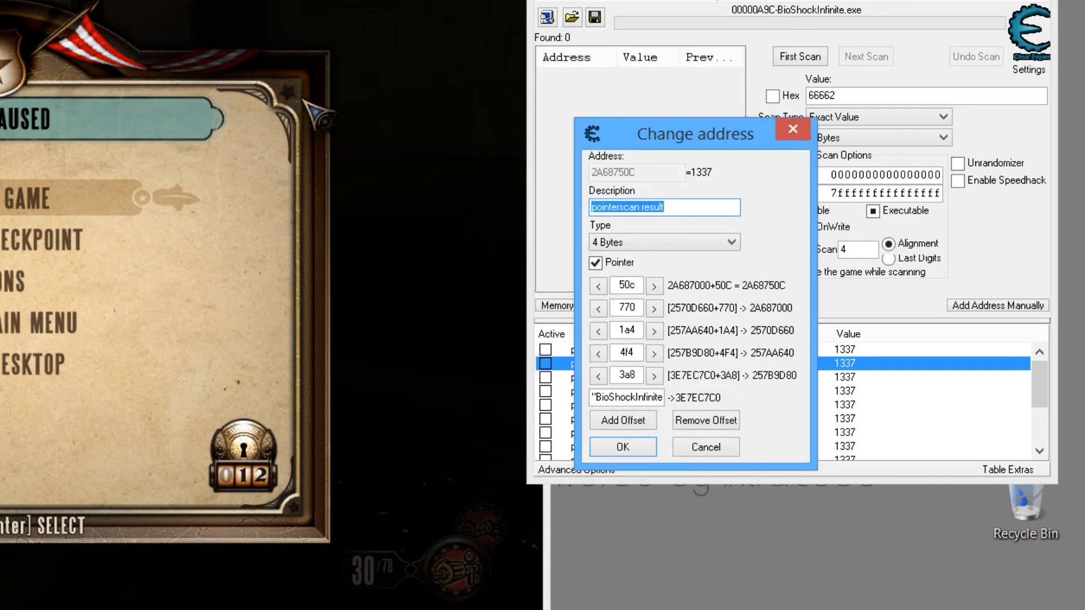
- Bring the Structure dissect window for 2A68750C back to the front
{"action": "left_click", "coordinate": [623, 446]}
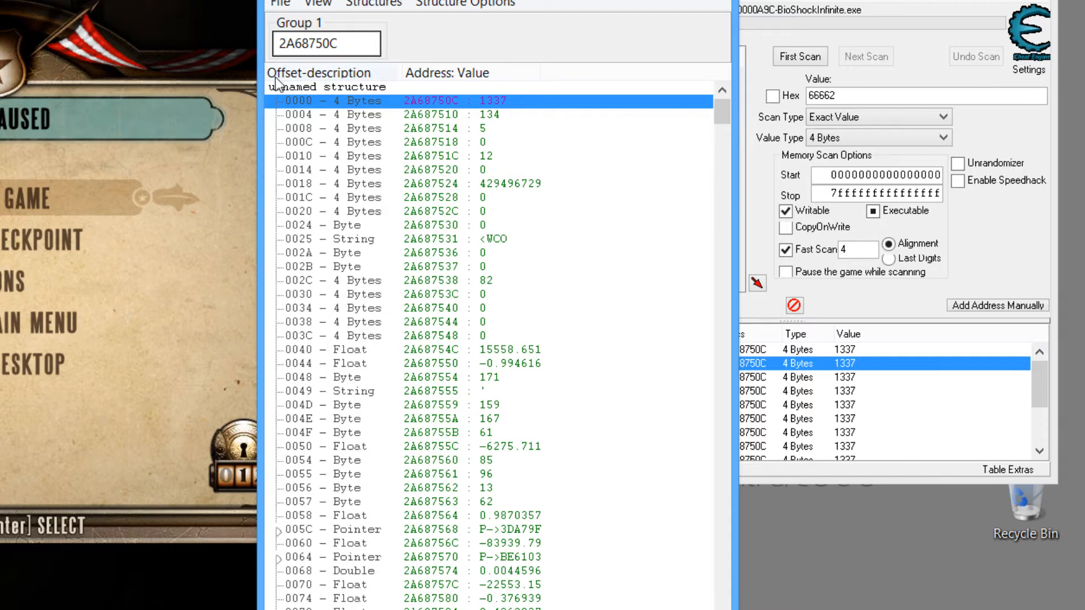
{"action": "mouse_move", "coordinate": [314, 116]}
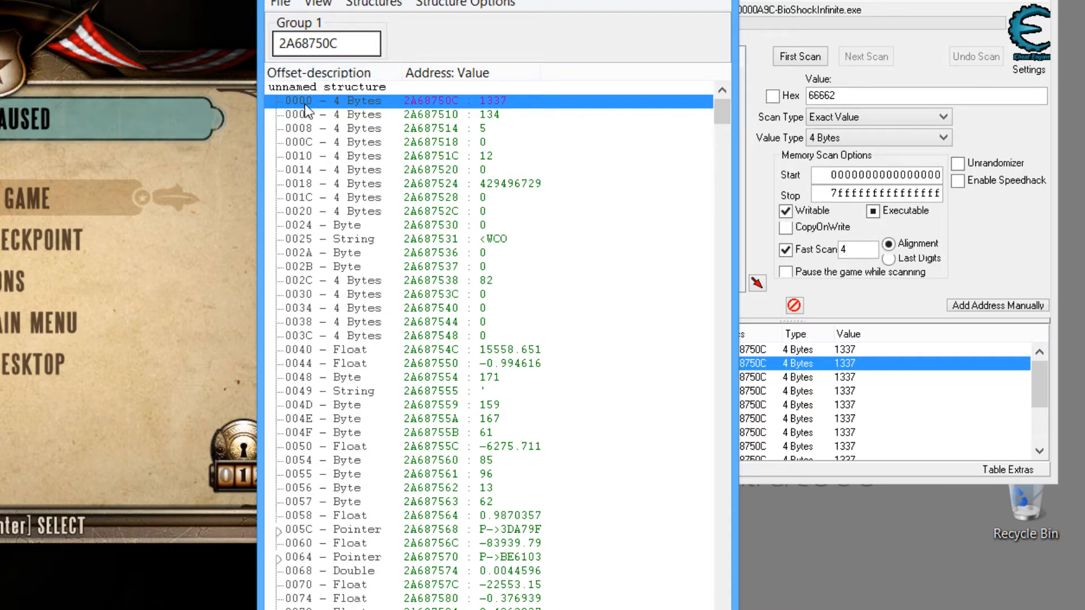
{"action": "mouse_move", "coordinate": [307, 126]}
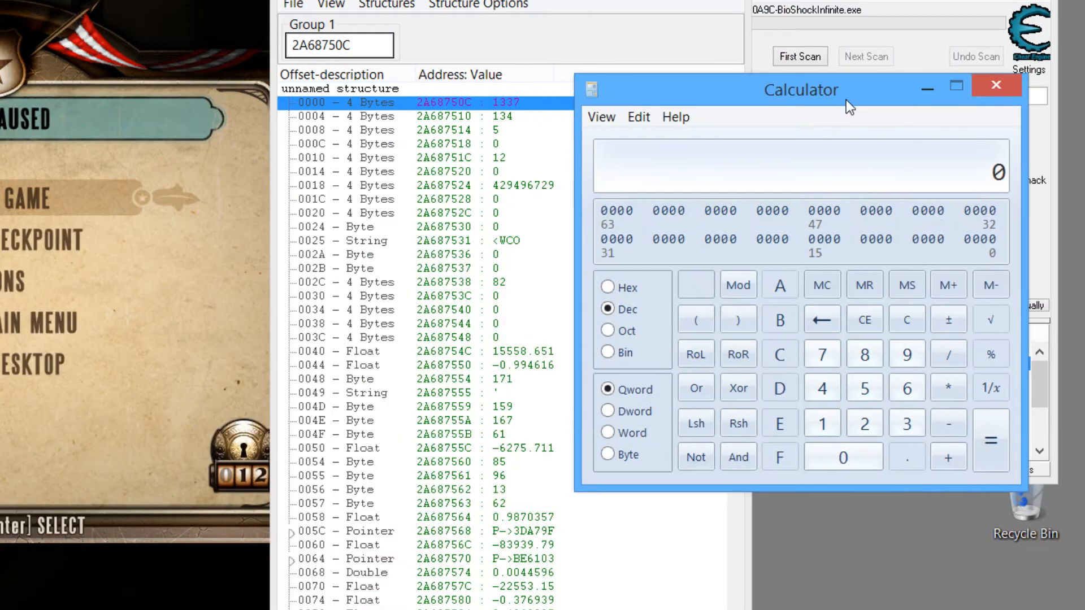
- Compute 50C minus 4 in hex in Calculator, giving 508, then select the 50c offset box
{"action": "left_click", "coordinate": [995, 86]}
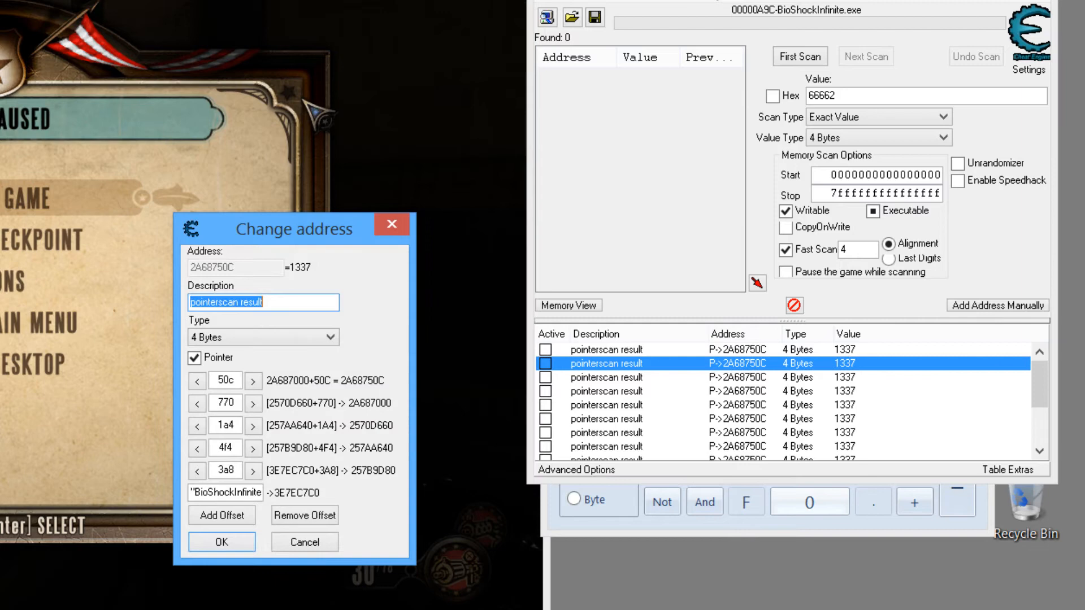
{"action": "left_click", "coordinate": [225, 380]}
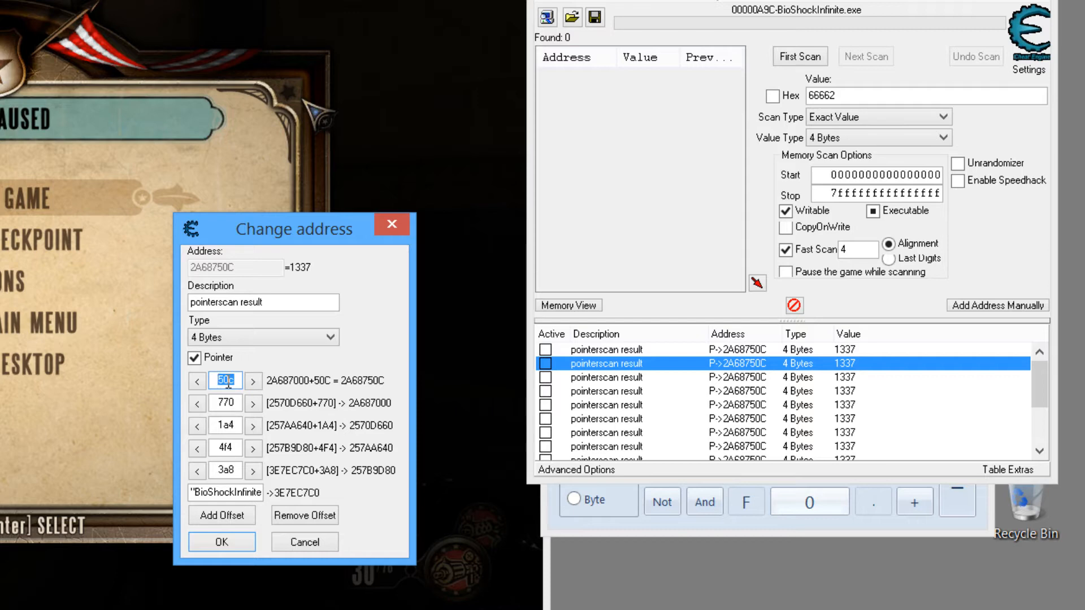
{"action": "mouse_move", "coordinate": [231, 402]}
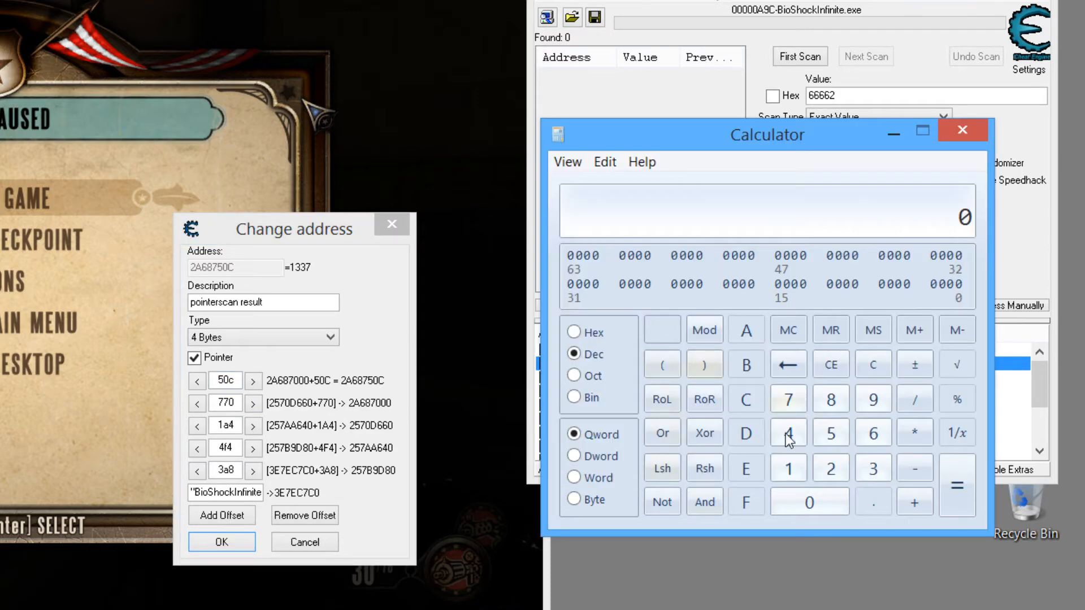
{"action": "left_click", "coordinate": [830, 432]}
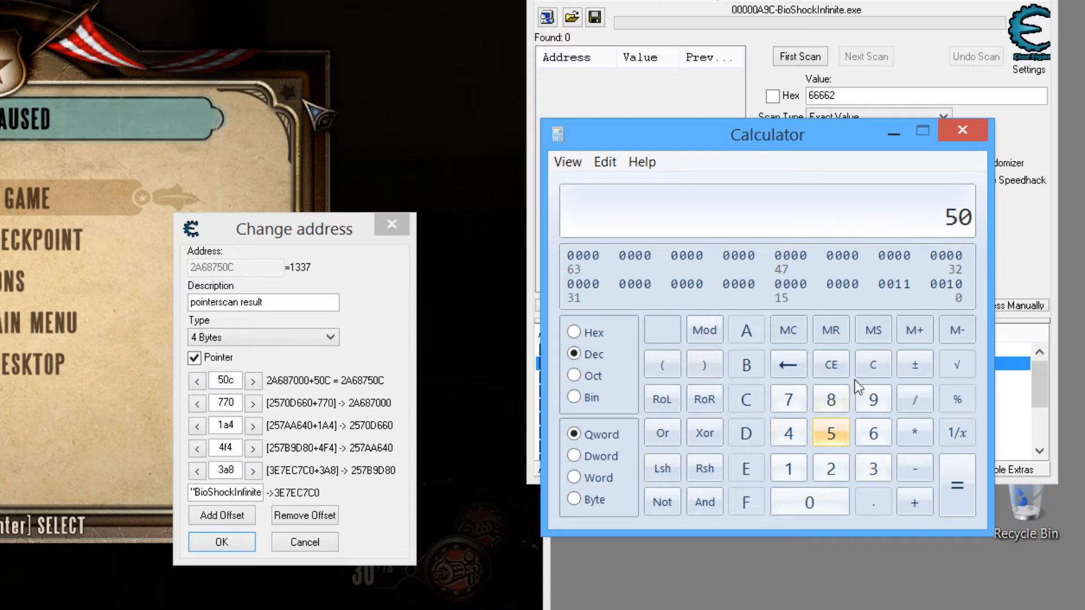
{"action": "left_click_drag", "start_coordinate": [766, 134], "coordinate": [754, 105]}
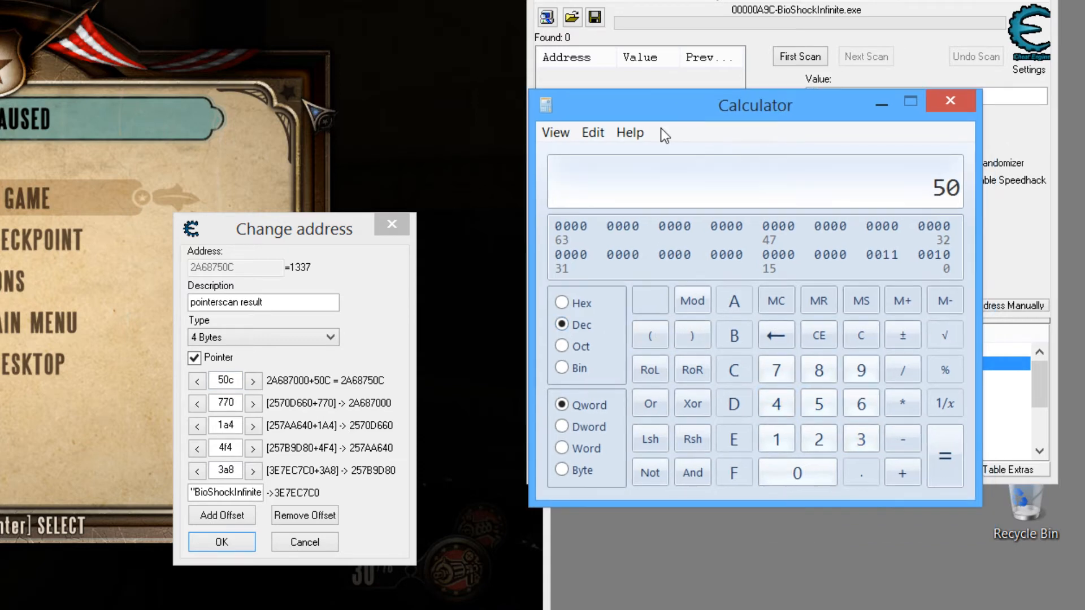
{"action": "left_click", "coordinate": [554, 133]}
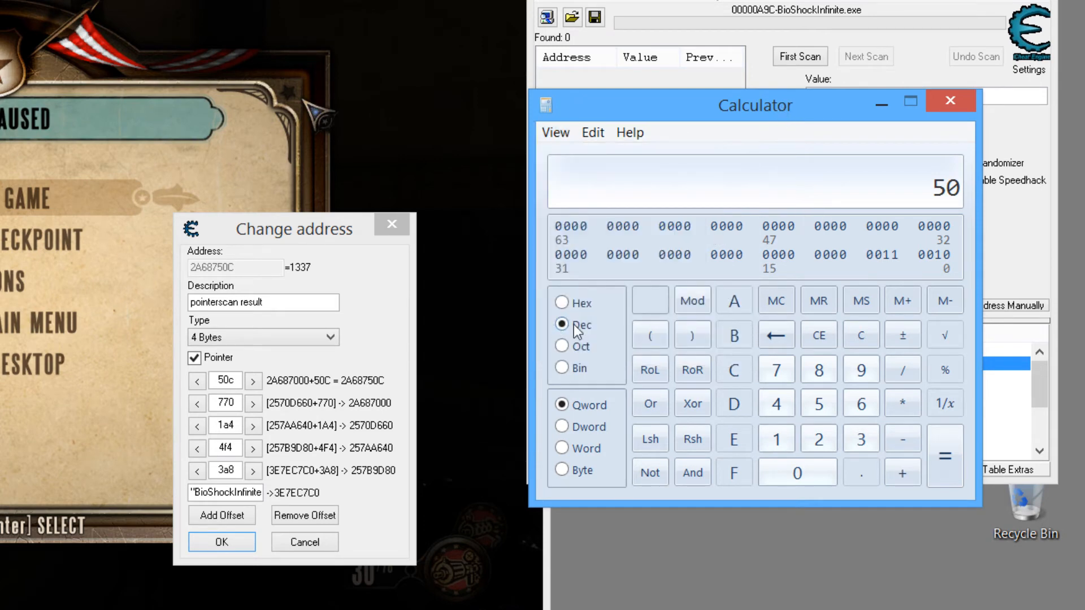
{"action": "left_click", "coordinate": [562, 302]}
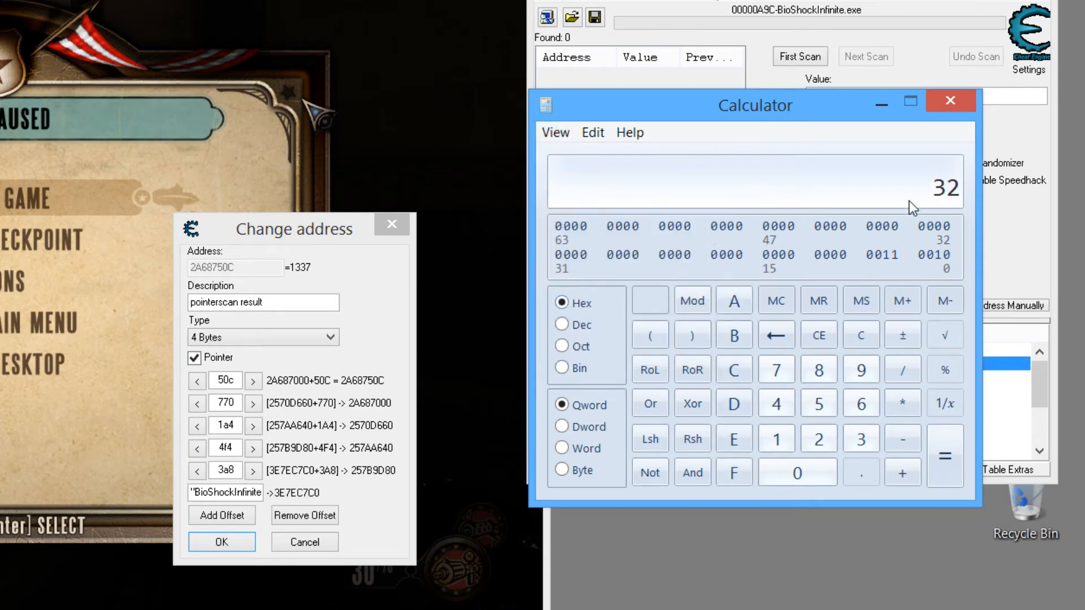
{"action": "left_click", "coordinate": [562, 324]}
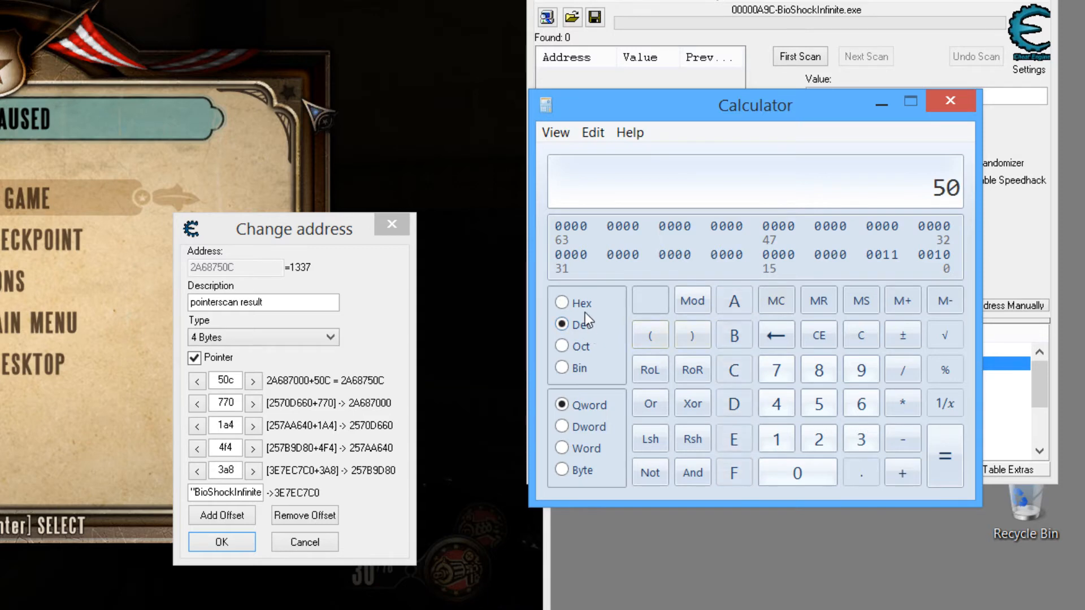
{"action": "left_click", "coordinate": [560, 303]}
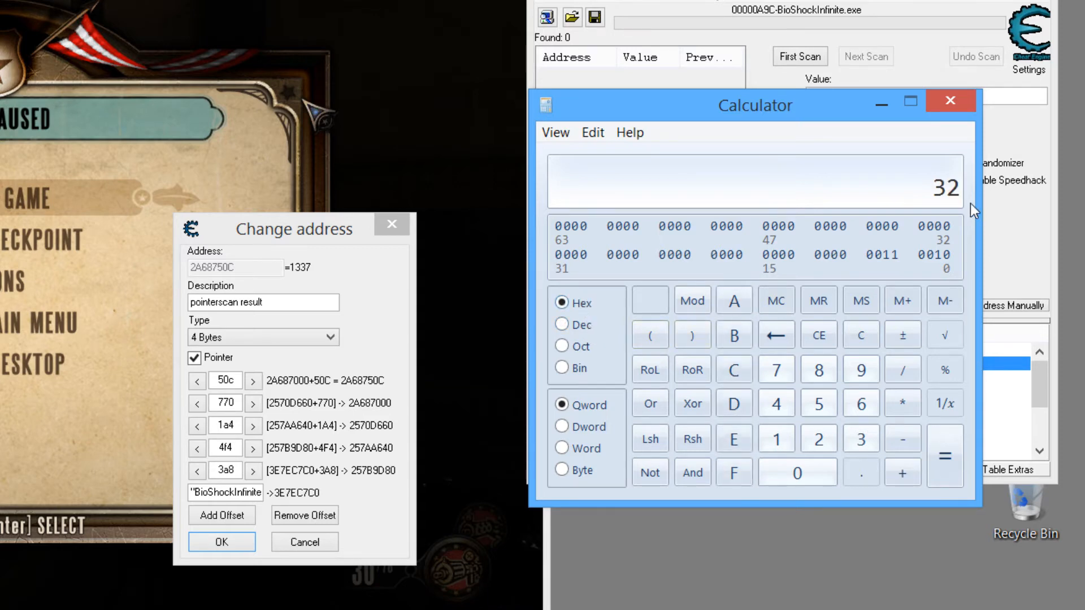
{"action": "left_click", "coordinate": [861, 335]}
{"action": "type", "text": "50C"}
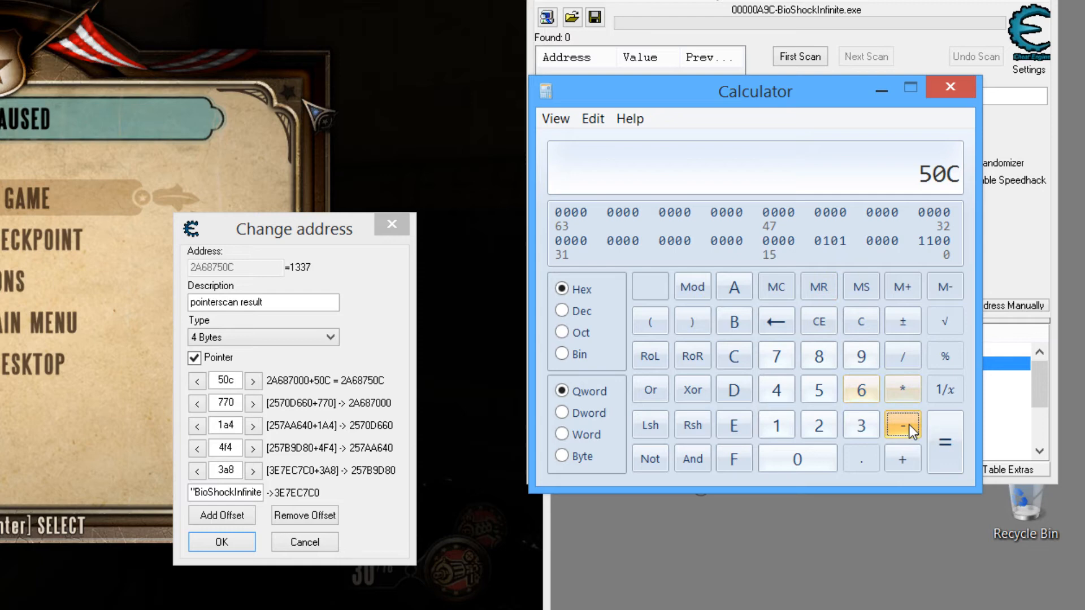
{"action": "left_click", "coordinate": [775, 388]}
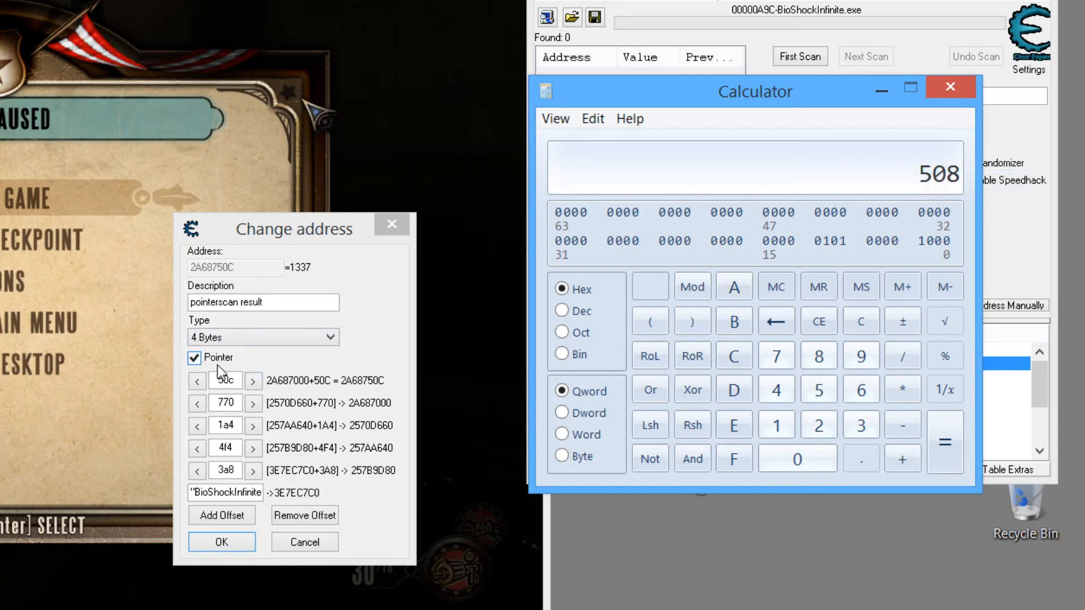
{"action": "left_click", "coordinate": [947, 84]}
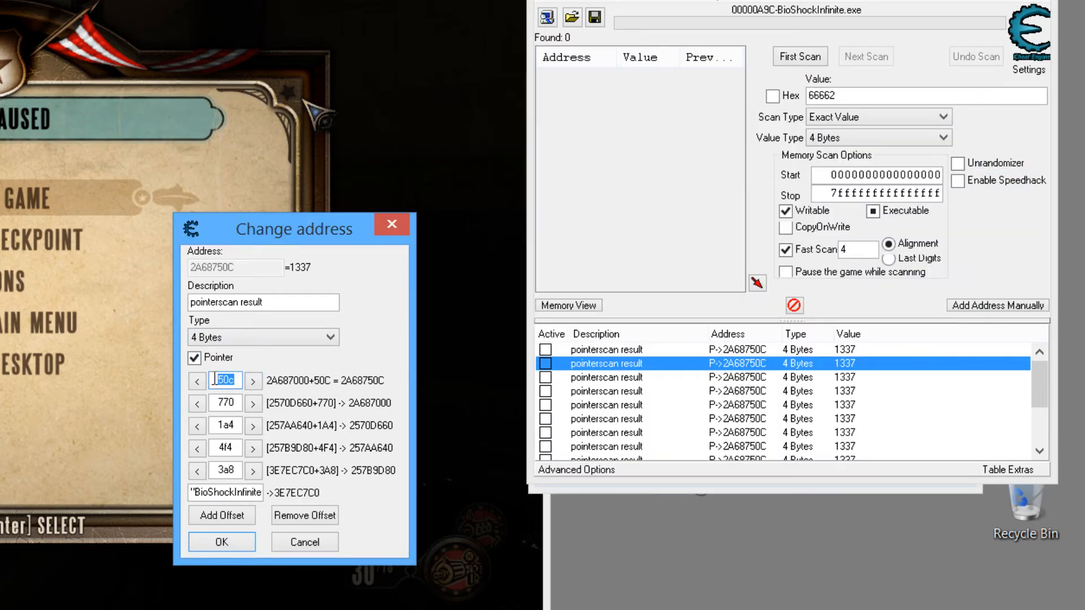
- Replace the pointer's 50c offset with 508 so it points to 2A687508
{"action": "type", "text": "508"}
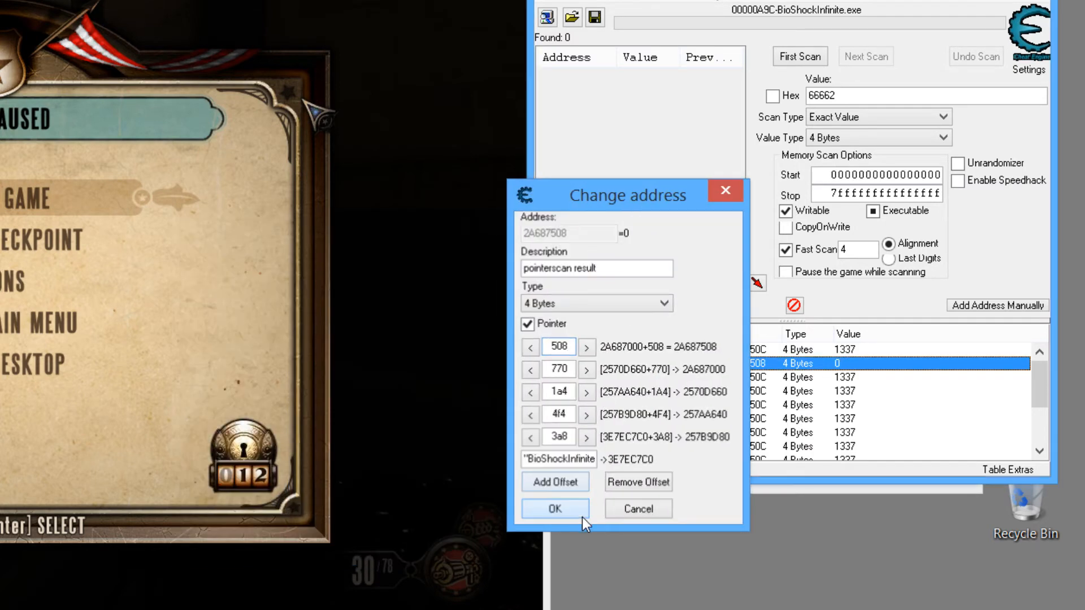
{"action": "left_click", "coordinate": [555, 508]}
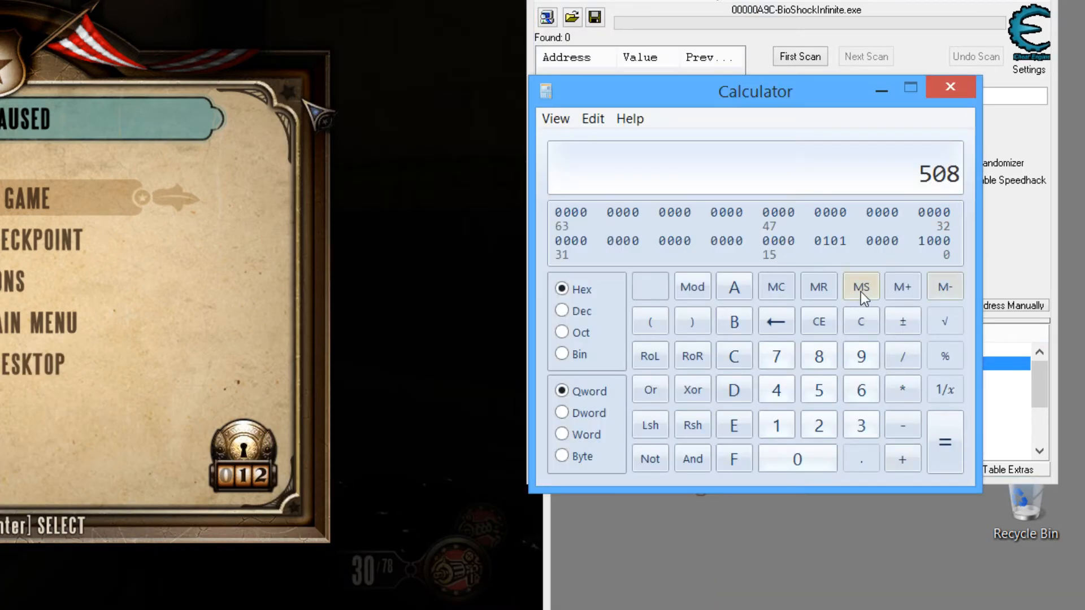
- Compute 50C plus 4 in hex in Calculator, giving 510
{"action": "left_click", "coordinate": [861, 321]}
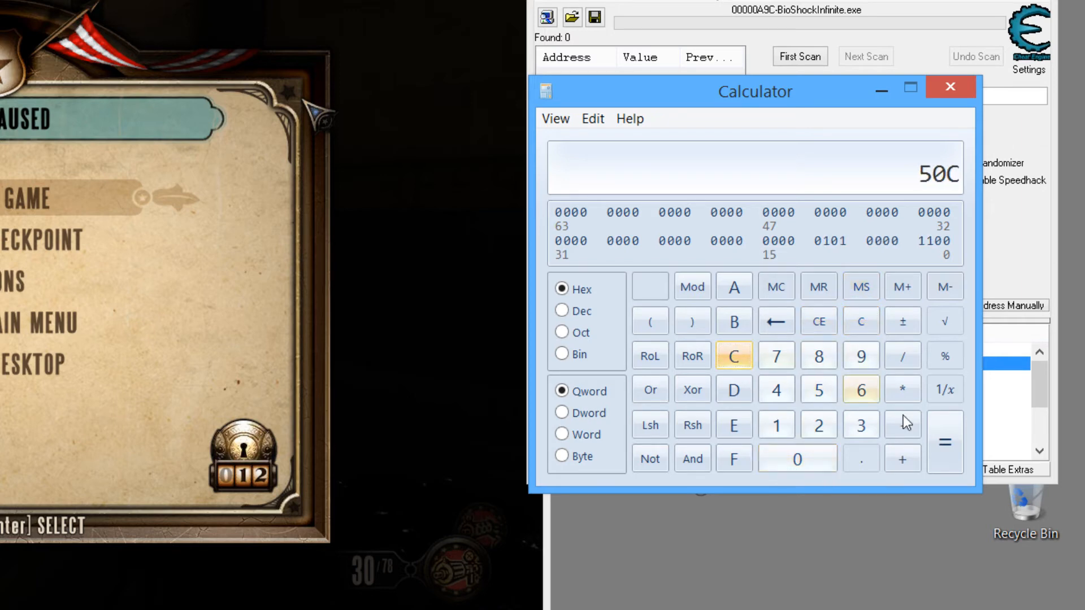
{"action": "left_click", "coordinate": [775, 388]}
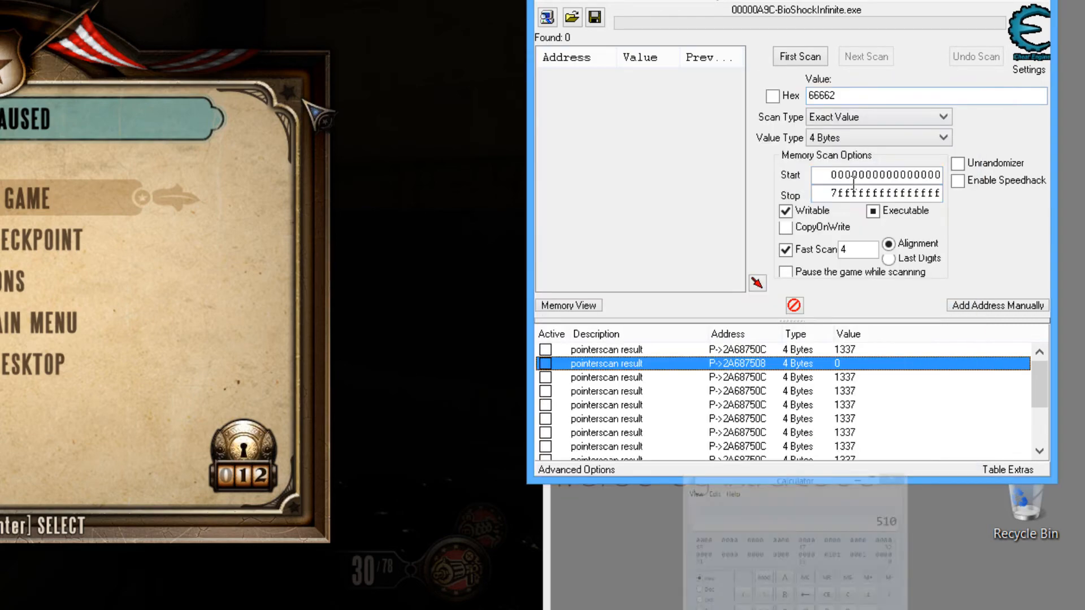
- Step the pointer's 508 offset up to 510 so it reads 134, and confirm
{"action": "double_click", "coordinate": [606, 364]}
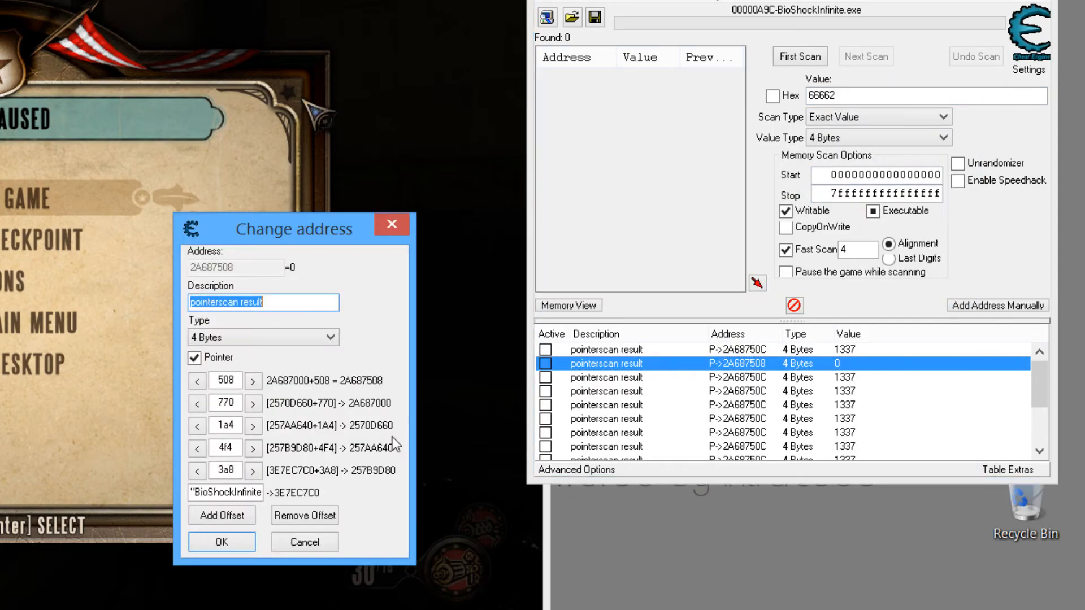
{"action": "left_click", "coordinate": [224, 381]}
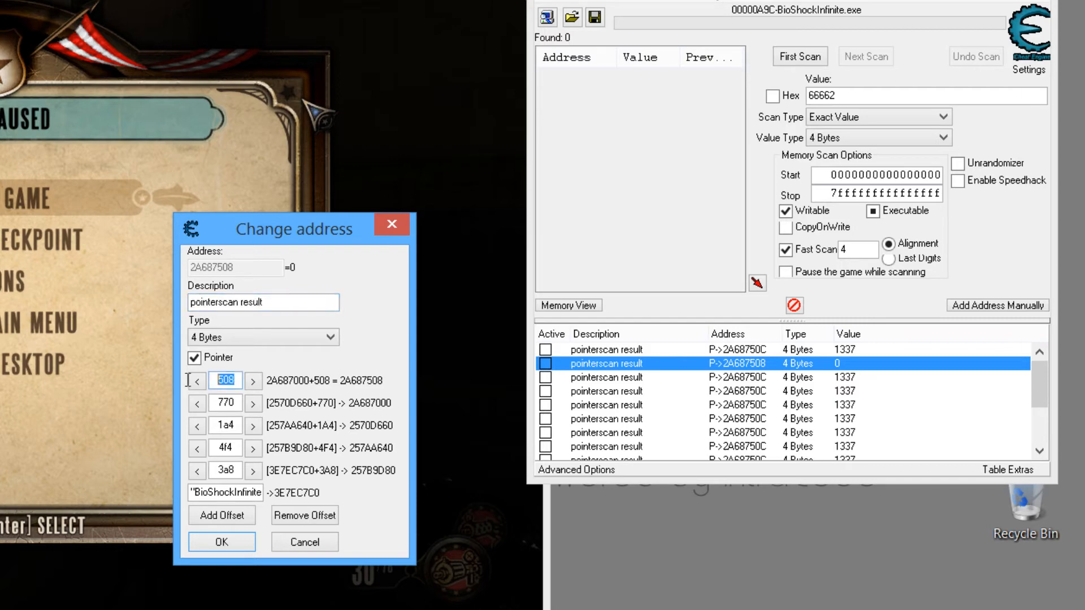
{"action": "left_click", "coordinate": [253, 380]}
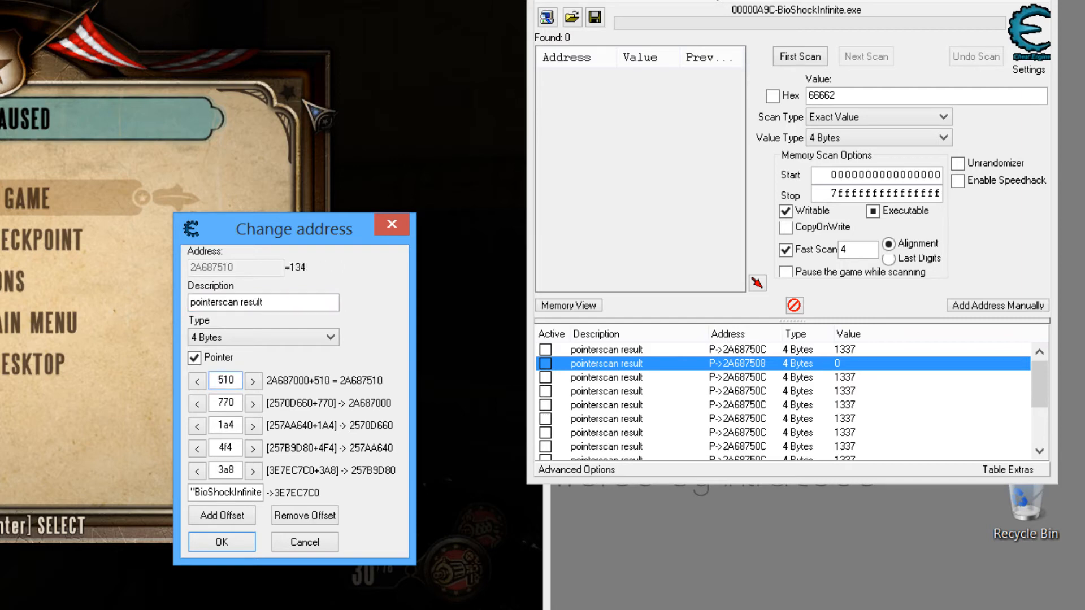
{"action": "mouse_move", "coordinate": [270, 373]}
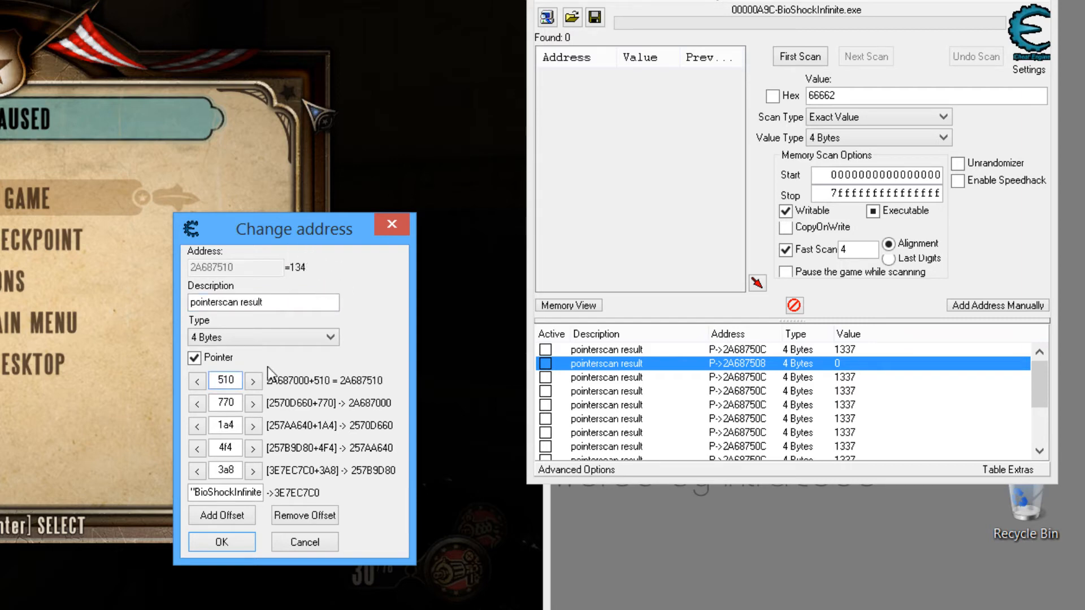
{"action": "left_click", "coordinate": [222, 542]}
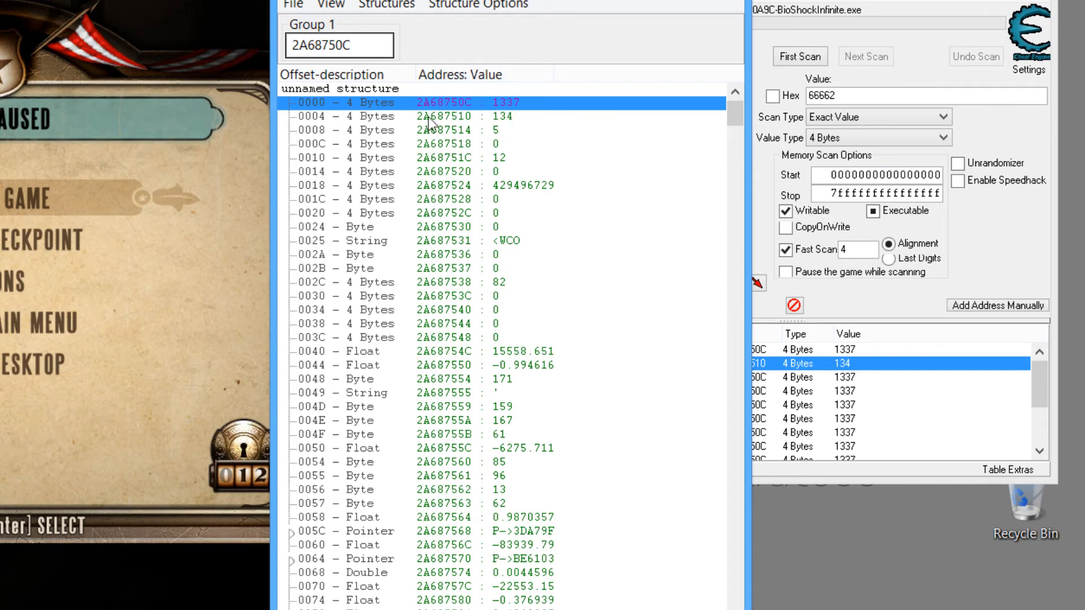
{"action": "mouse_move", "coordinate": [572, 114]}
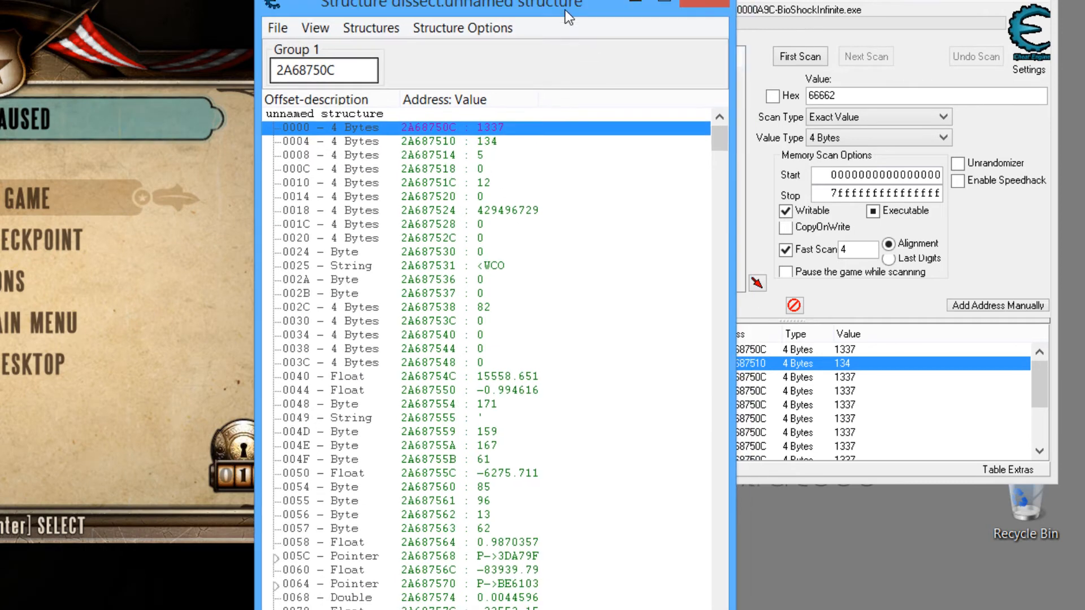
- Move the Structure dissect window for 2A68750C further right
{"action": "left_click_drag", "start_coordinate": [567, 17], "coordinate": [477, 21]}
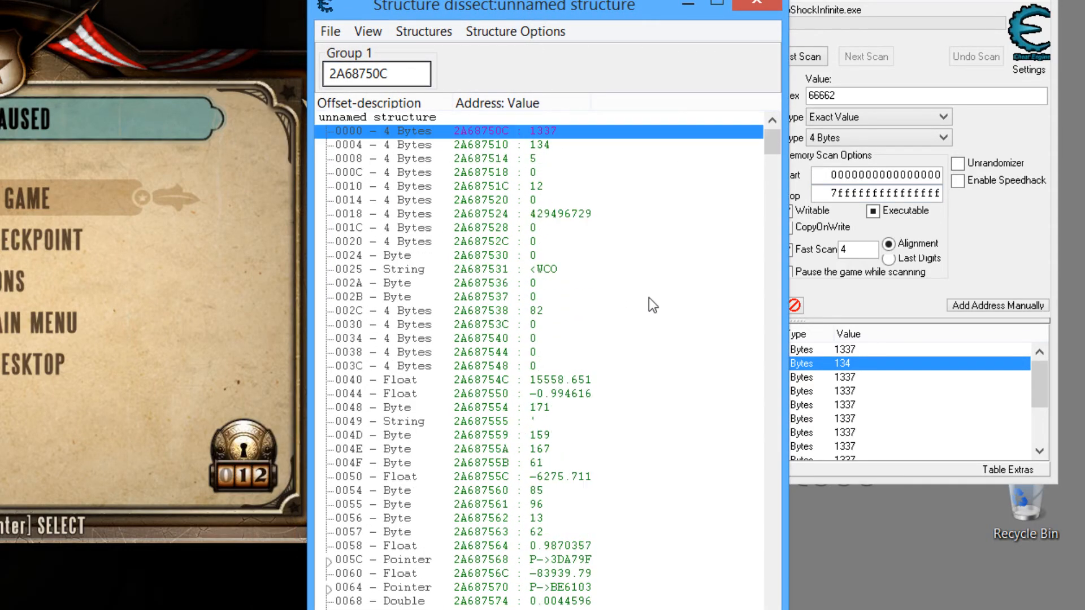
{"action": "mouse_move", "coordinate": [616, 239]}
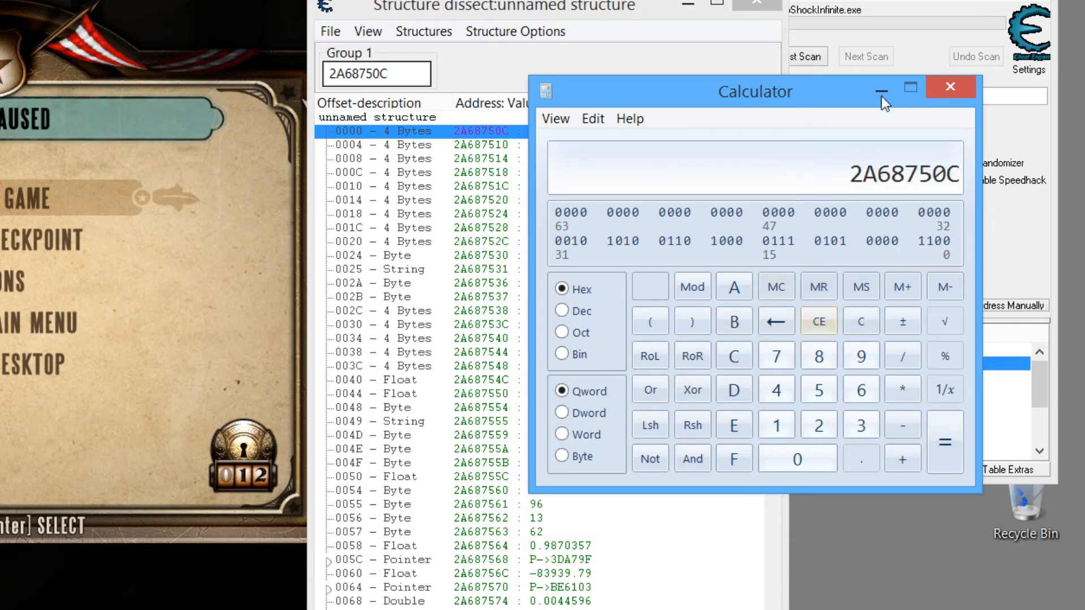
- Minimize Calculator and set the structure's Group 1 base address to 2A687474
{"action": "left_click", "coordinate": [949, 86]}
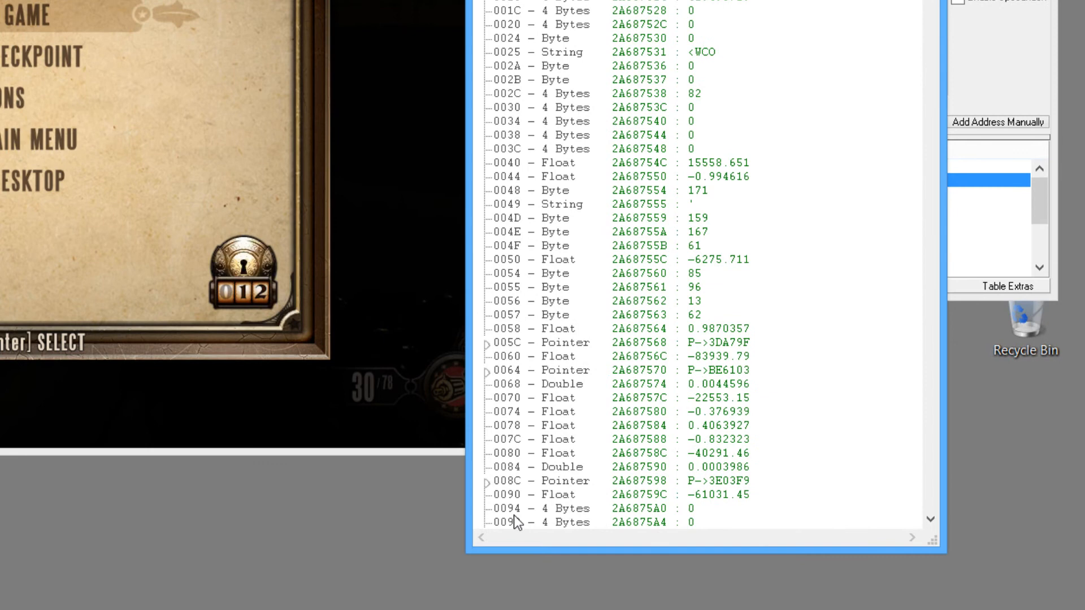
{"action": "mouse_move", "coordinate": [532, 535]}
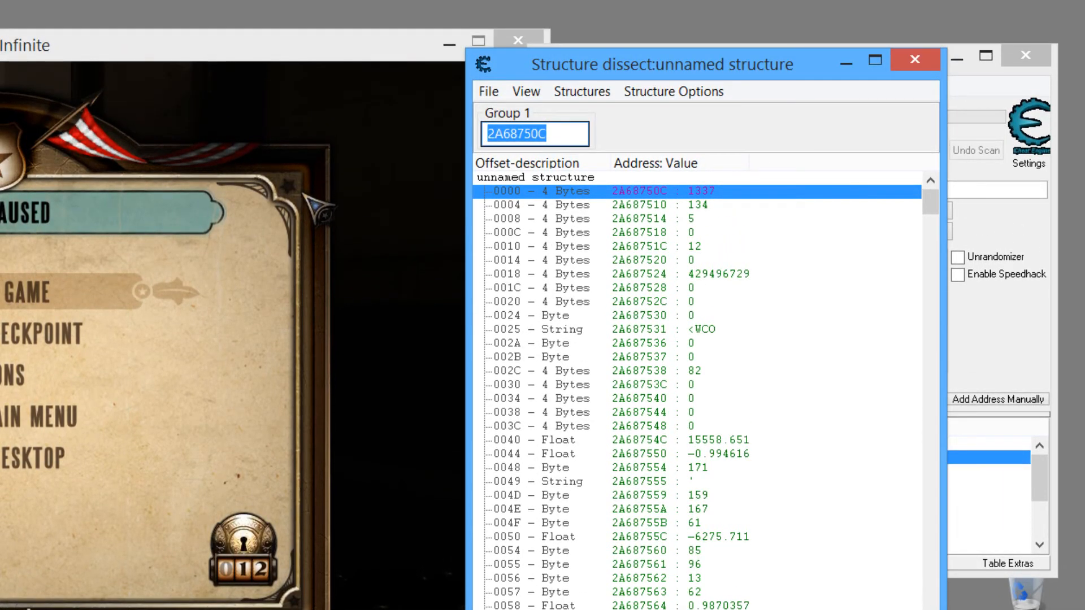
{"action": "mouse_move", "coordinate": [705, 316]}
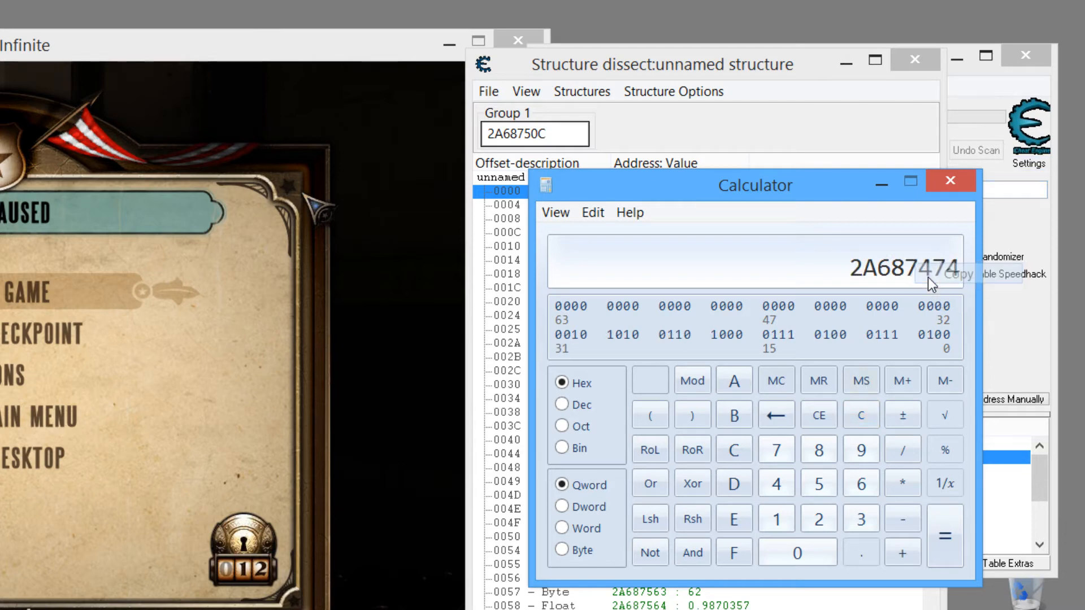
{"action": "left_click", "coordinate": [948, 180]}
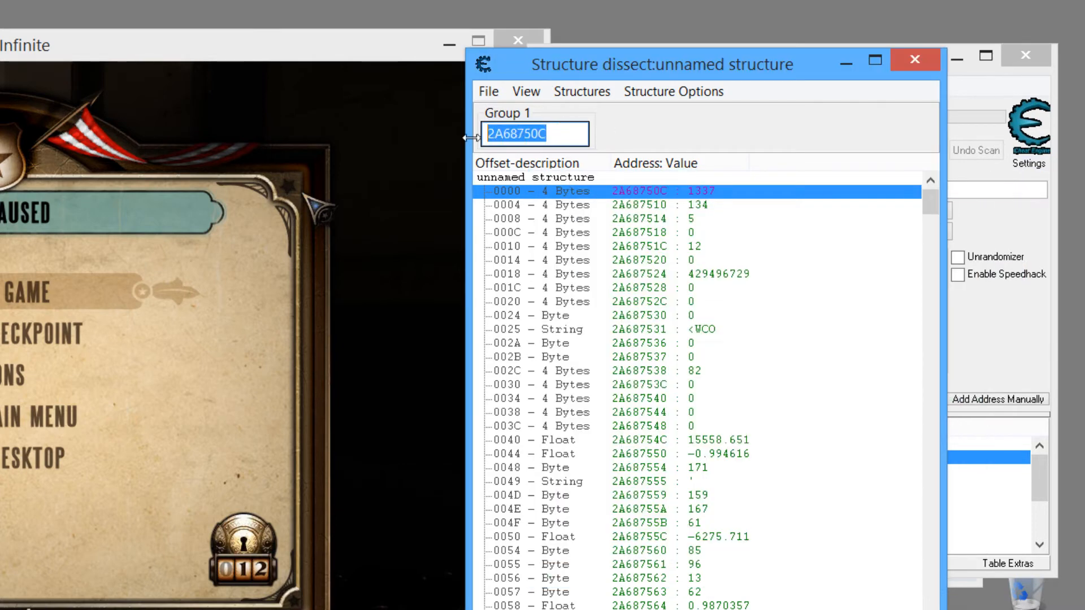
{"action": "type", "text": "2A687474"}
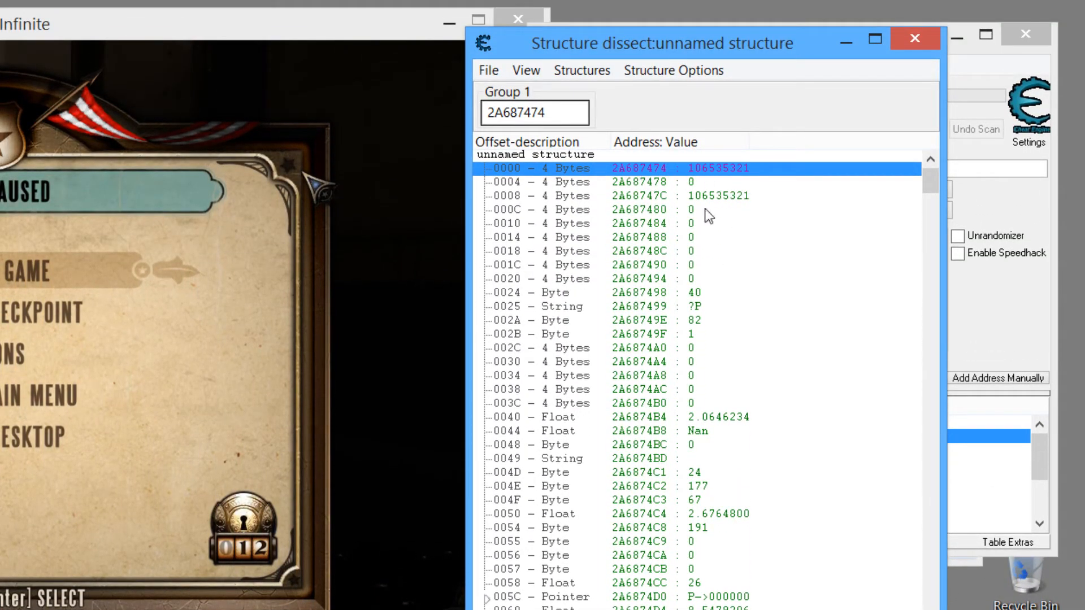
{"action": "mouse_move", "coordinate": [686, 590]}
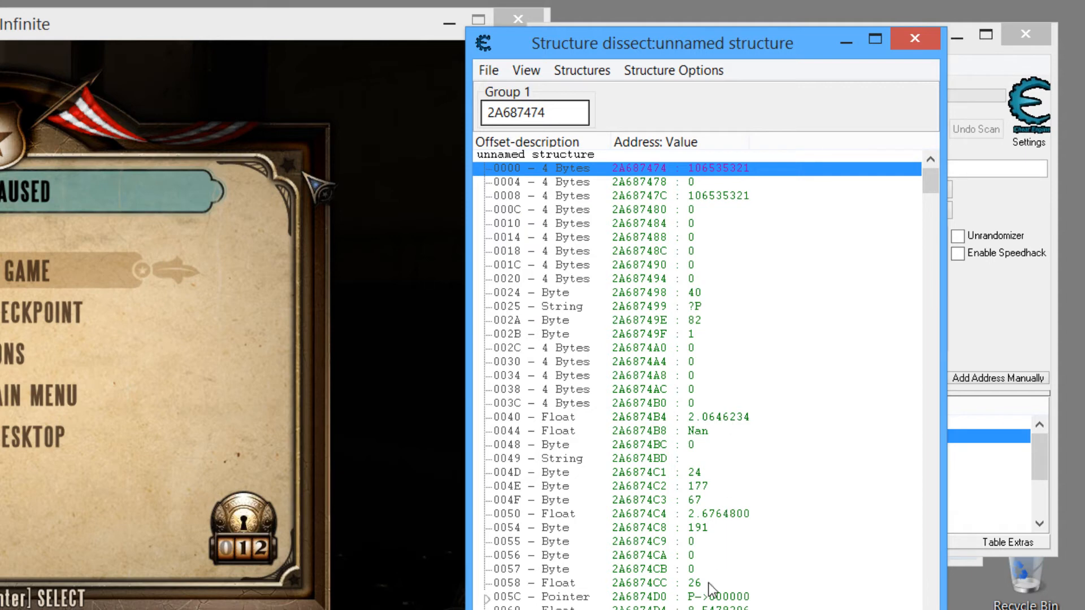
{"action": "mouse_move", "coordinate": [826, 430]}
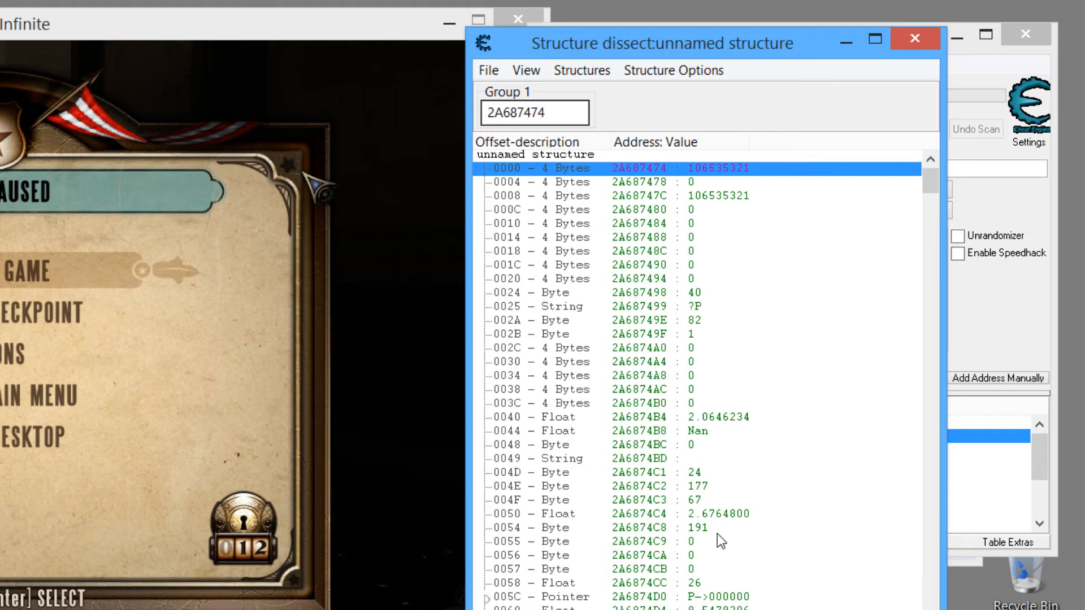
{"action": "mouse_move", "coordinate": [611, 297]}
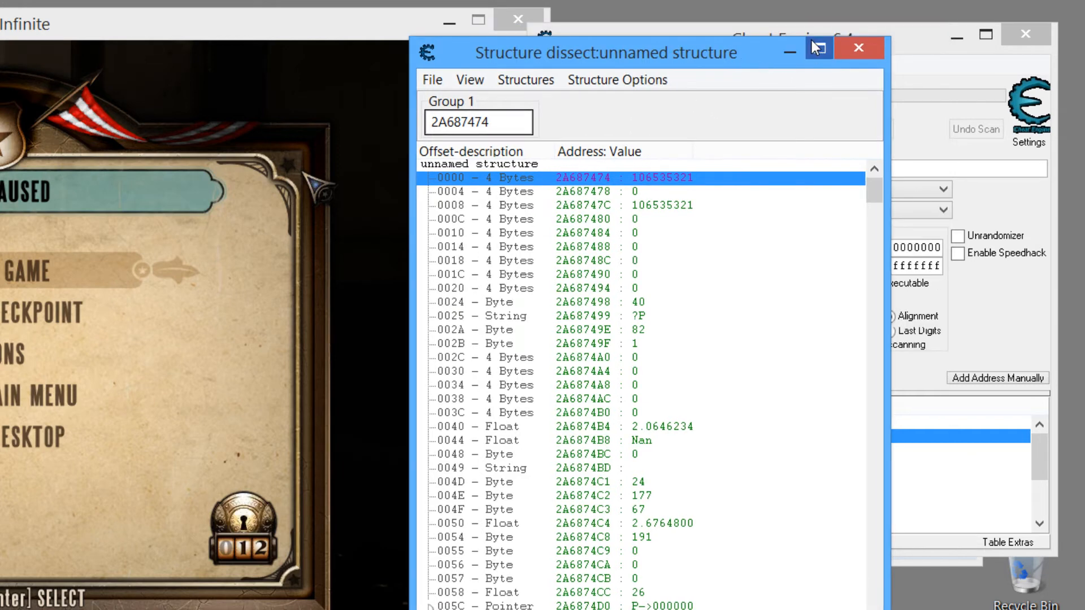
- Rename the Cheat Engine pointerscan result holding 134 to 'Salt'
{"action": "left_click", "coordinate": [858, 48]}
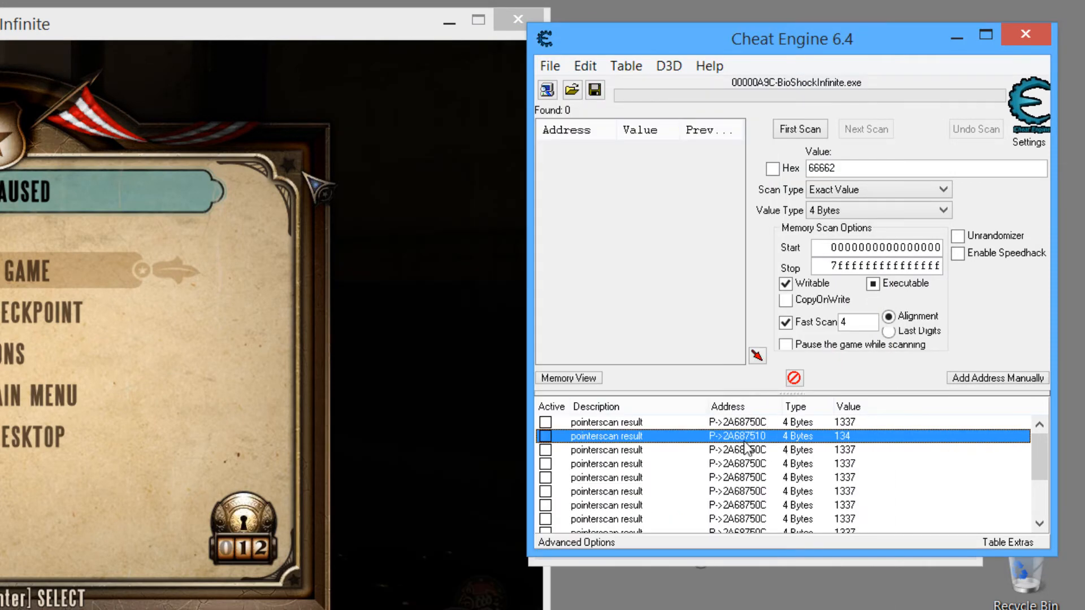
{"action": "double_click", "coordinate": [605, 436]}
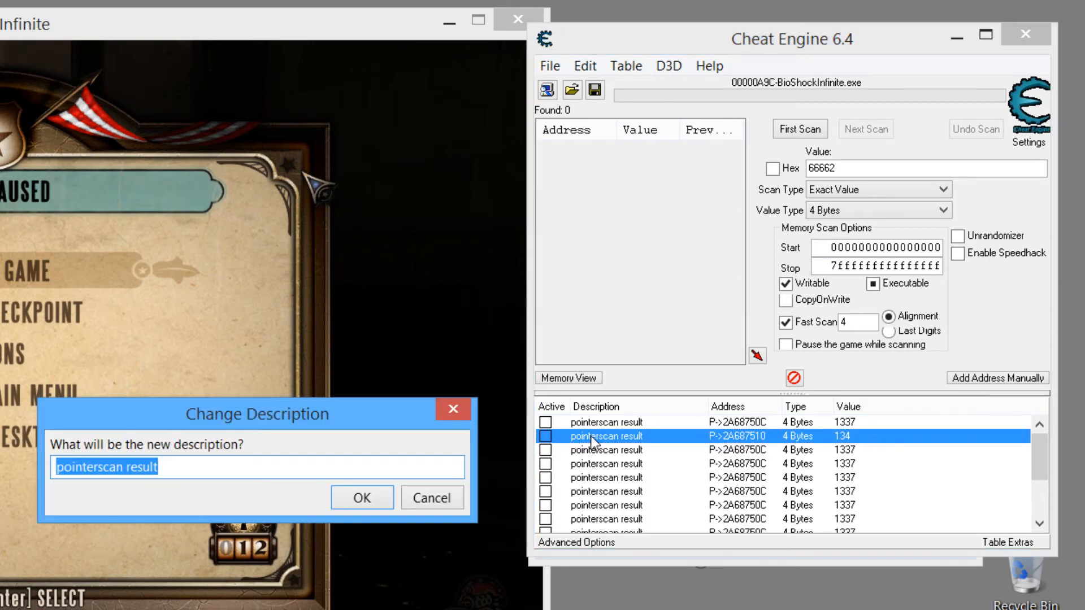
{"action": "type", "text": "Salt"}
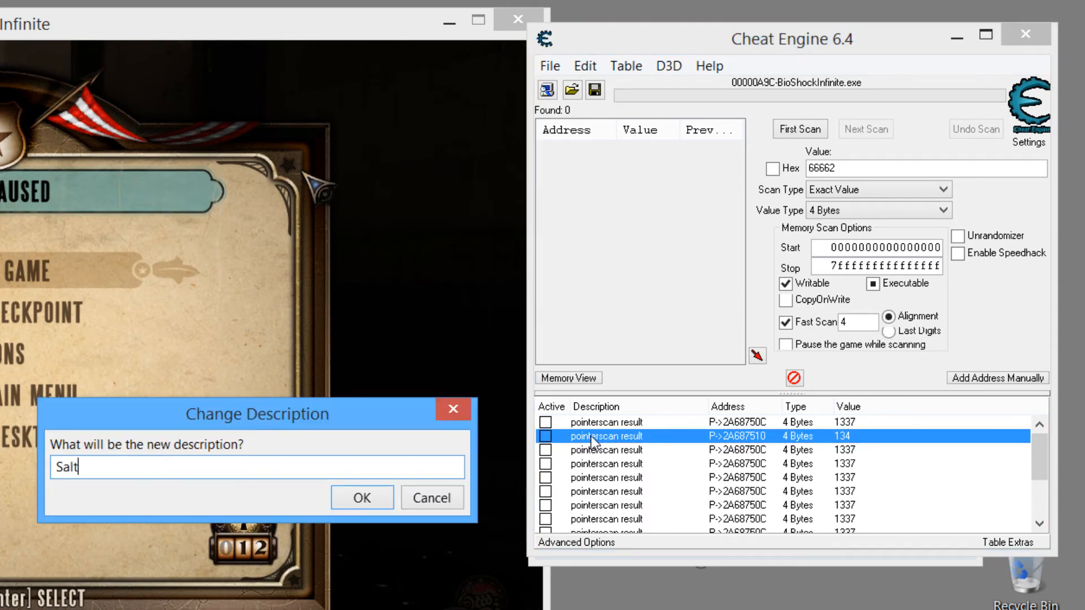
{"action": "left_click", "coordinate": [362, 497]}
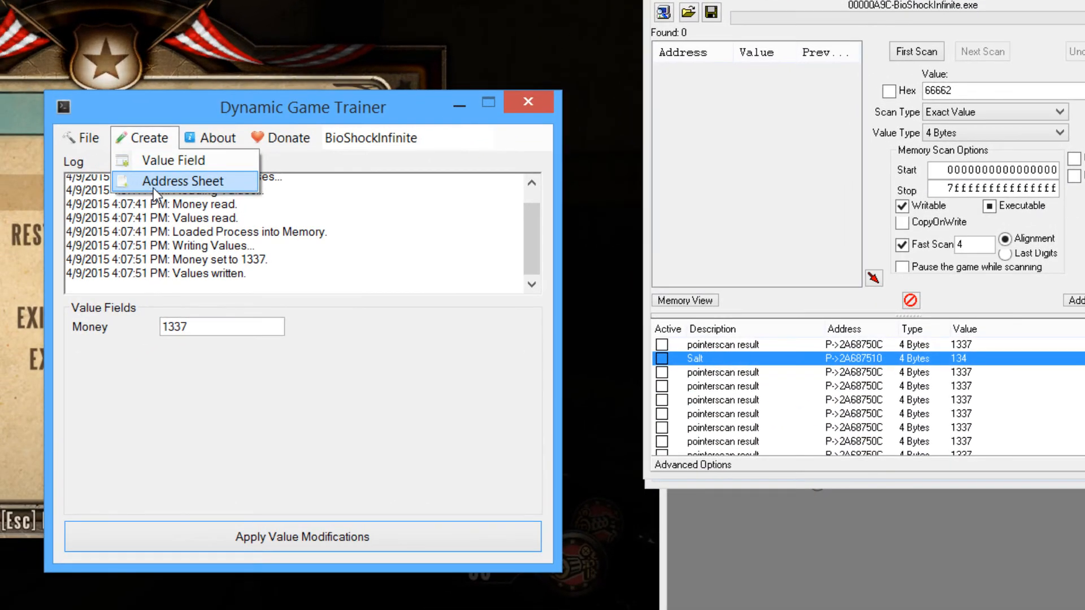
- Start a Salt entry in Address Sheet Creator with usage 'Salt' and module BioShock
{"action": "left_click", "coordinate": [186, 181]}
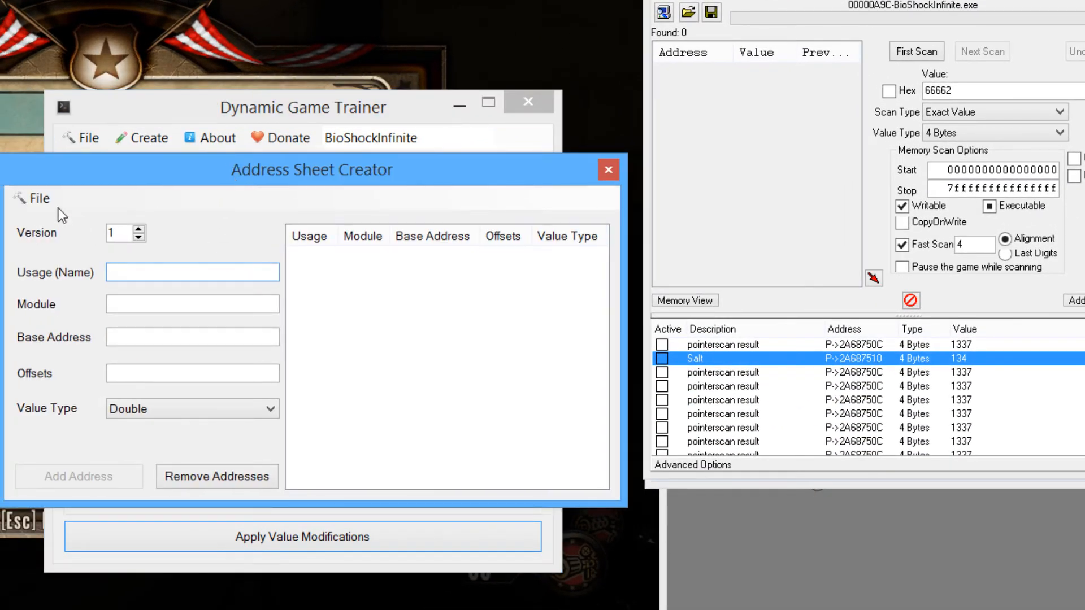
{"action": "left_click", "coordinate": [35, 198]}
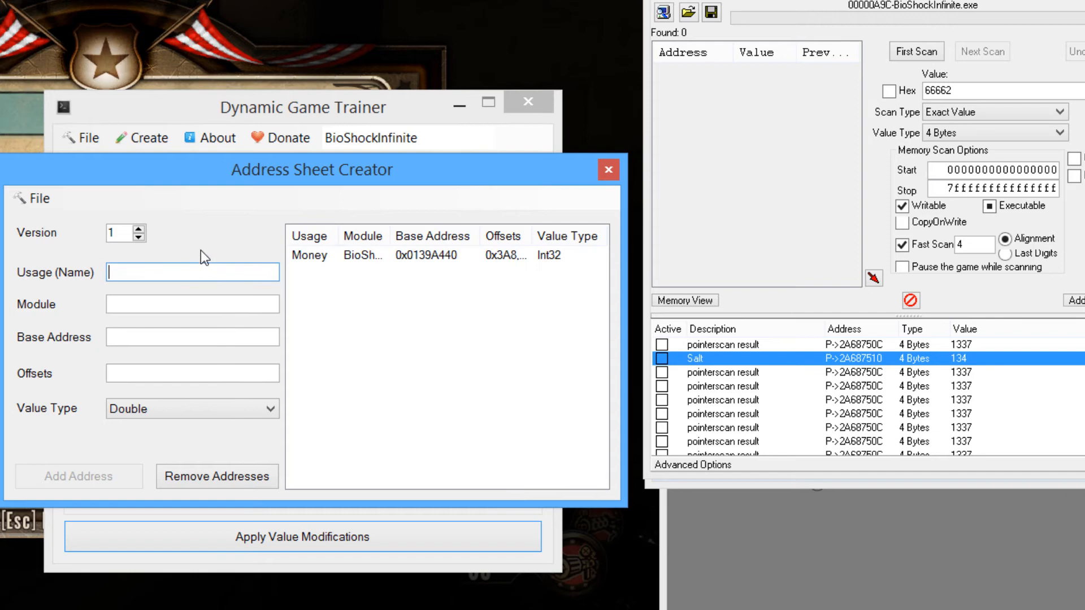
{"action": "type", "text": "Salt"}
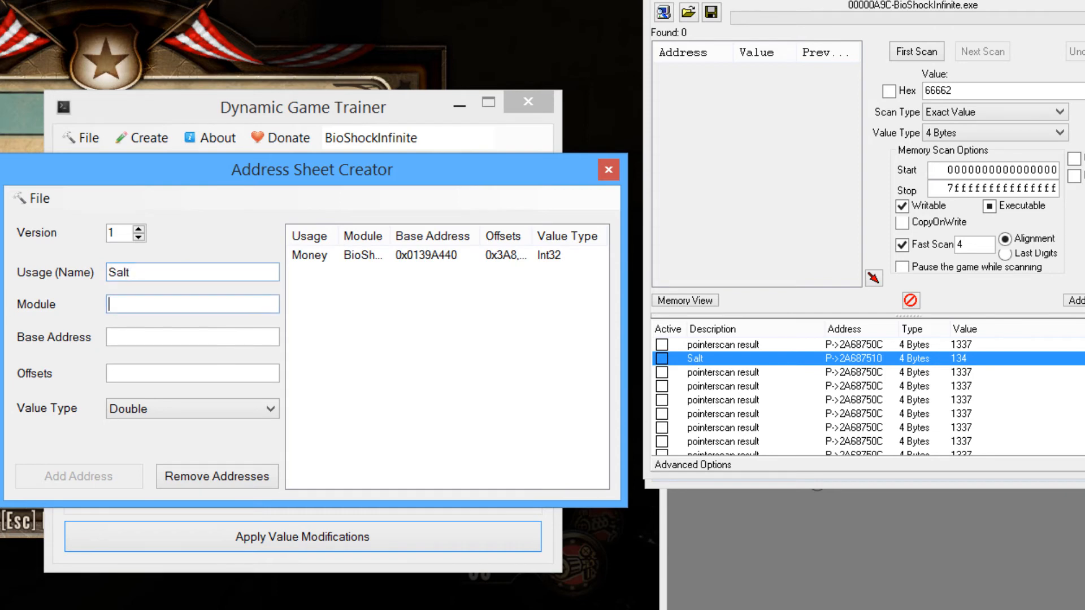
{"action": "type", "text": "BioShockInfinite.e"}
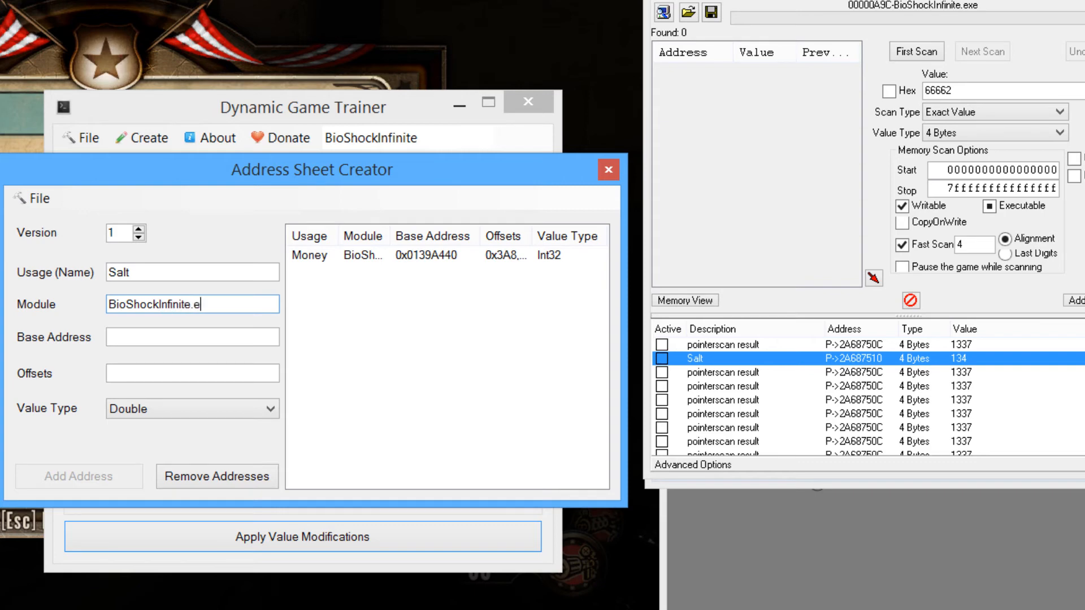
{"action": "left_click", "coordinate": [192, 337]}
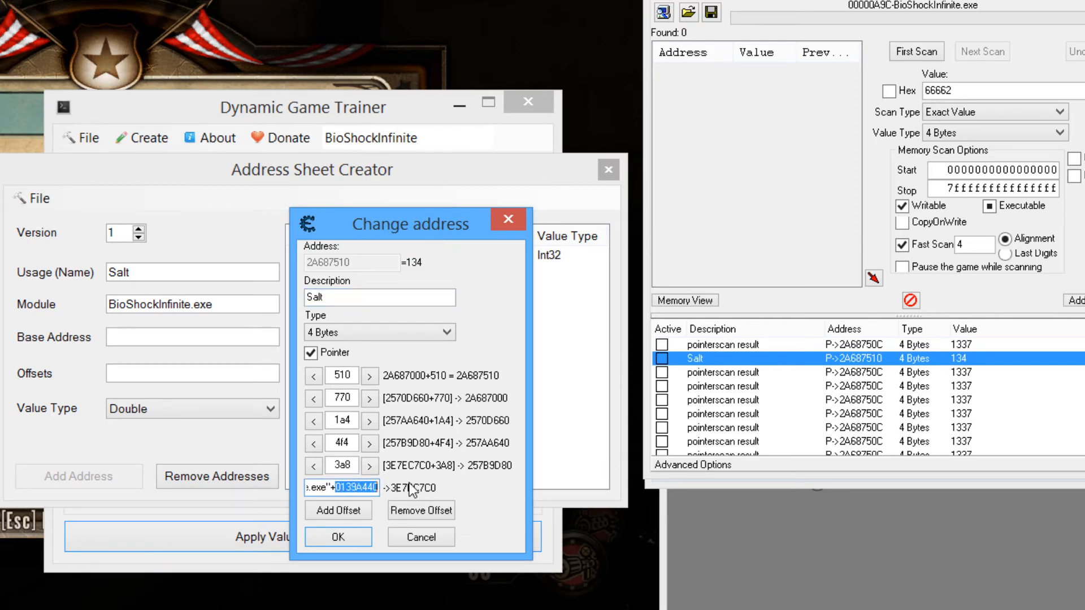
- Give Salt base address 0x0139A440 and offsets 0x3A8, 0x4F4, 0x1A4, 0x770, 0x510 as Int32
{"action": "left_click", "coordinate": [338, 537]}
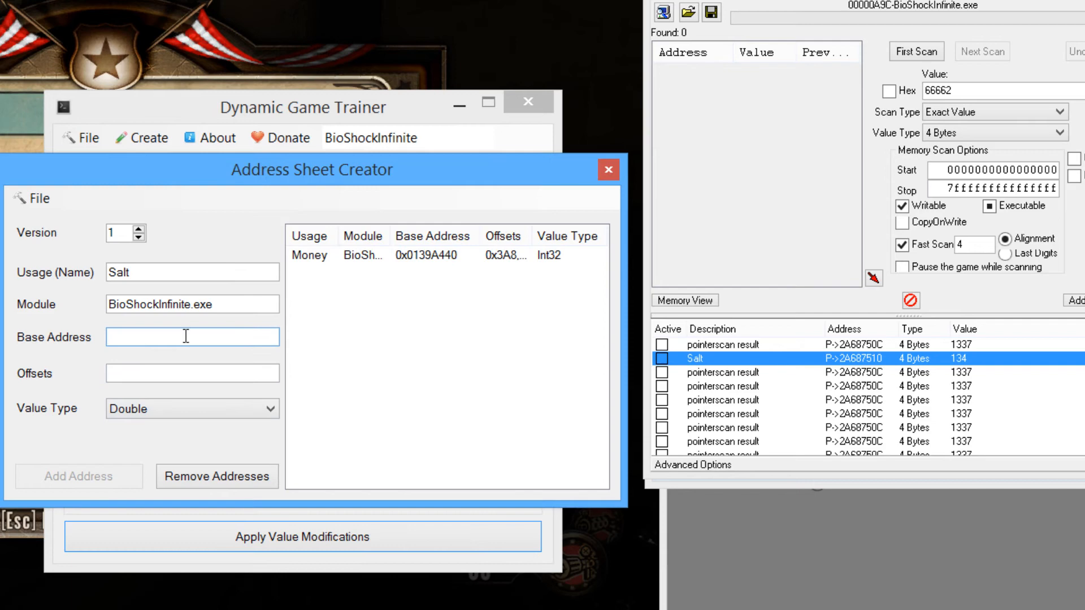
{"action": "type", "text": "0x0139A440"}
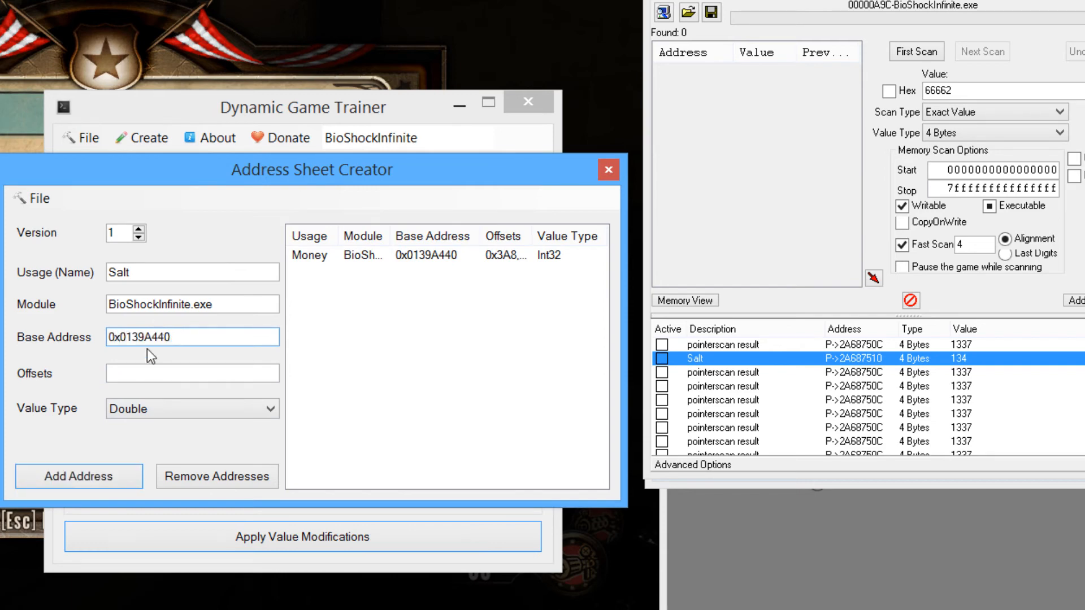
{"action": "left_click", "coordinate": [192, 373]}
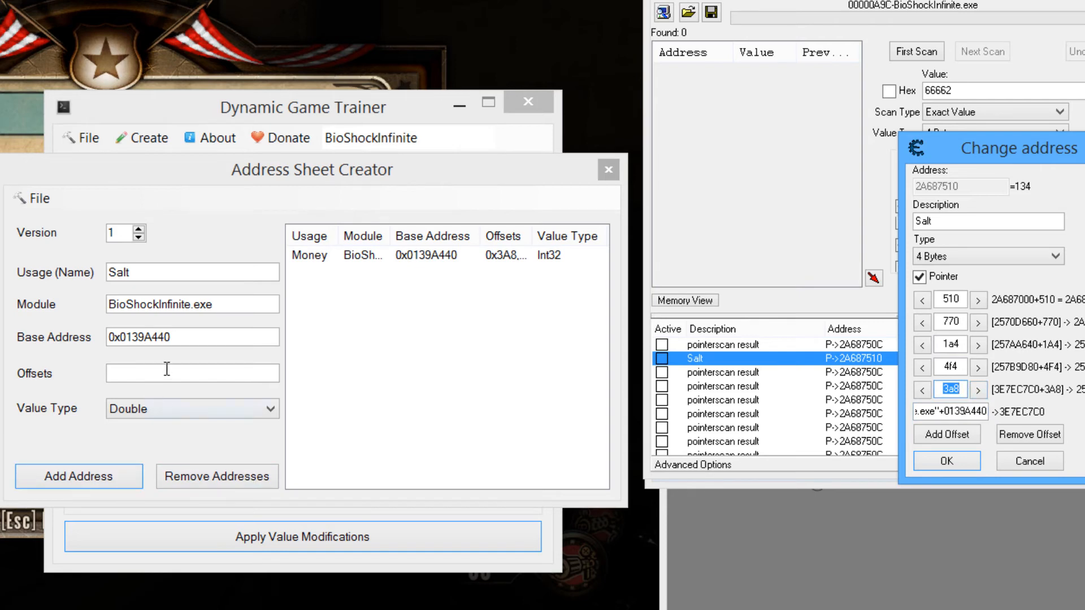
{"action": "type", "text": "0x3a8"}
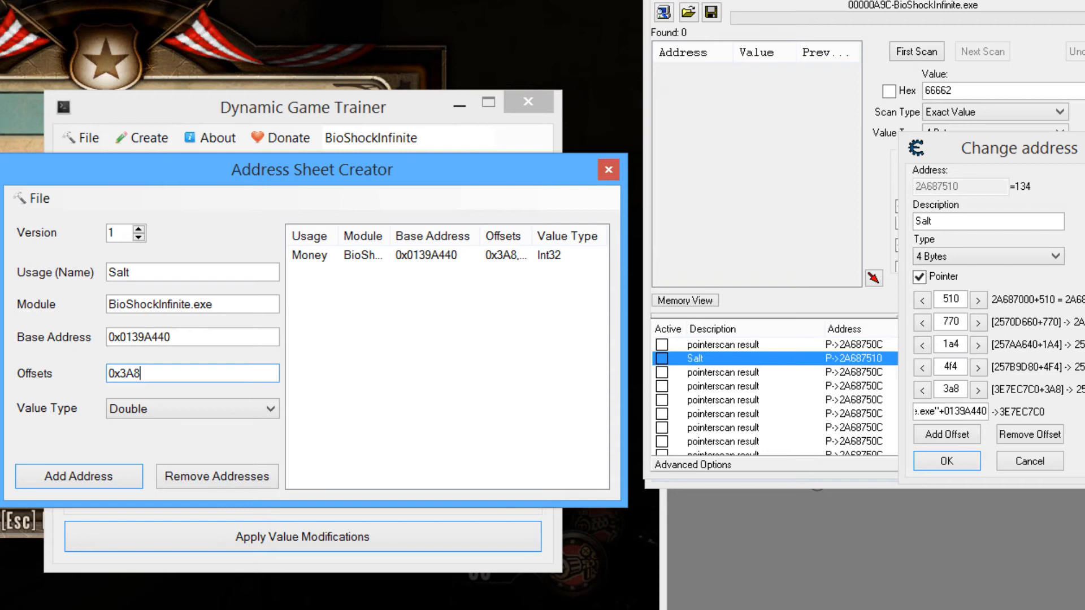
{"action": "type", "text": ", 0x4F4,"}
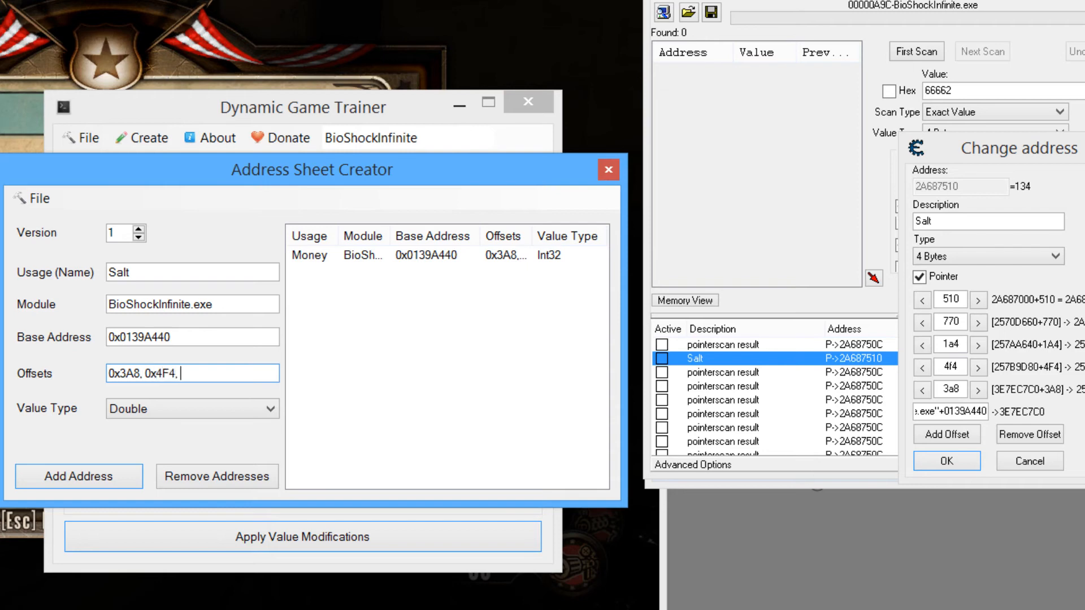
{"action": "type", "text": "0x1A4,"}
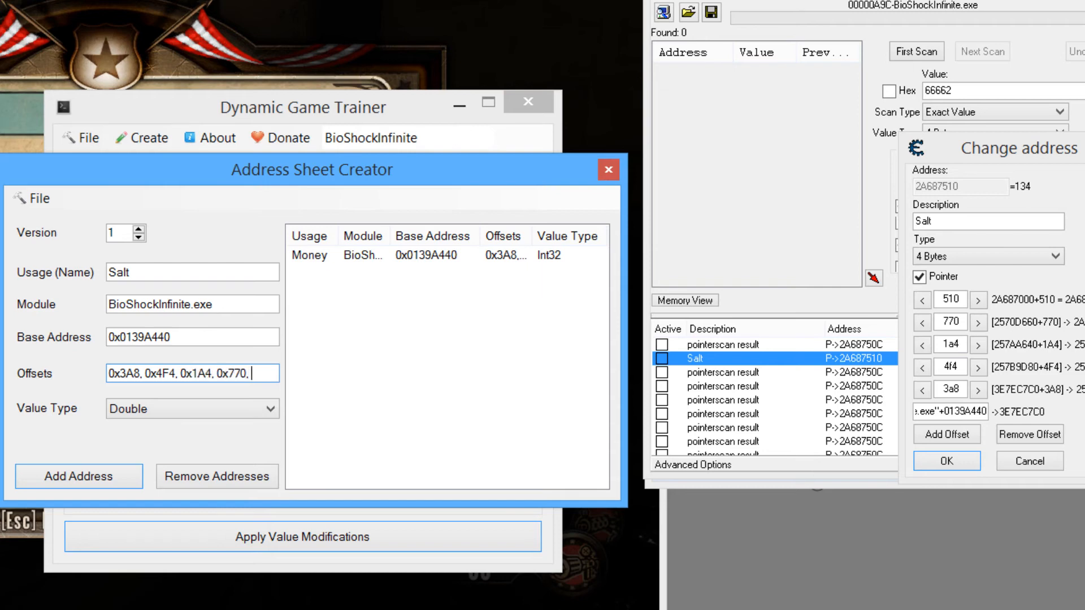
{"action": "type", "text": "0x510"}
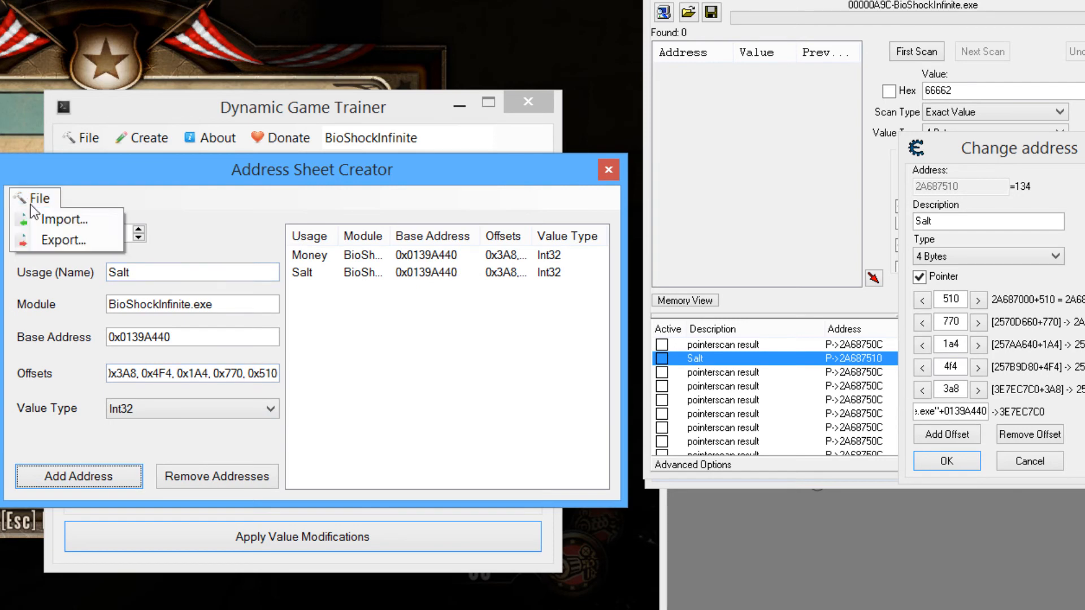
- Export the Money and Salt sheet, replacing the existing infinite.cds on the Desktop
{"action": "left_click", "coordinate": [61, 239]}
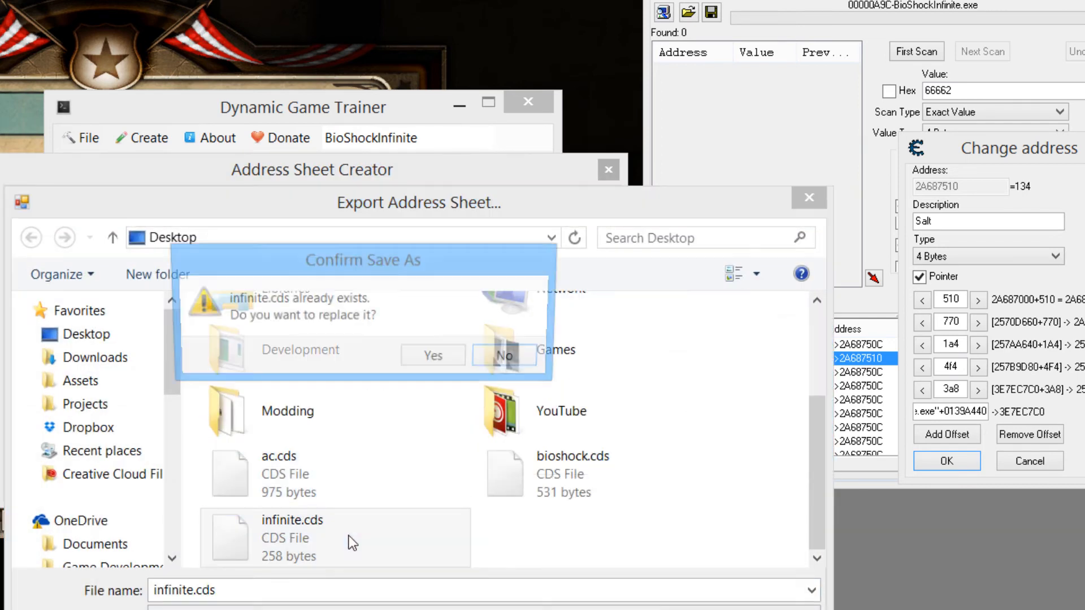
{"action": "left_click", "coordinate": [432, 355]}
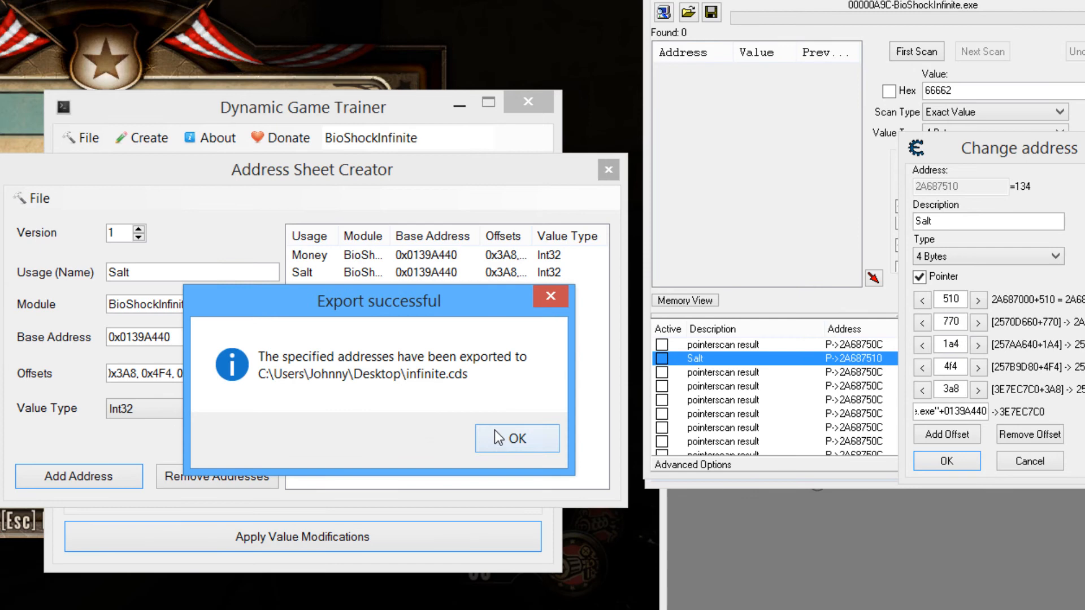
{"action": "left_click", "coordinate": [517, 439]}
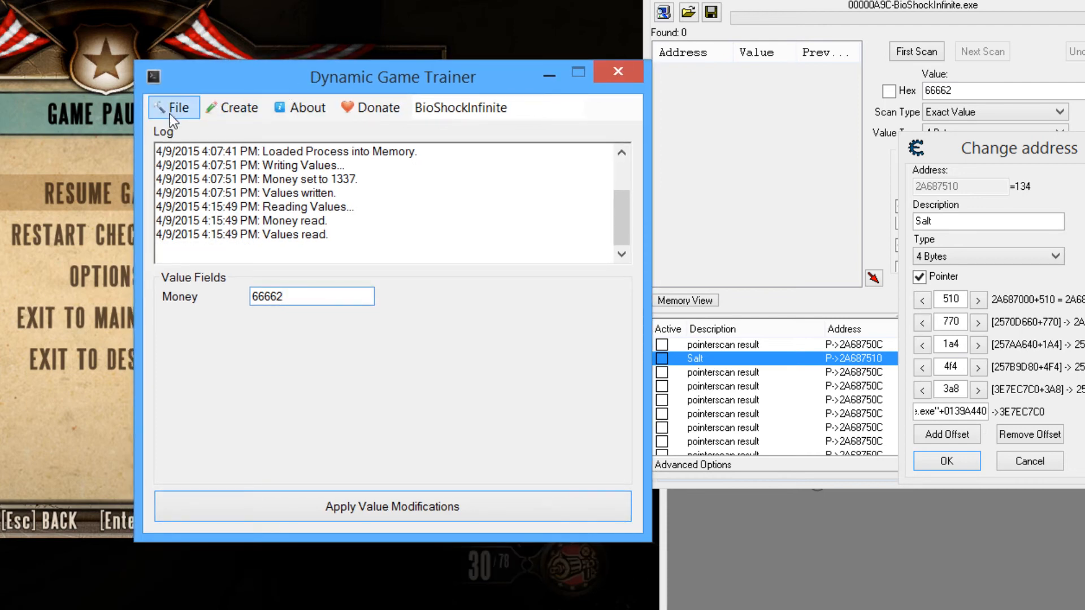
- Attempt to load infinite.cds and generate value fields, hitting a game-process-not-found error
{"action": "left_click", "coordinate": [174, 106]}
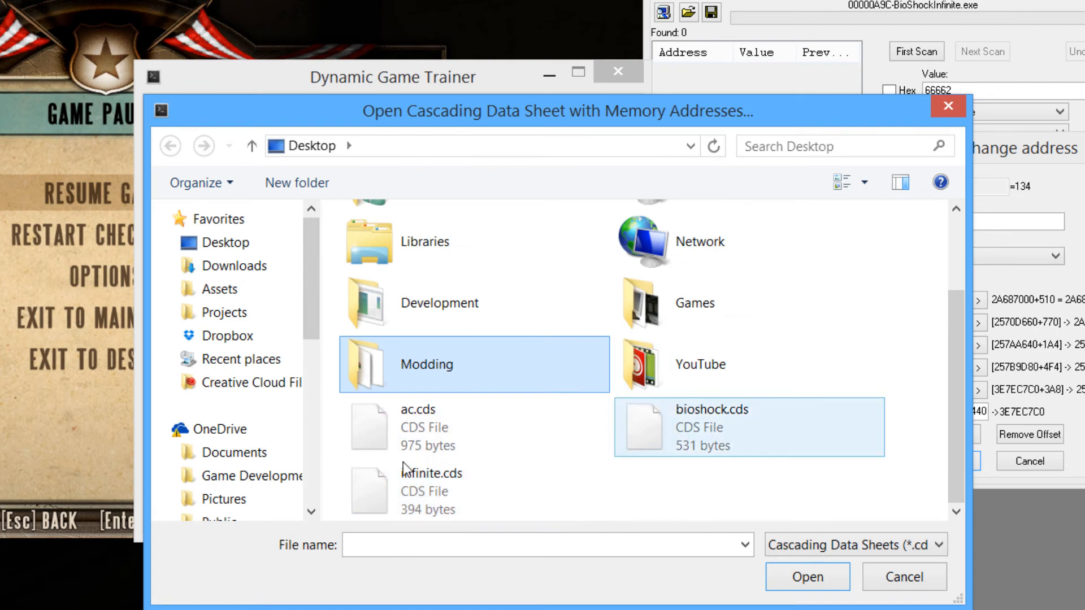
{"action": "left_click", "coordinate": [426, 473]}
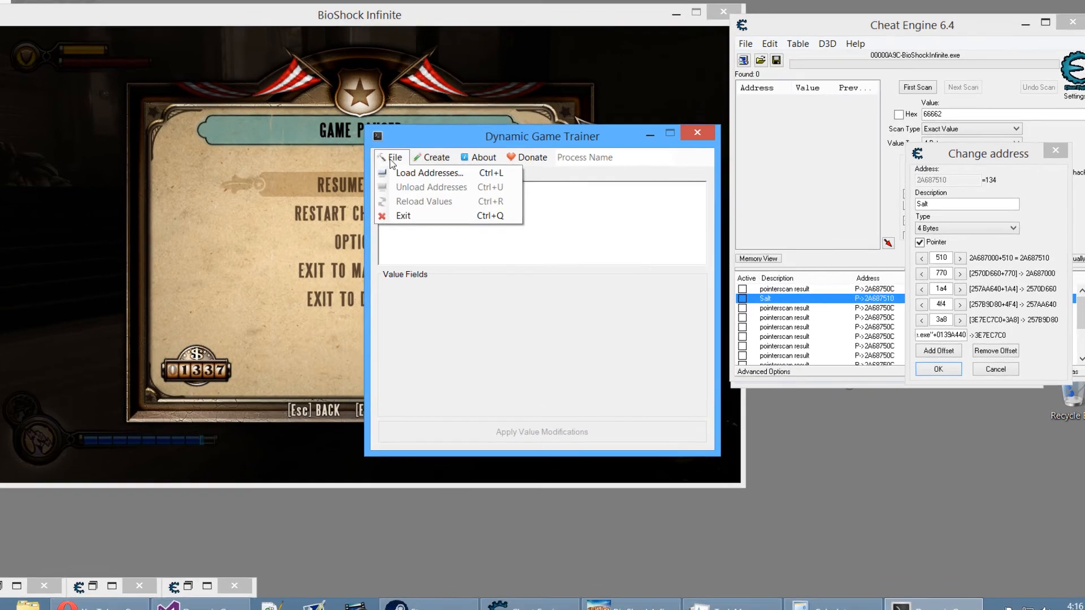
{"action": "left_click", "coordinate": [429, 172]}
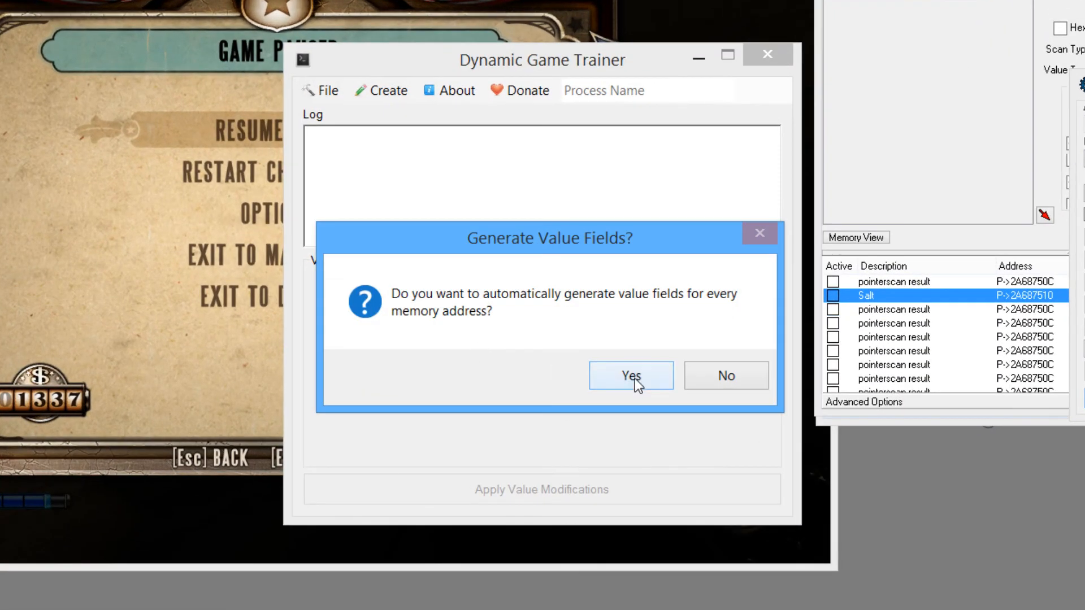
{"action": "left_click", "coordinate": [630, 376]}
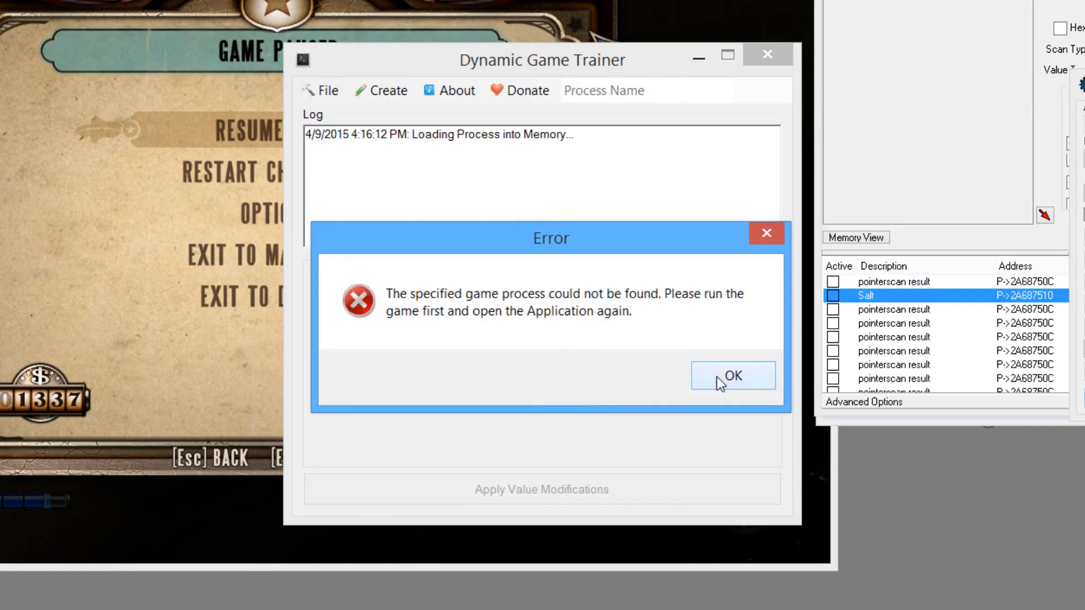
{"action": "left_click", "coordinate": [732, 375]}
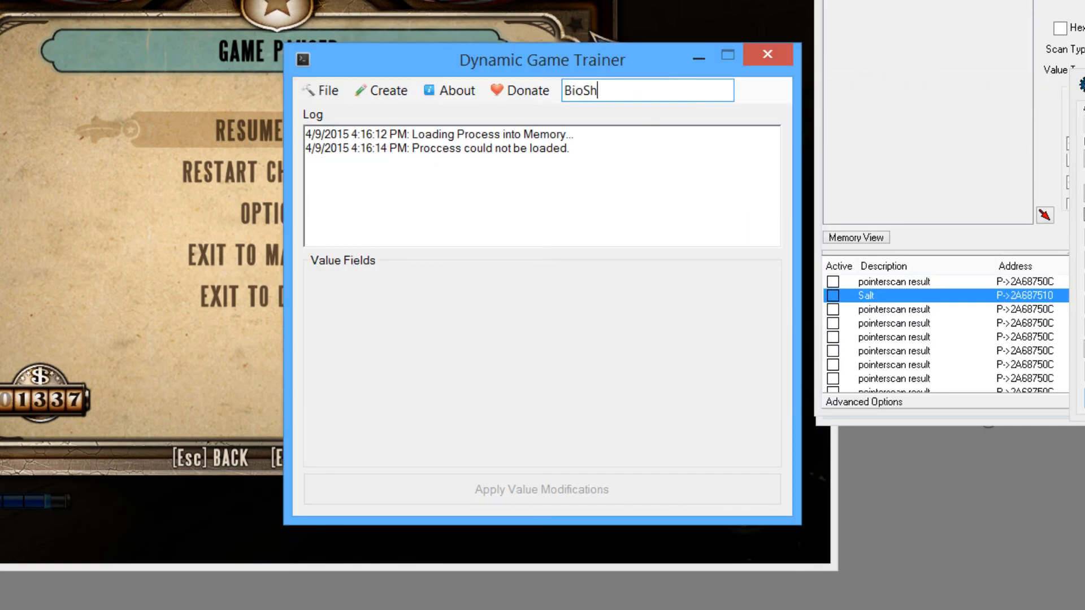
- Enter BioShockInfinite as the process and load infinite.cds, showing Money 1337 and Salt 134
{"action": "type", "text": "ockInfinitew"}
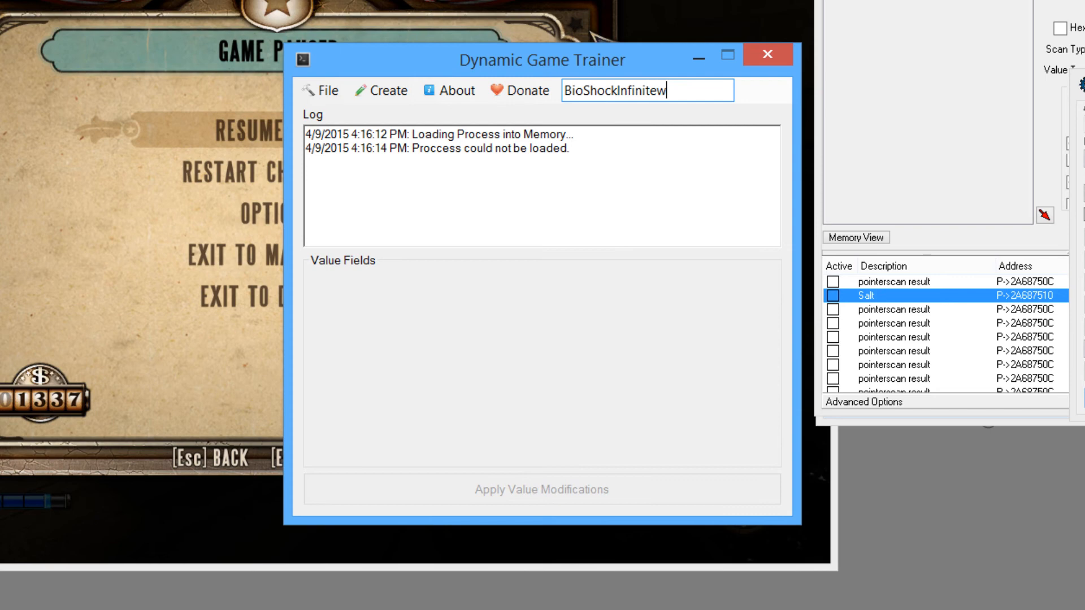
{"action": "left_click", "coordinate": [326, 91]}
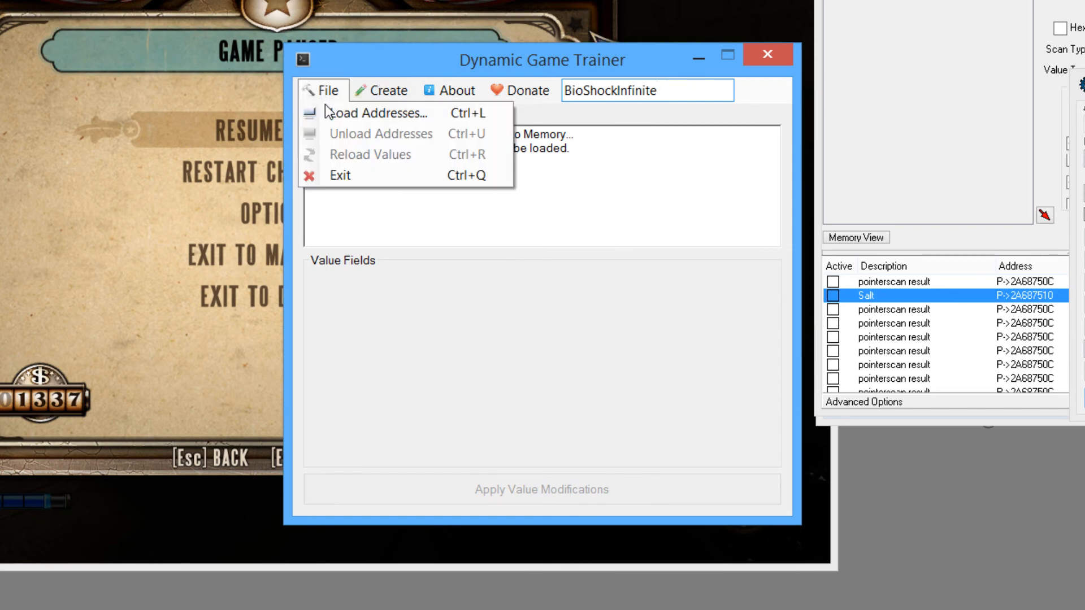
{"action": "left_click", "coordinate": [370, 113]}
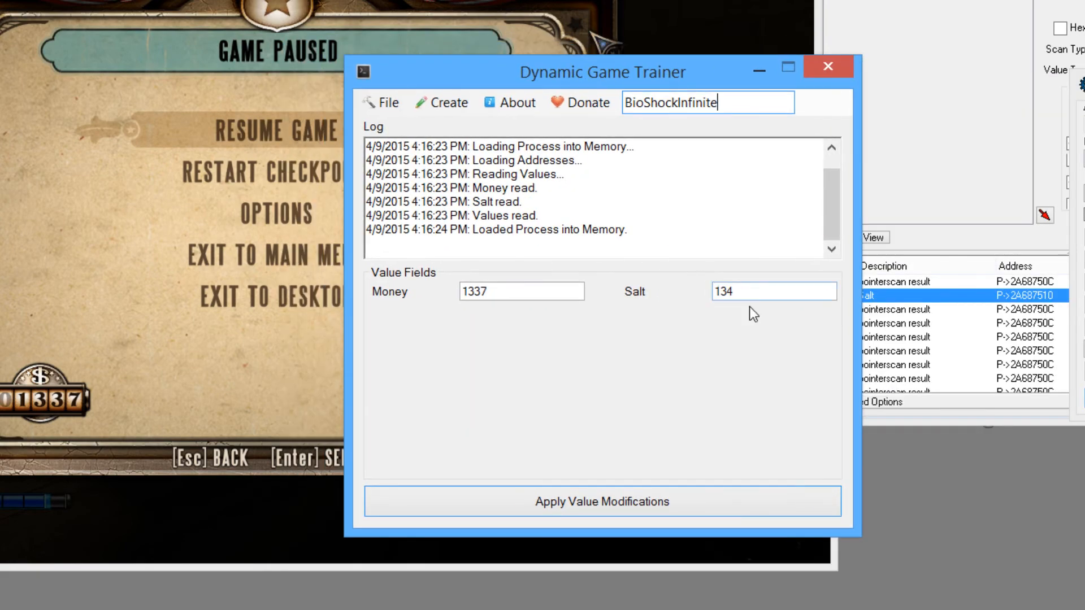
- Change Salt from 134 to 166 and apply the value modifications to the game
{"action": "left_click", "coordinate": [773, 291]}
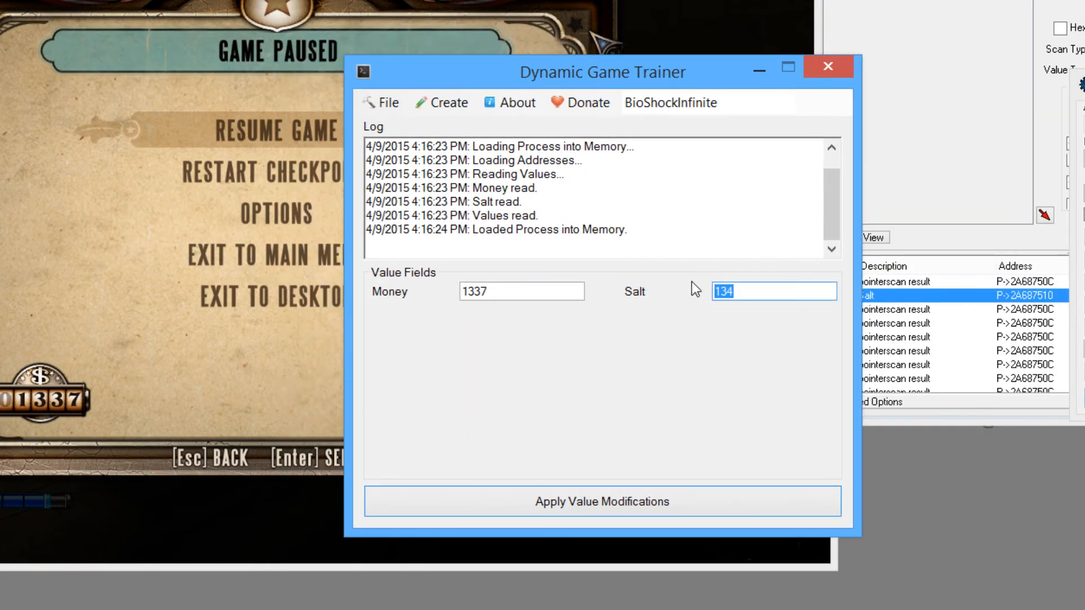
{"action": "type", "text": "150"}
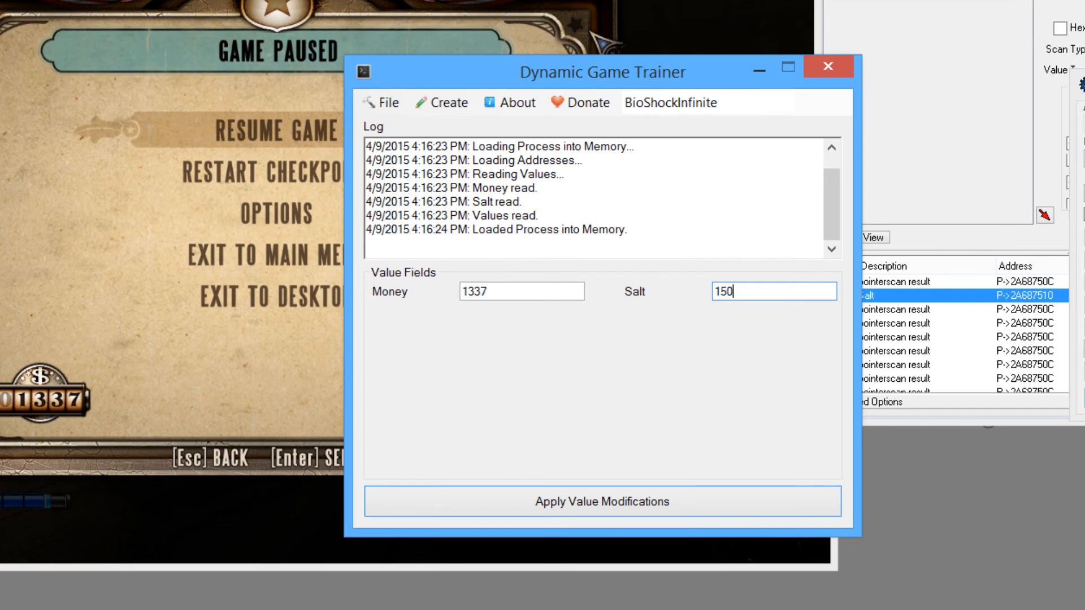
{"action": "mouse_move", "coordinate": [762, 298]}
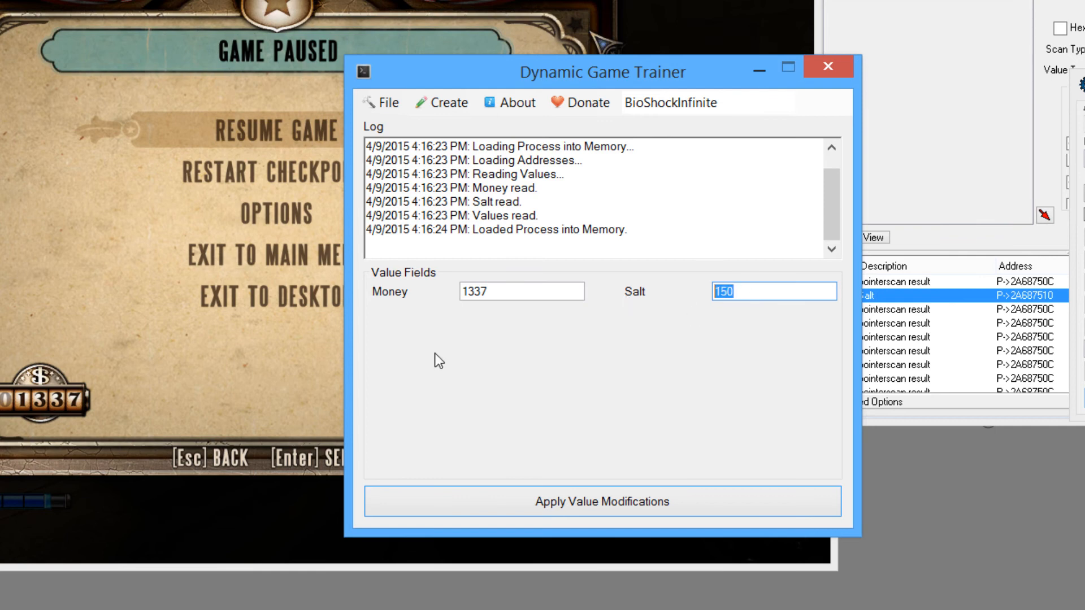
{"action": "mouse_move", "coordinate": [566, 444]}
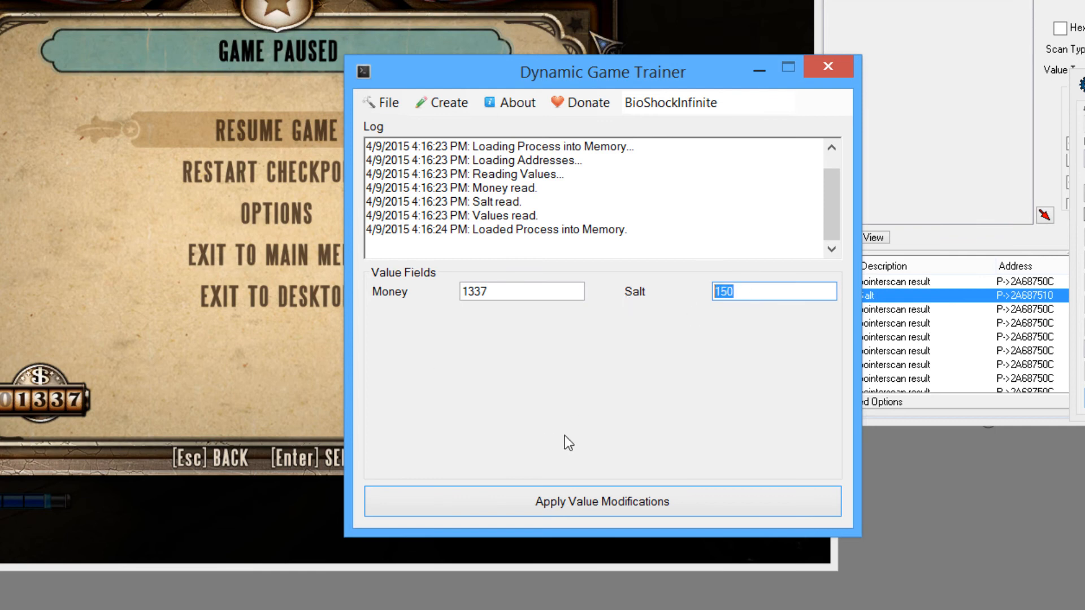
{"action": "type", "text": "10"}
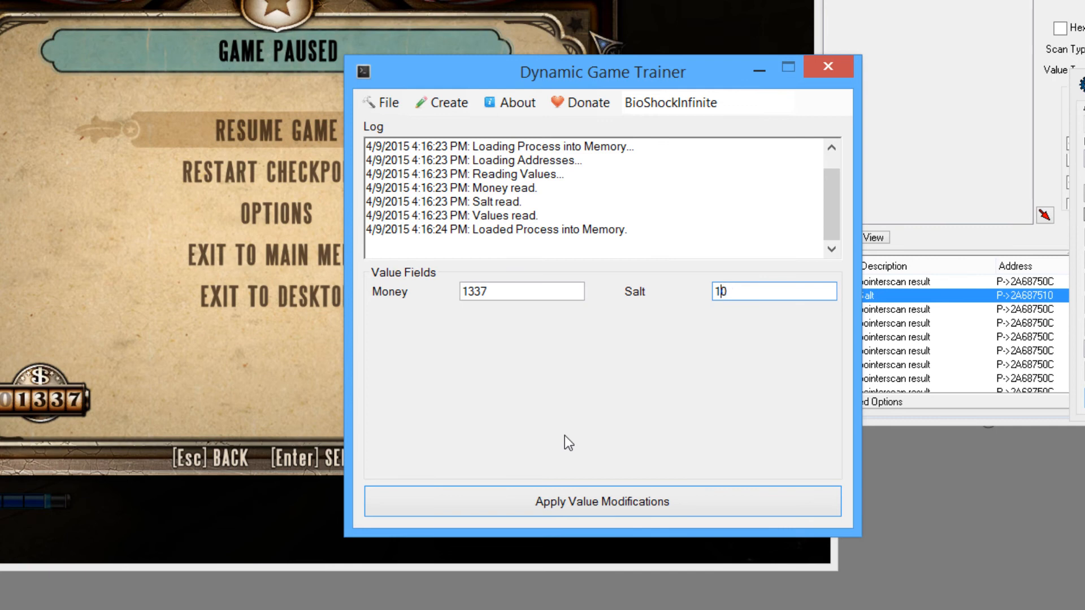
{"action": "type", "text": "166"}
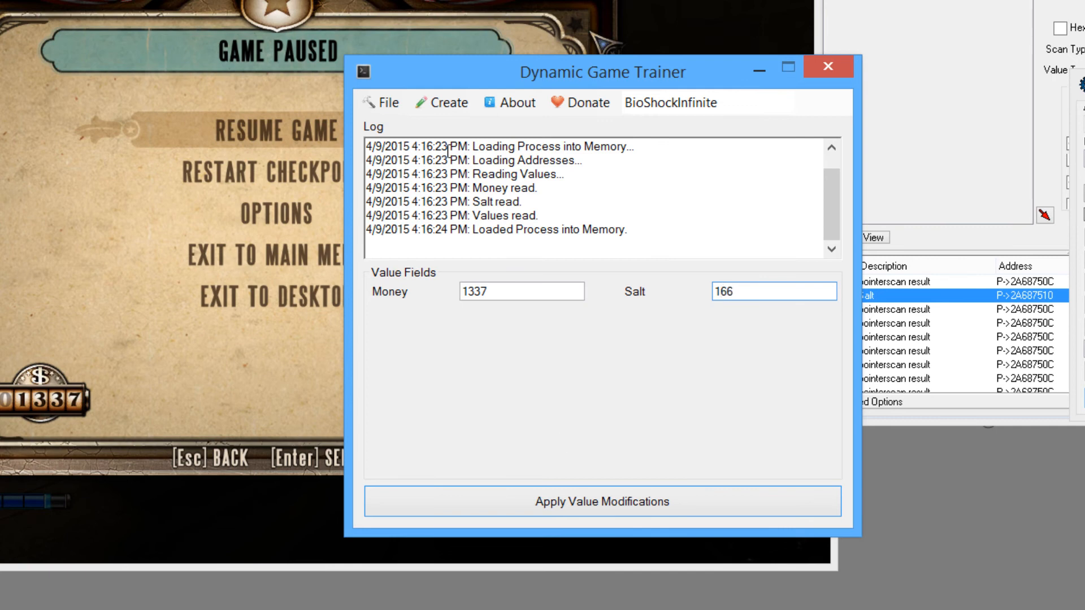
{"action": "left_click", "coordinate": [602, 501]}
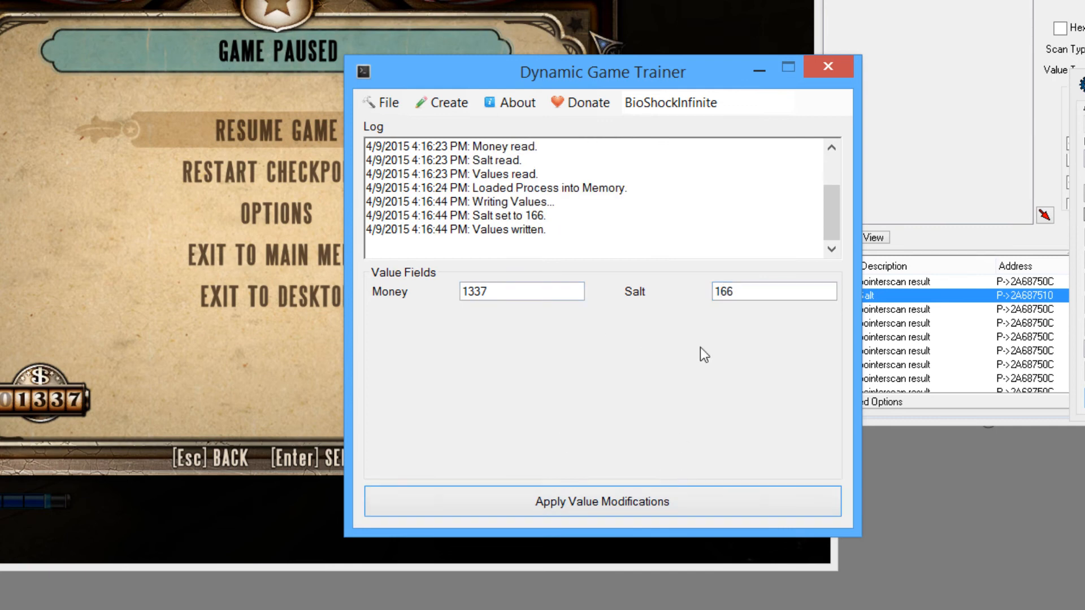
{"action": "left_click", "coordinate": [827, 67]}
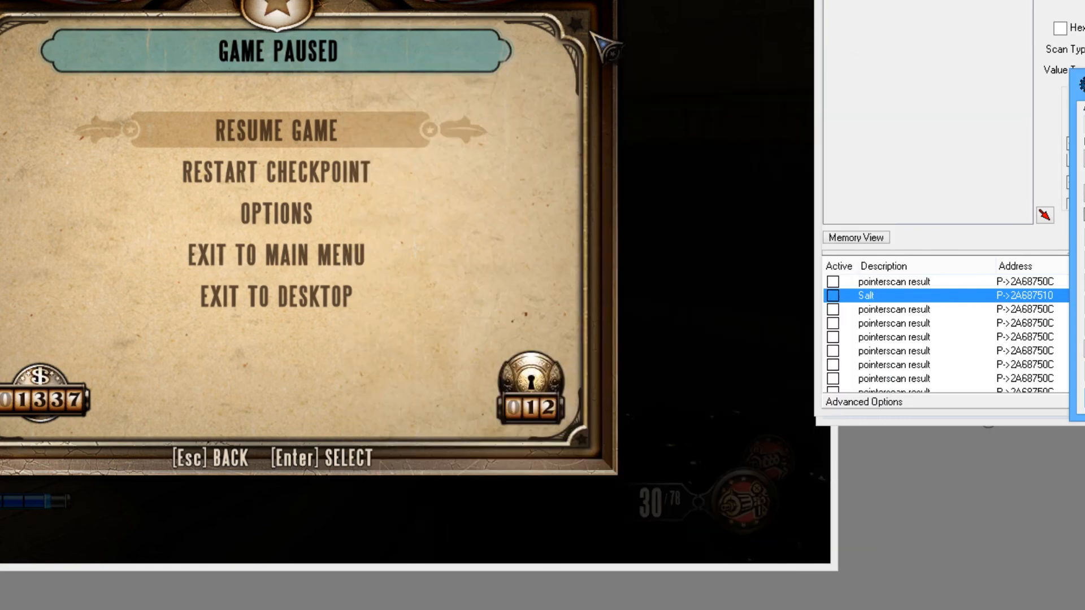
- Bring the trainer in front and drag it beside the paused BioShock Infinite window
{"action": "left_click", "coordinate": [275, 131]}
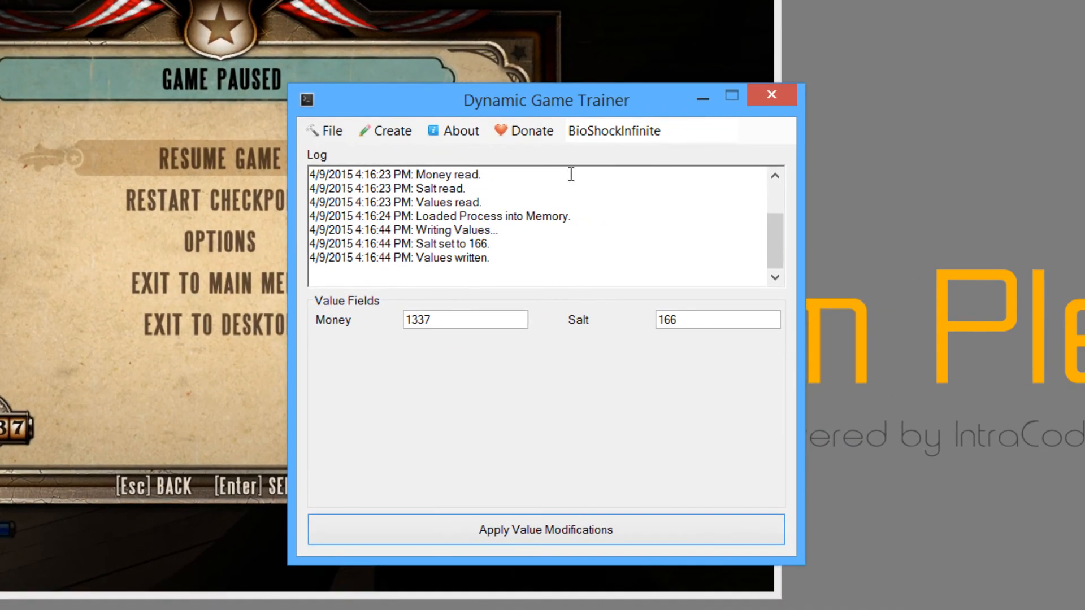
{"action": "left_click_drag", "start_coordinate": [545, 99], "coordinate": [839, 102]}
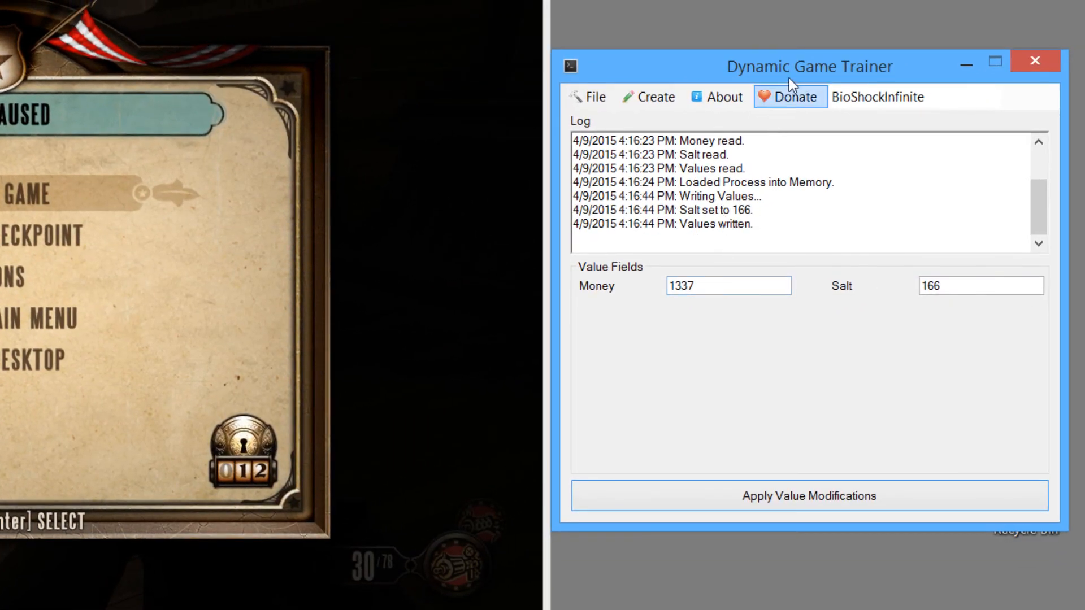
{"action": "right_click", "coordinate": [982, 286]}
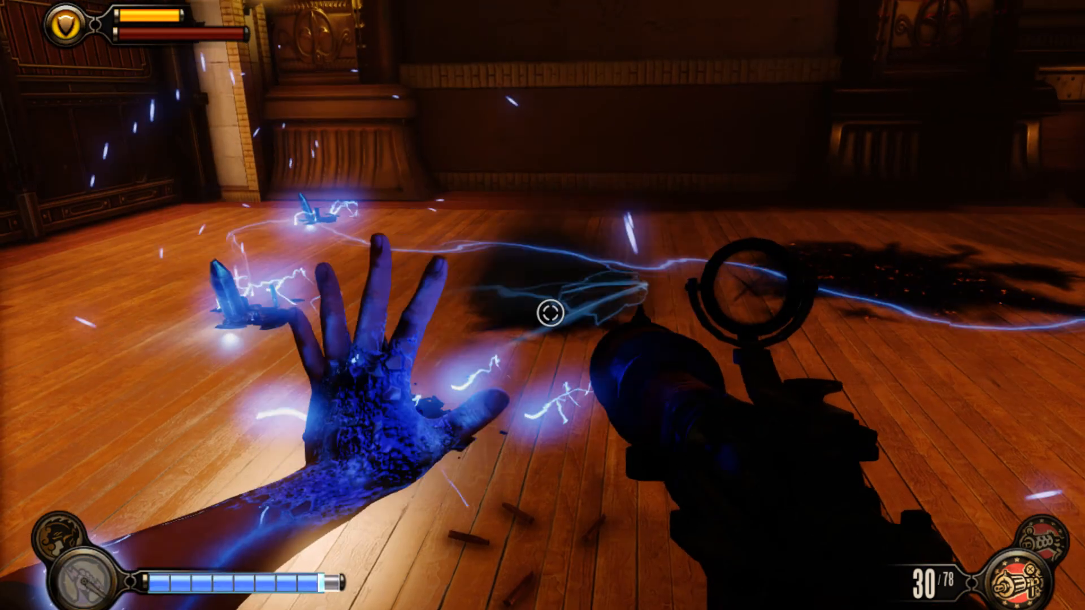
- Resume BioShock Infinite and cast the electric shock vigor in the game world
{"action": "left_click", "coordinate": [550, 320]}
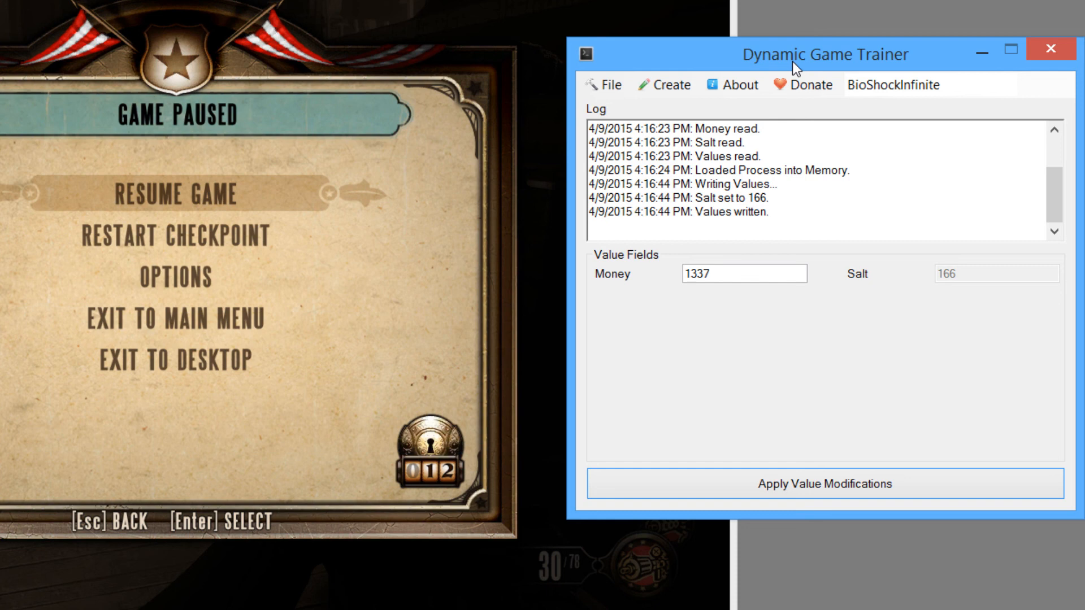
{"action": "mouse_move", "coordinate": [825, 67]}
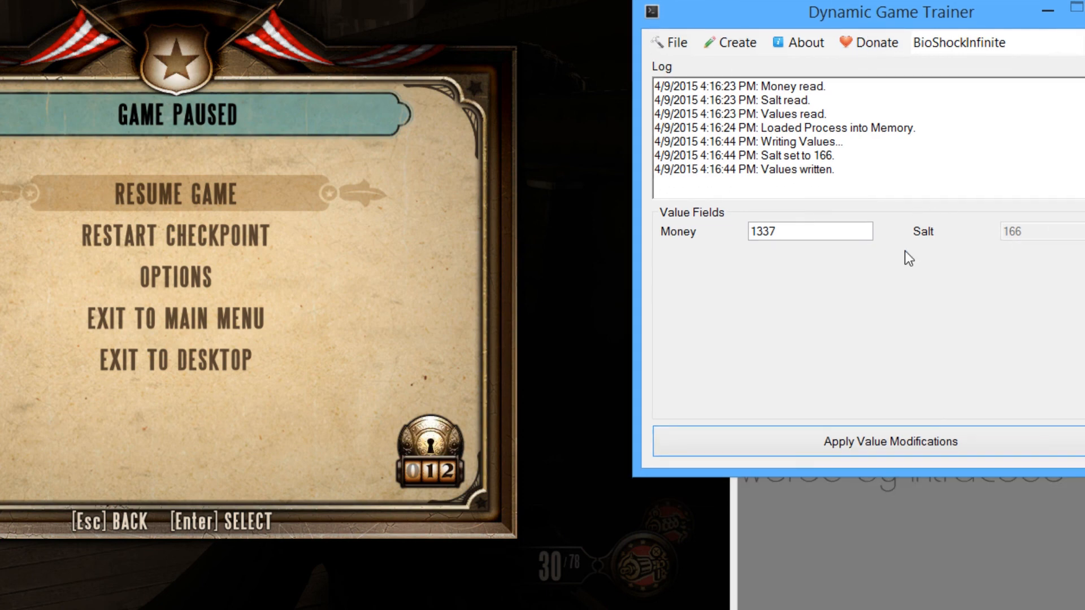
- With Salt frozen at 166, select the Money field (1337) for editing
{"action": "left_click", "coordinate": [809, 231]}
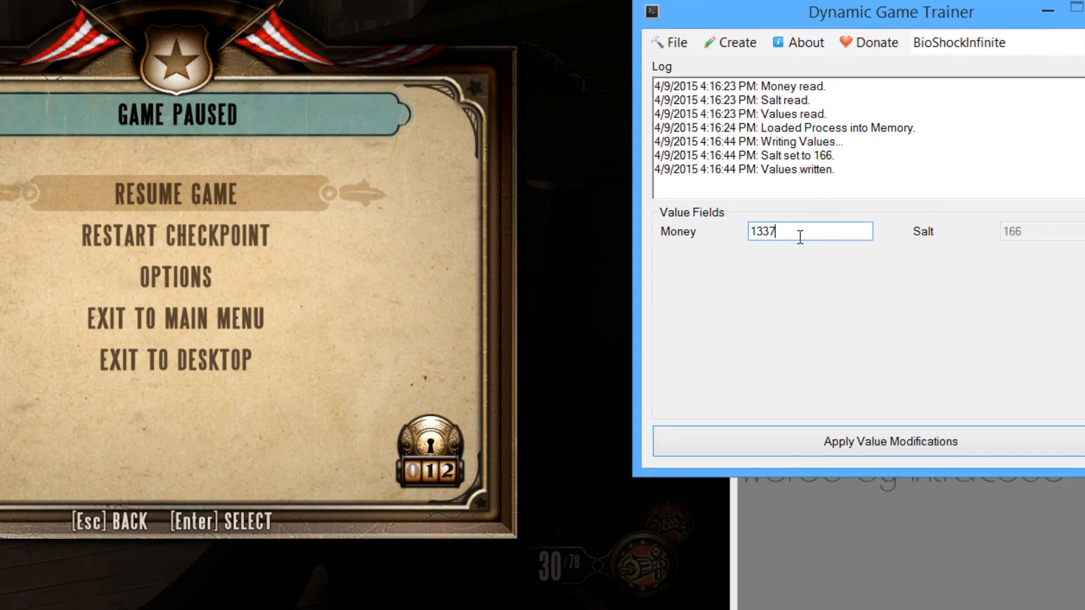